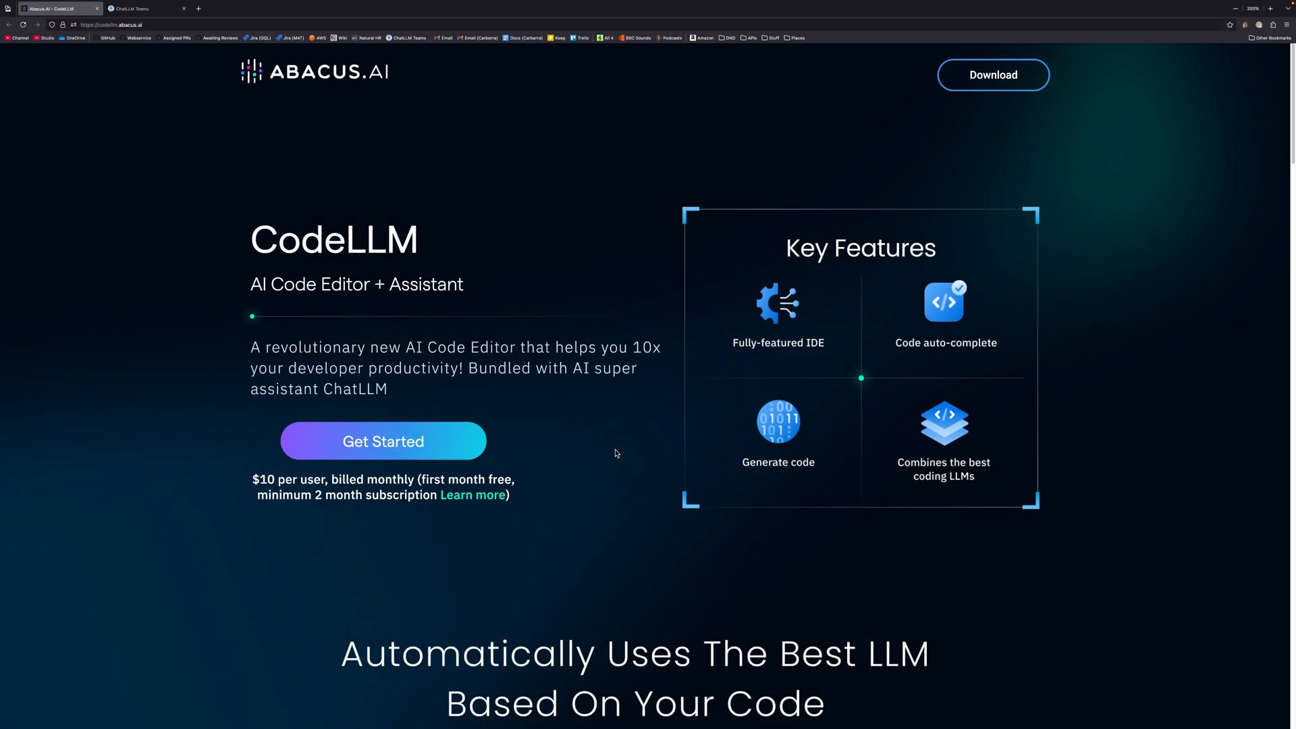
pyautogui.moveTo(187, 90)
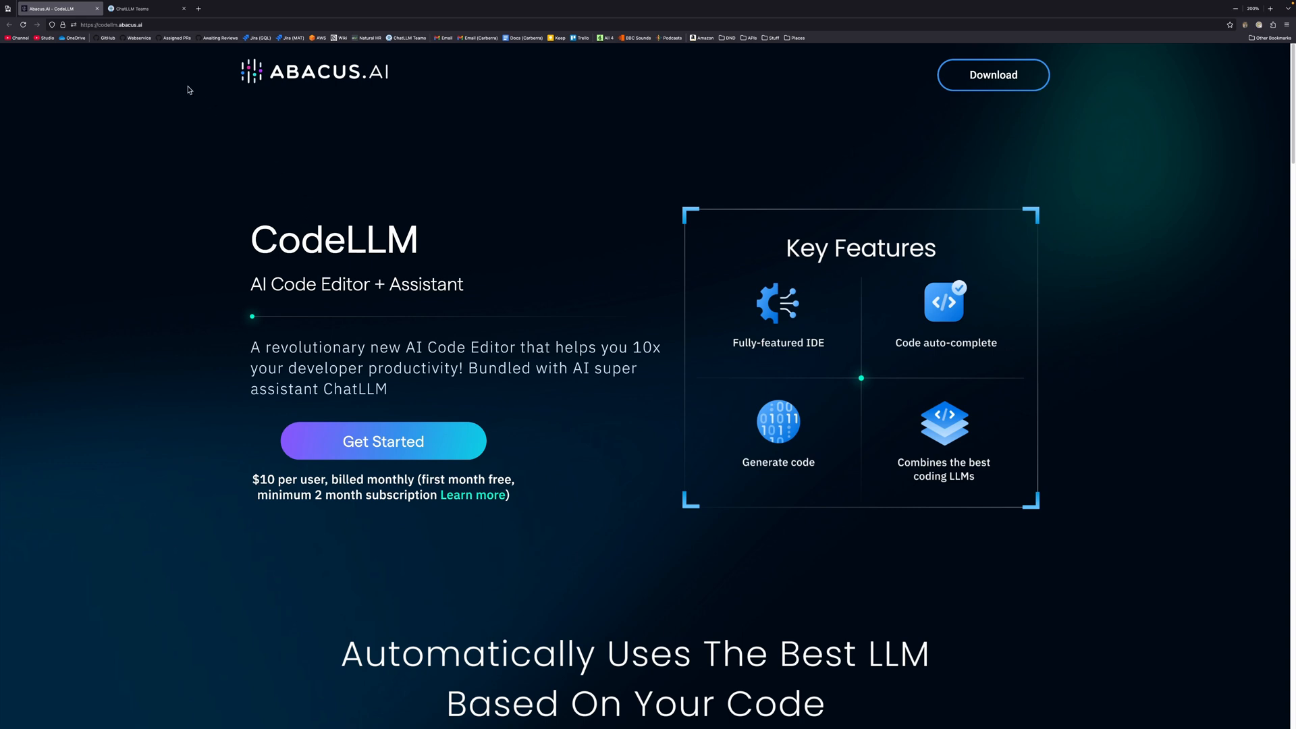
pyautogui.moveTo(229, 63)
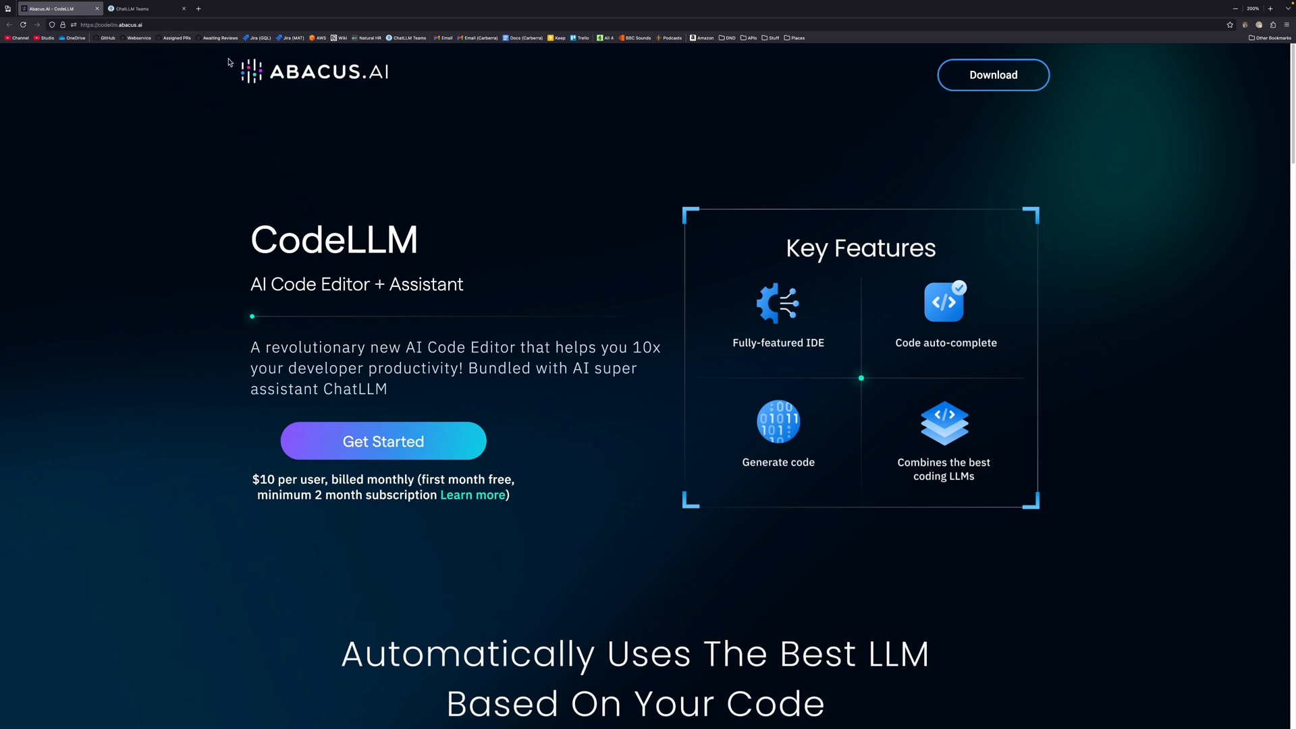
pyautogui.moveTo(994, 75)
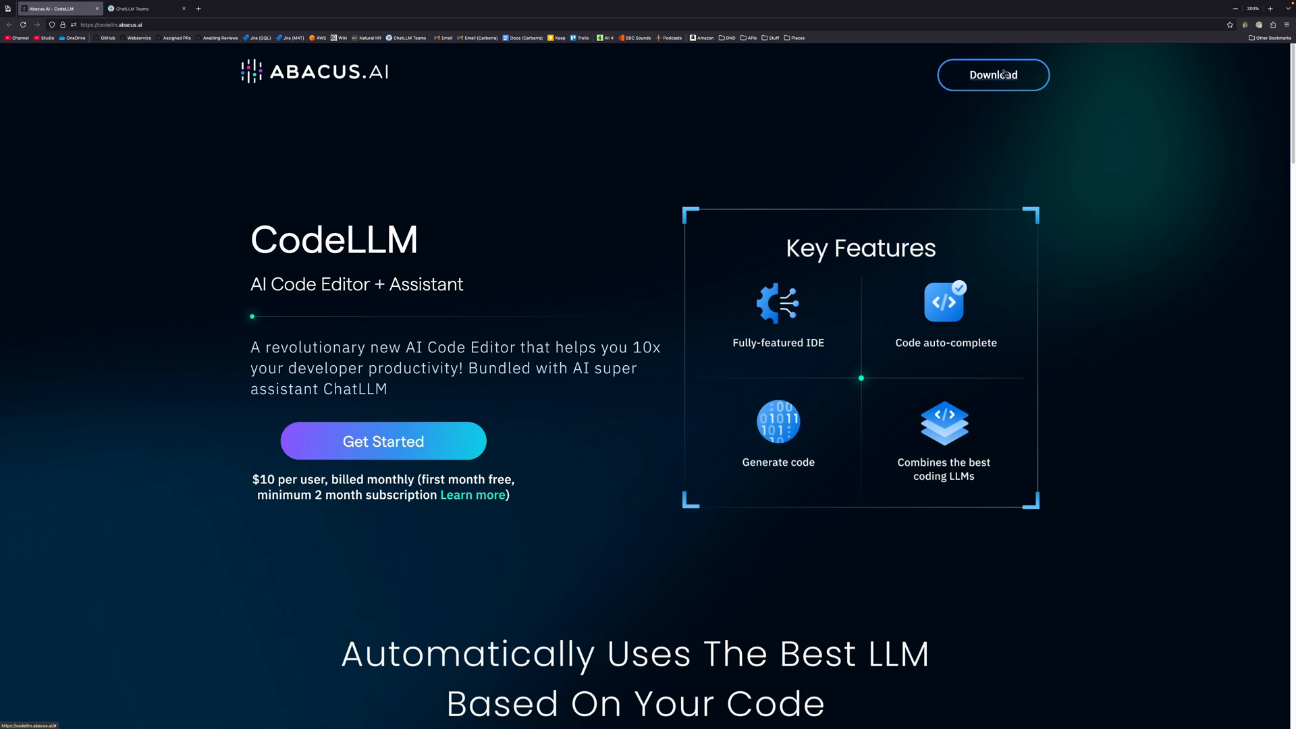
pyautogui.moveTo(993, 74)
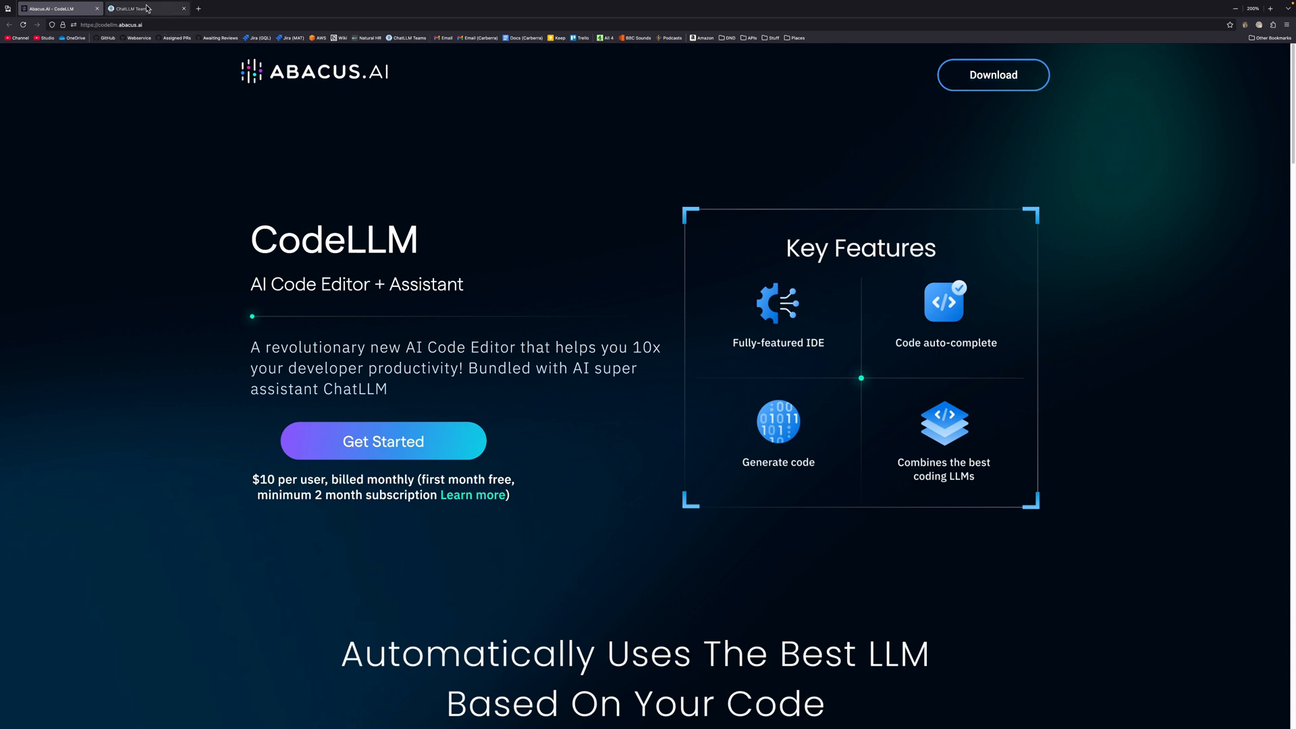
# Switch to the ChatLLM Teams tab showing an empty chat with Claude Sonnet 3.5
pyautogui.click(137, 9)
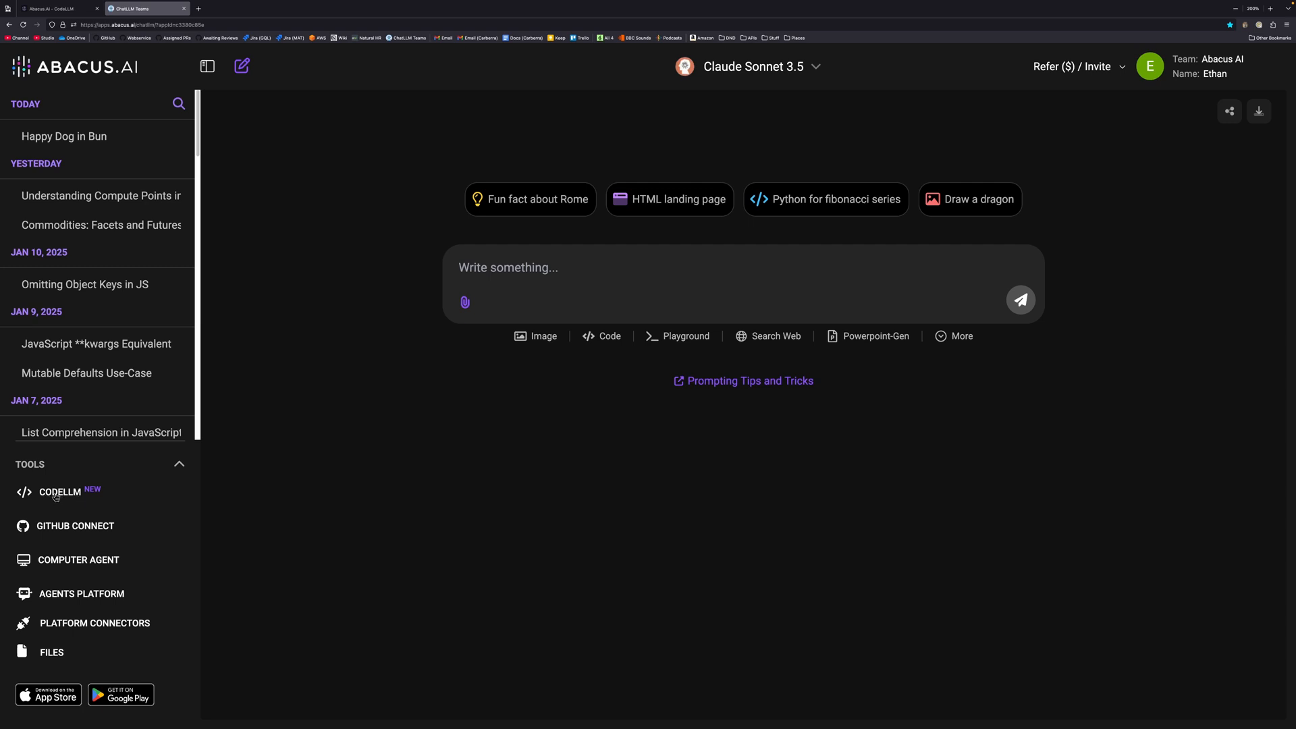
pyautogui.moveTo(848, 34)
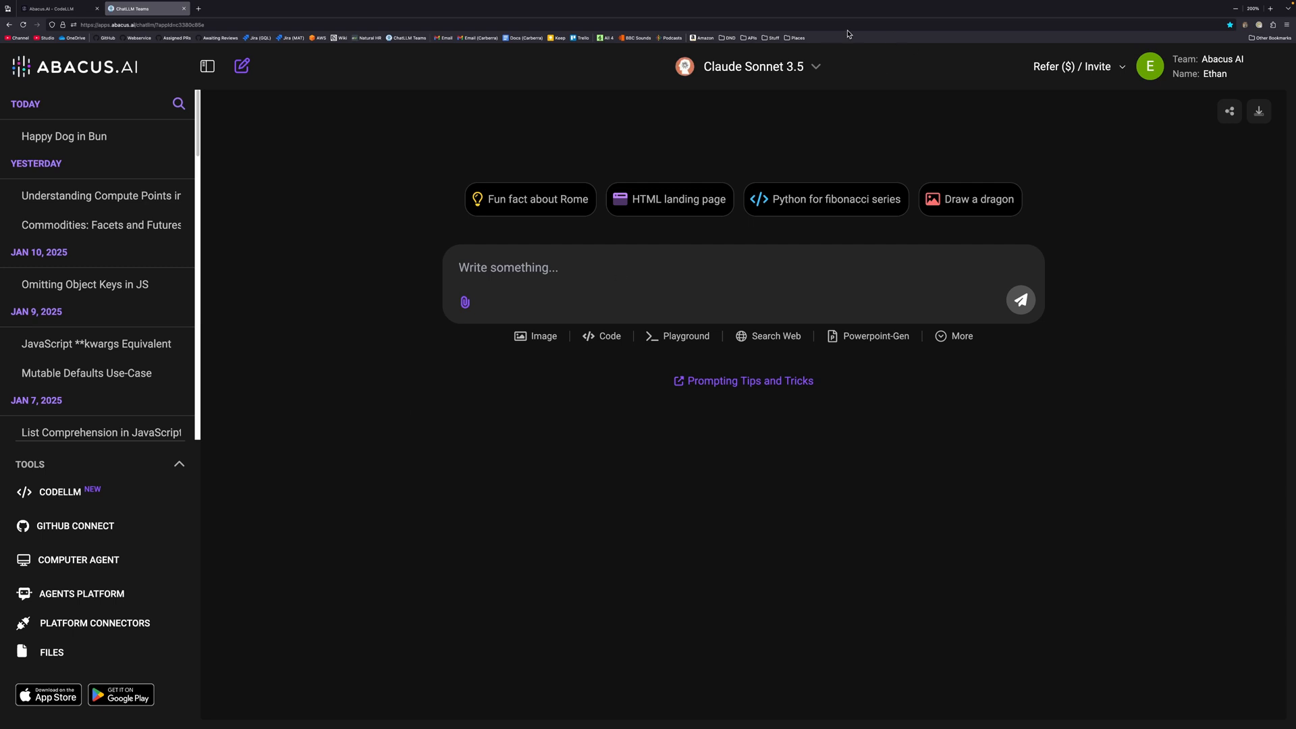
pyautogui.click(749, 66)
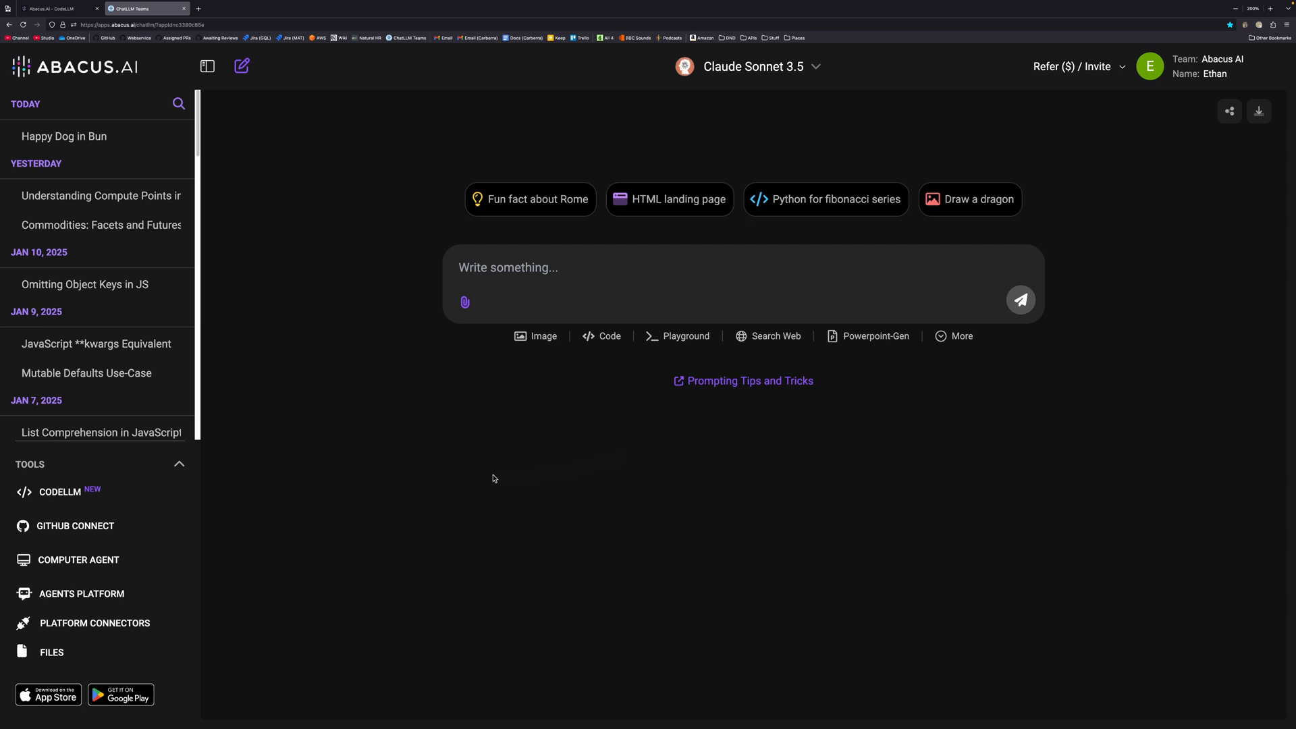
pyautogui.moveTo(603, 491)
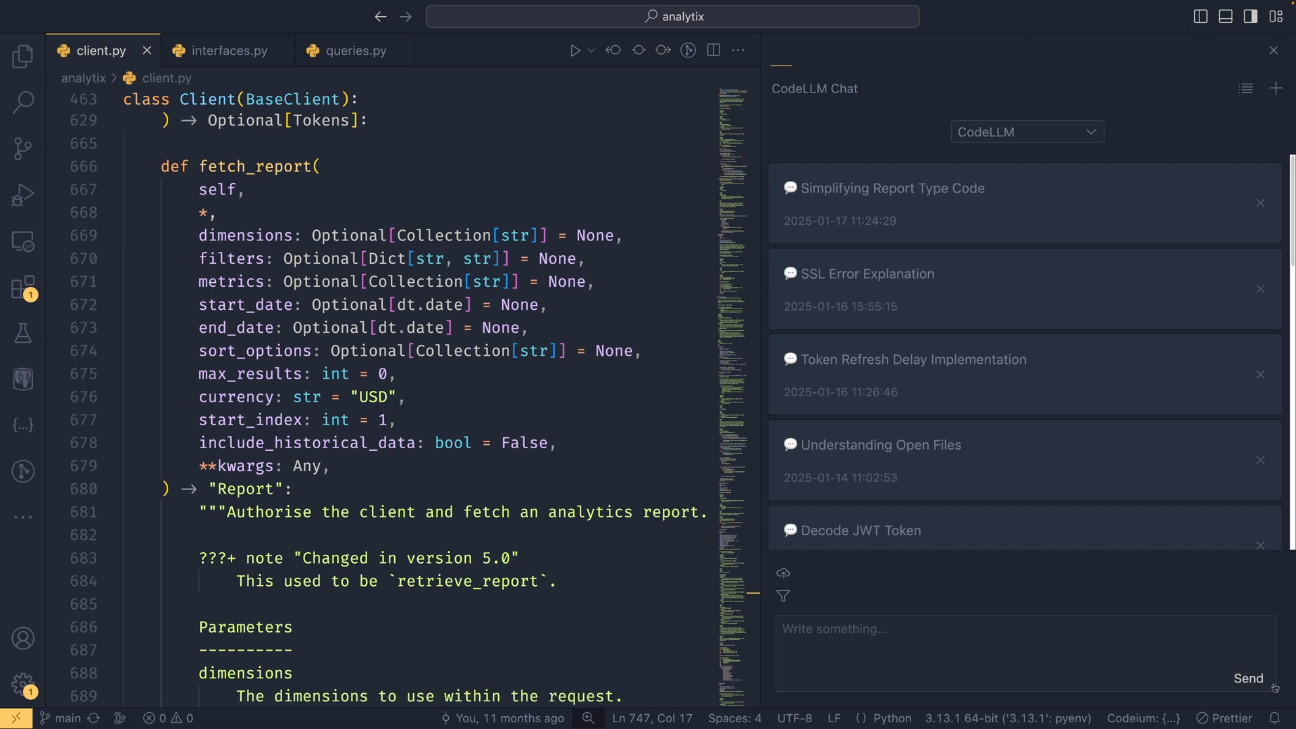
pyautogui.moveTo(769, 93)
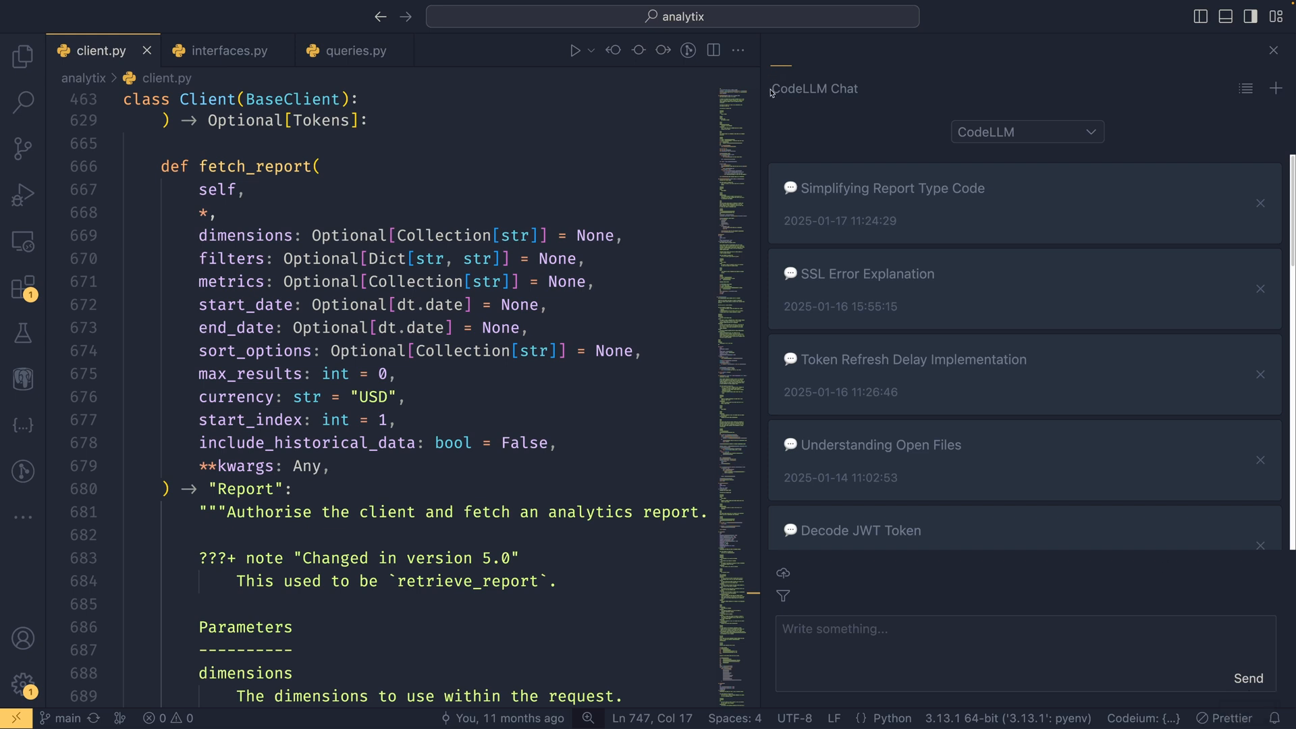
pyautogui.moveTo(826, 96)
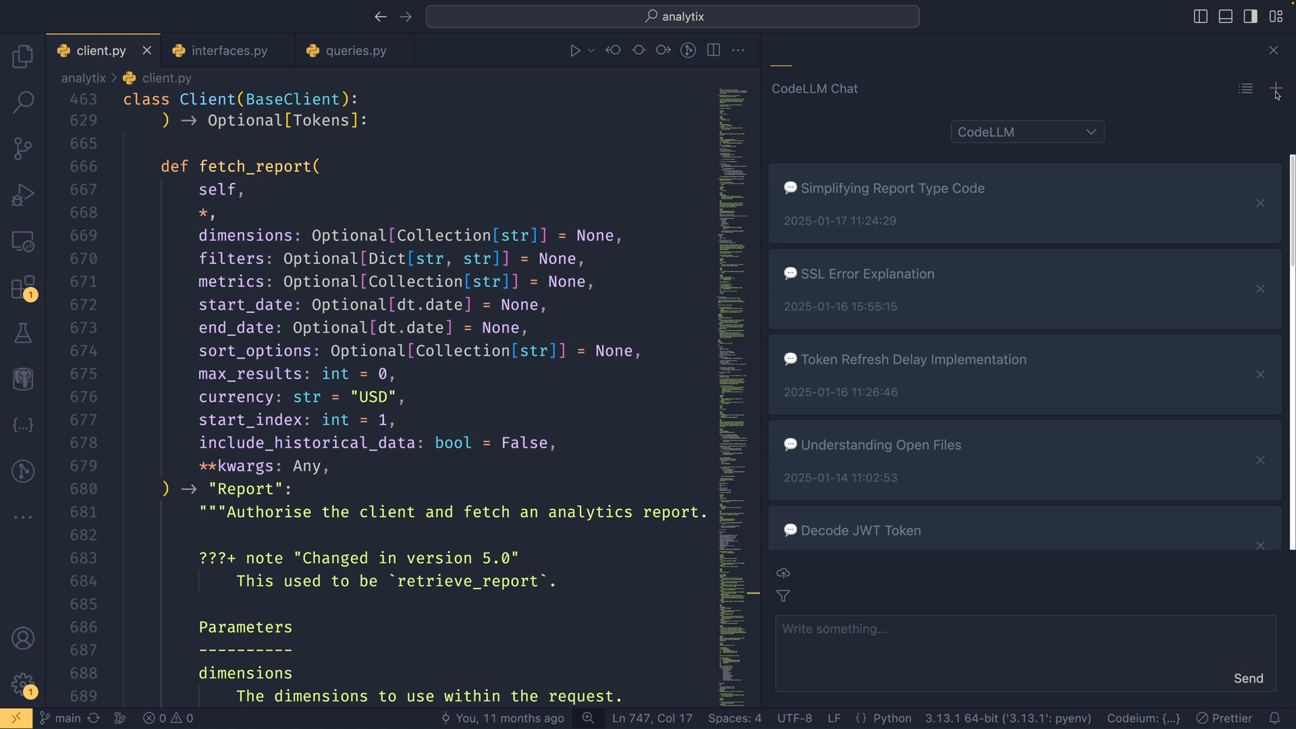
# Start a new CodeLLM chat, browse the model list, and keep CodeLLM selected
pyautogui.click(1277, 89)
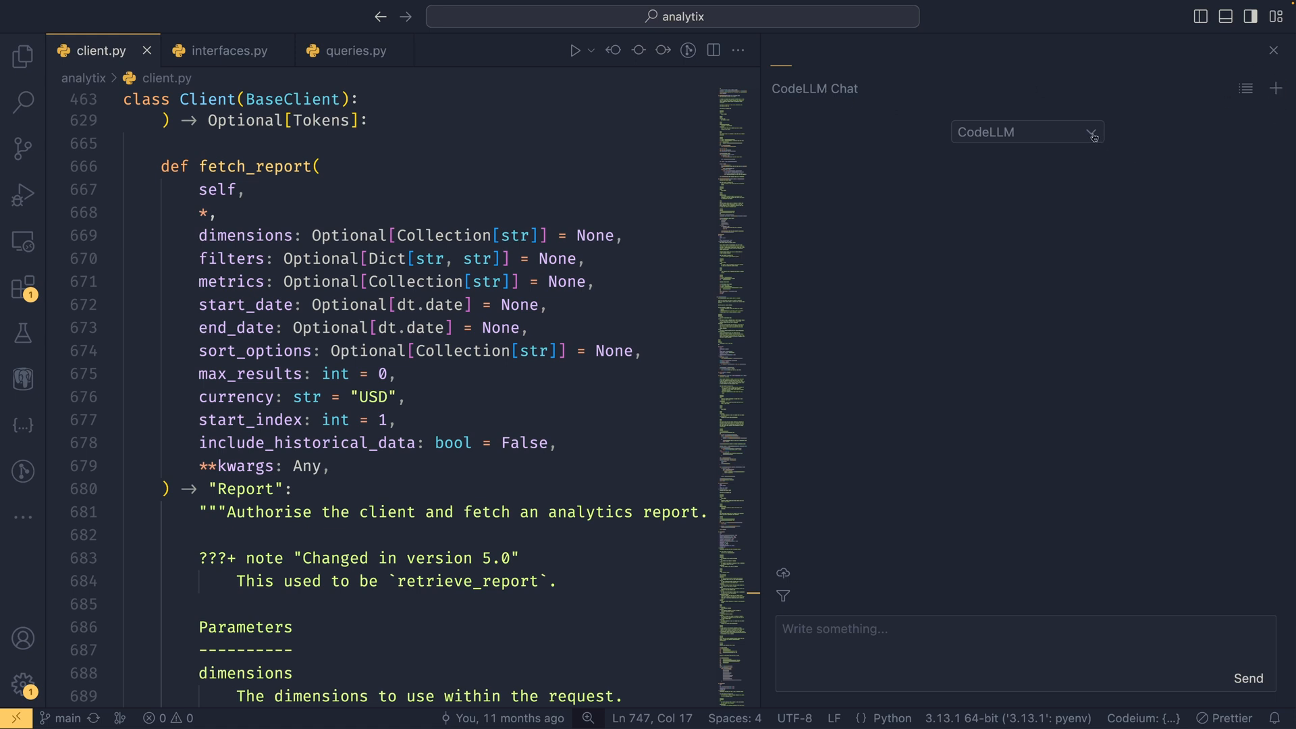
pyautogui.click(1027, 132)
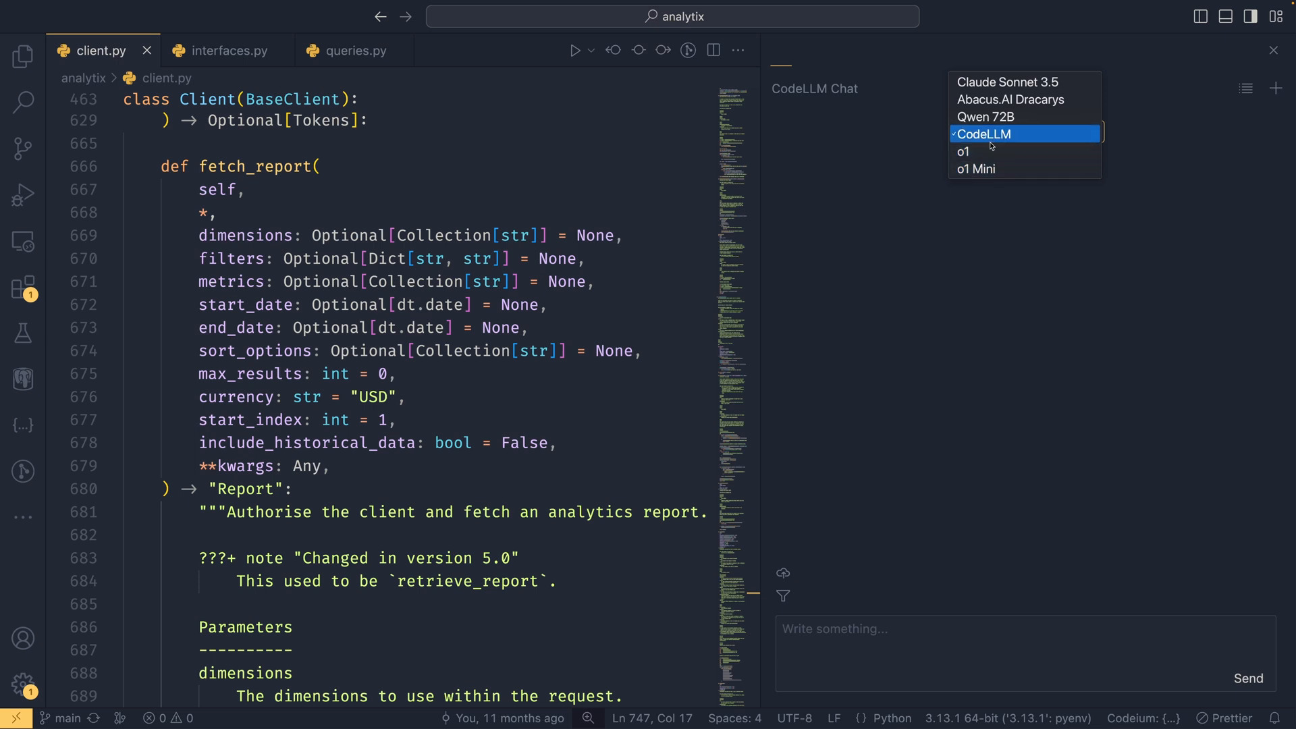
pyautogui.moveTo(1015, 142)
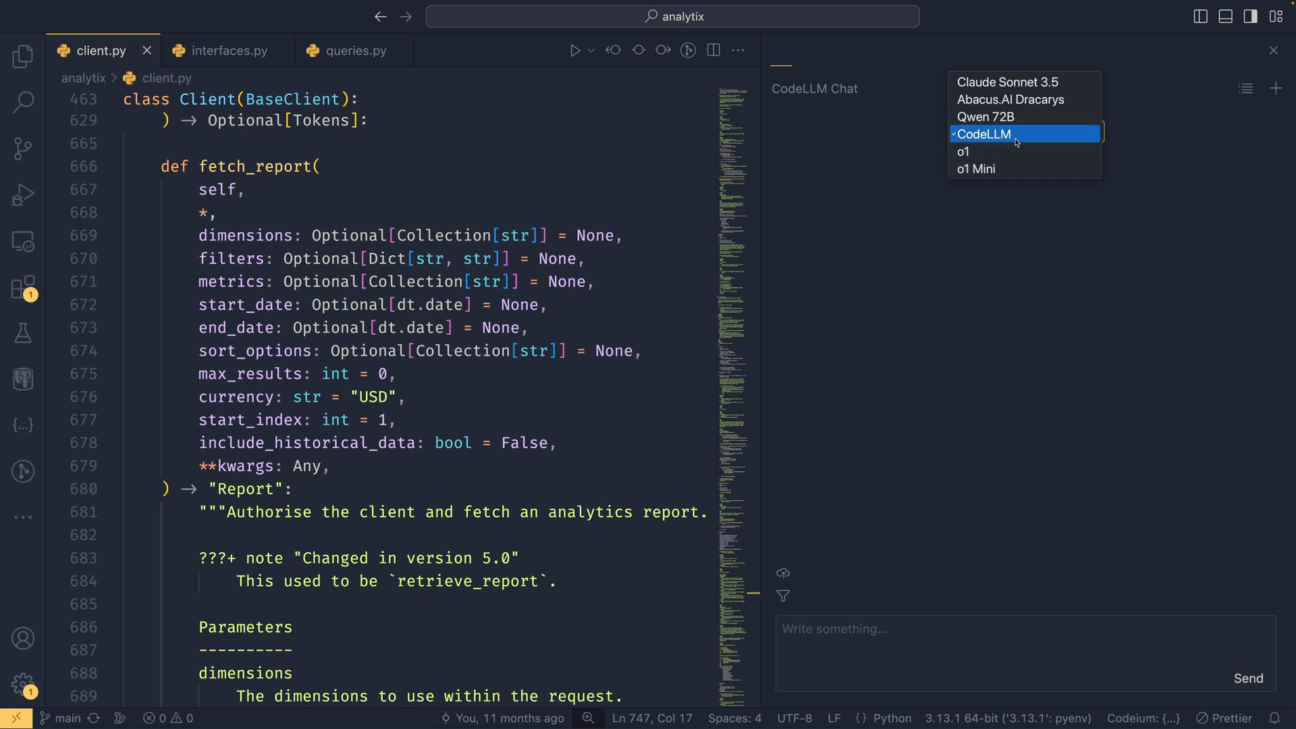
pyautogui.moveTo(964, 151)
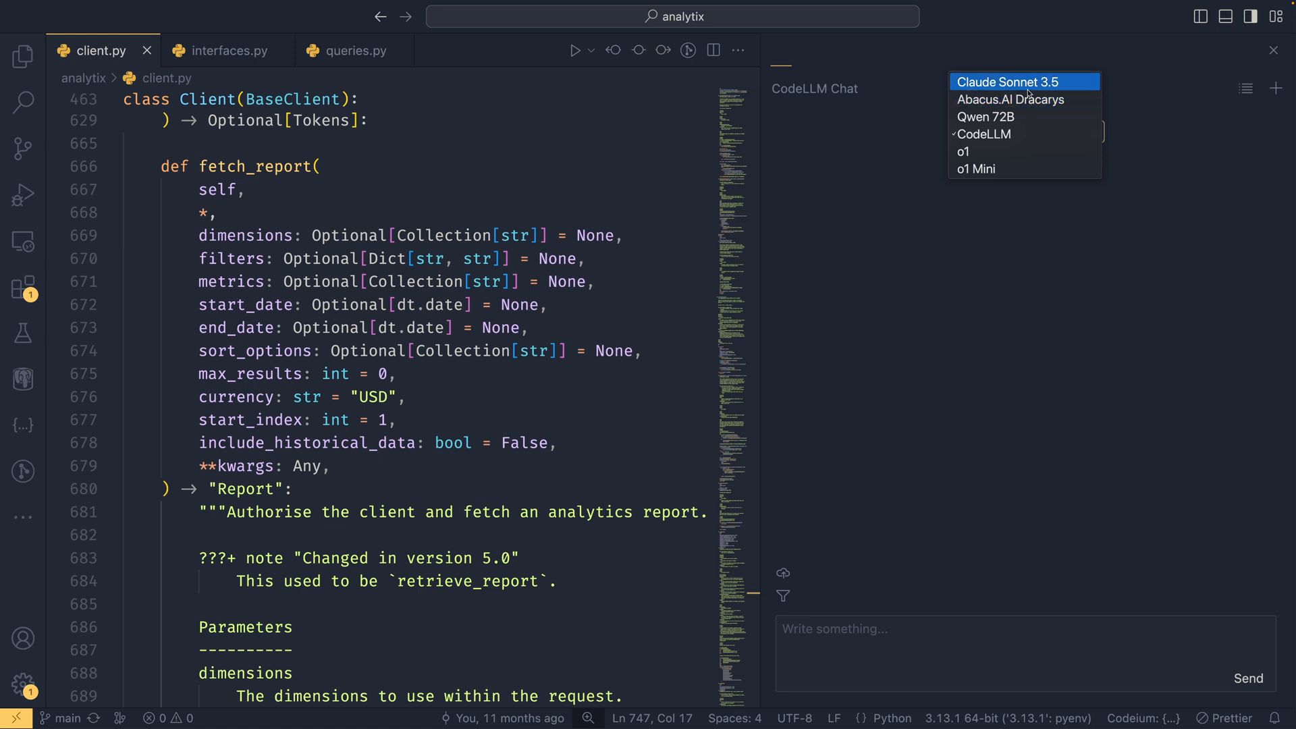
pyautogui.moveTo(1010, 99)
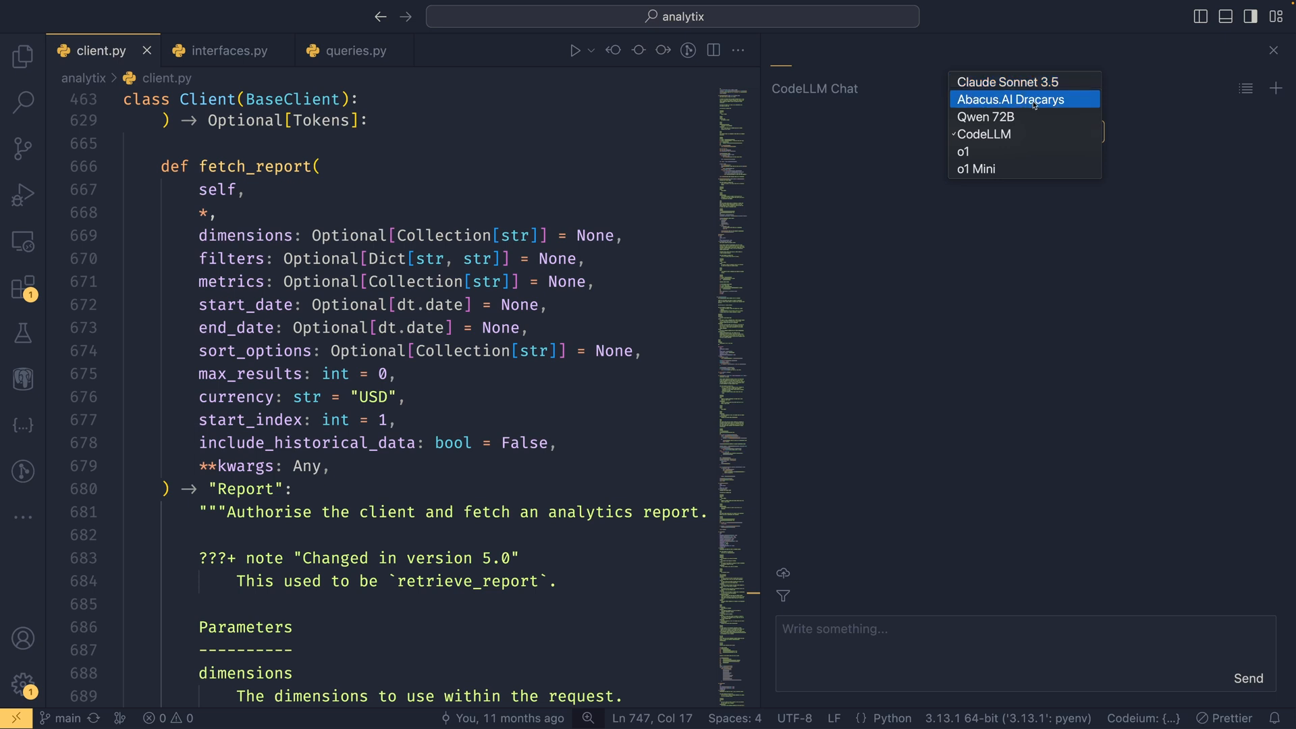
pyautogui.moveTo(1024, 169)
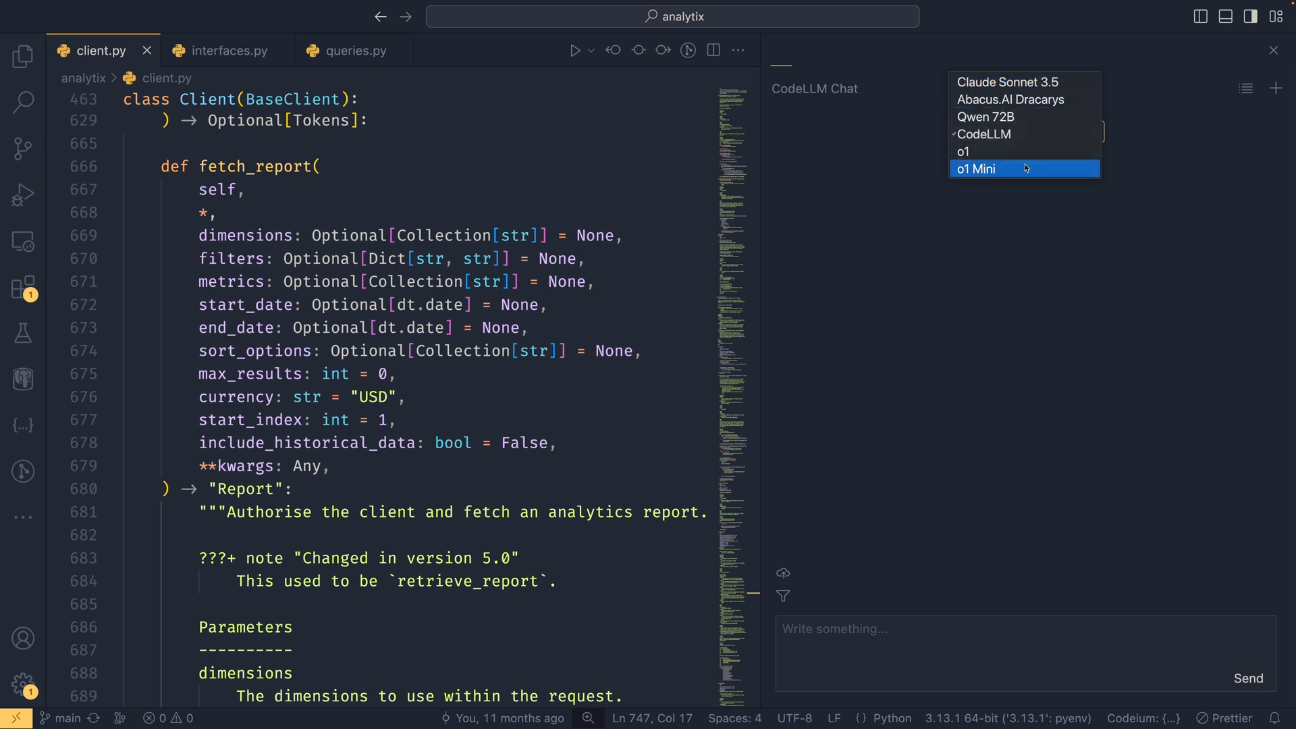
pyautogui.moveTo(1000, 134)
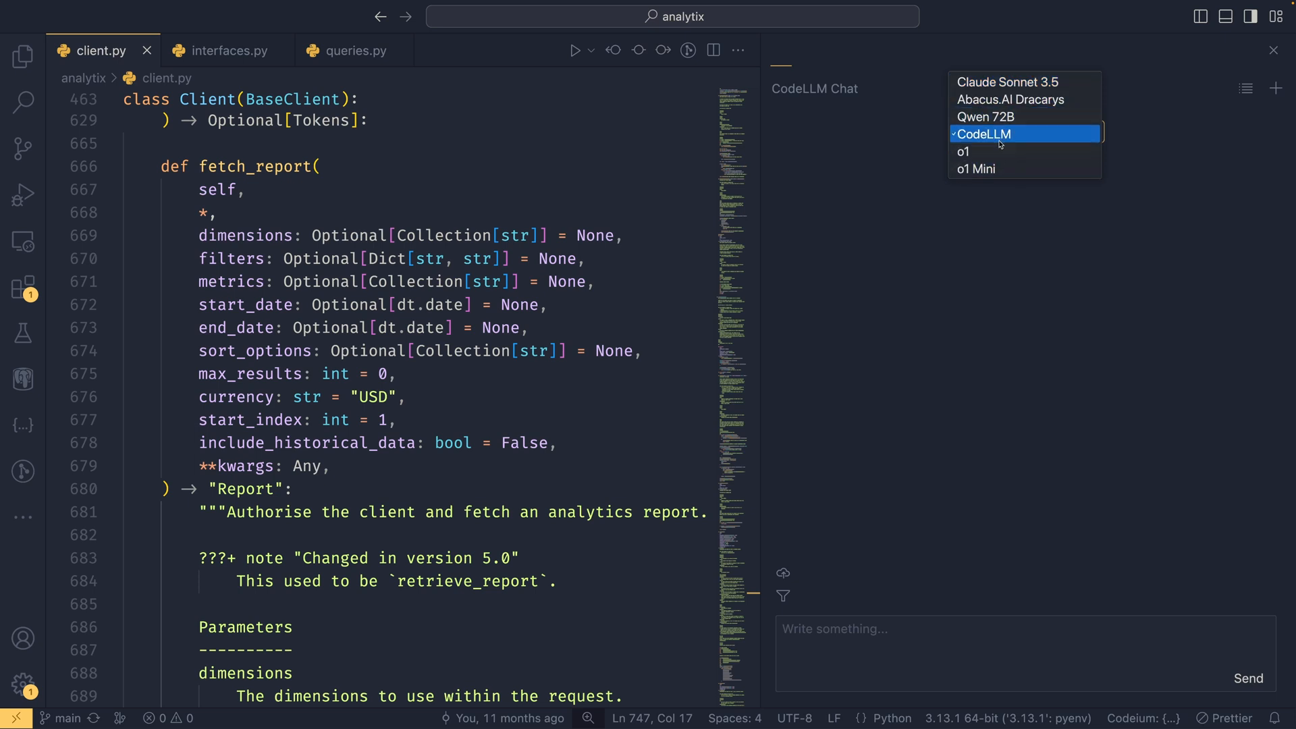
pyautogui.click(983, 134)
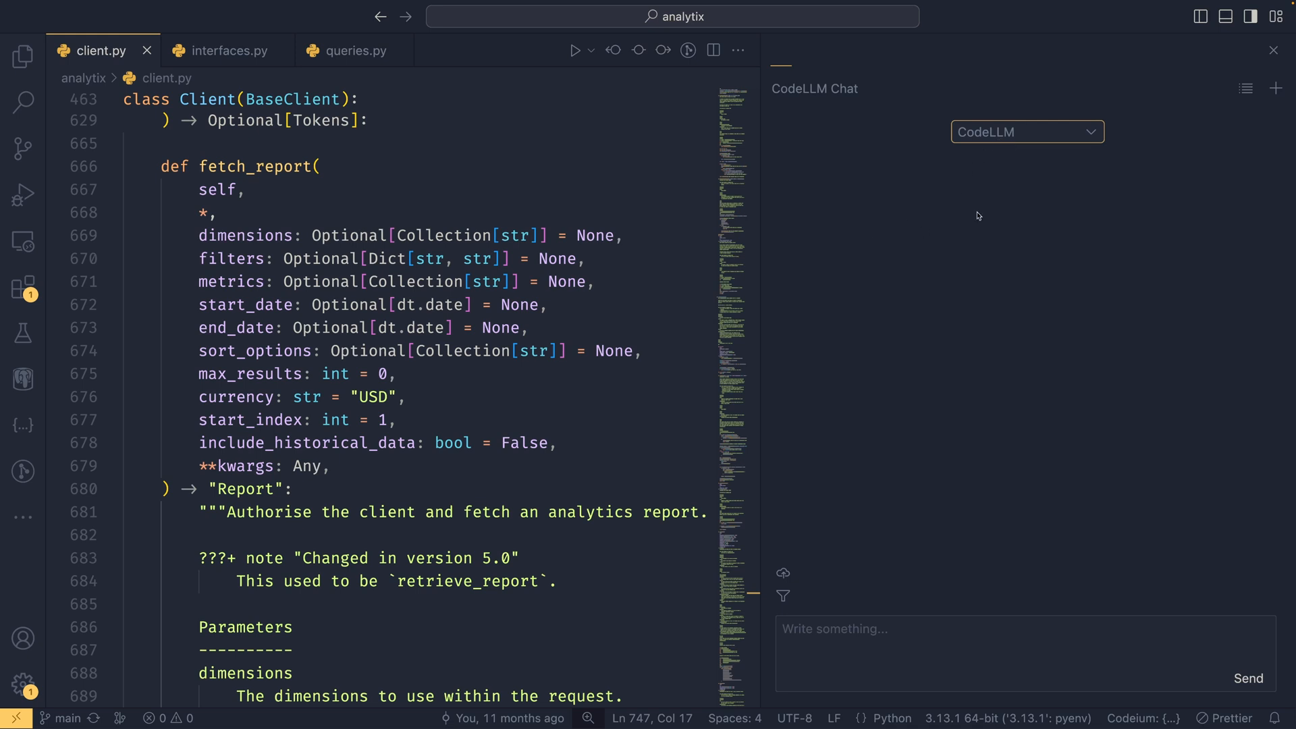
pyautogui.moveTo(1061, 542)
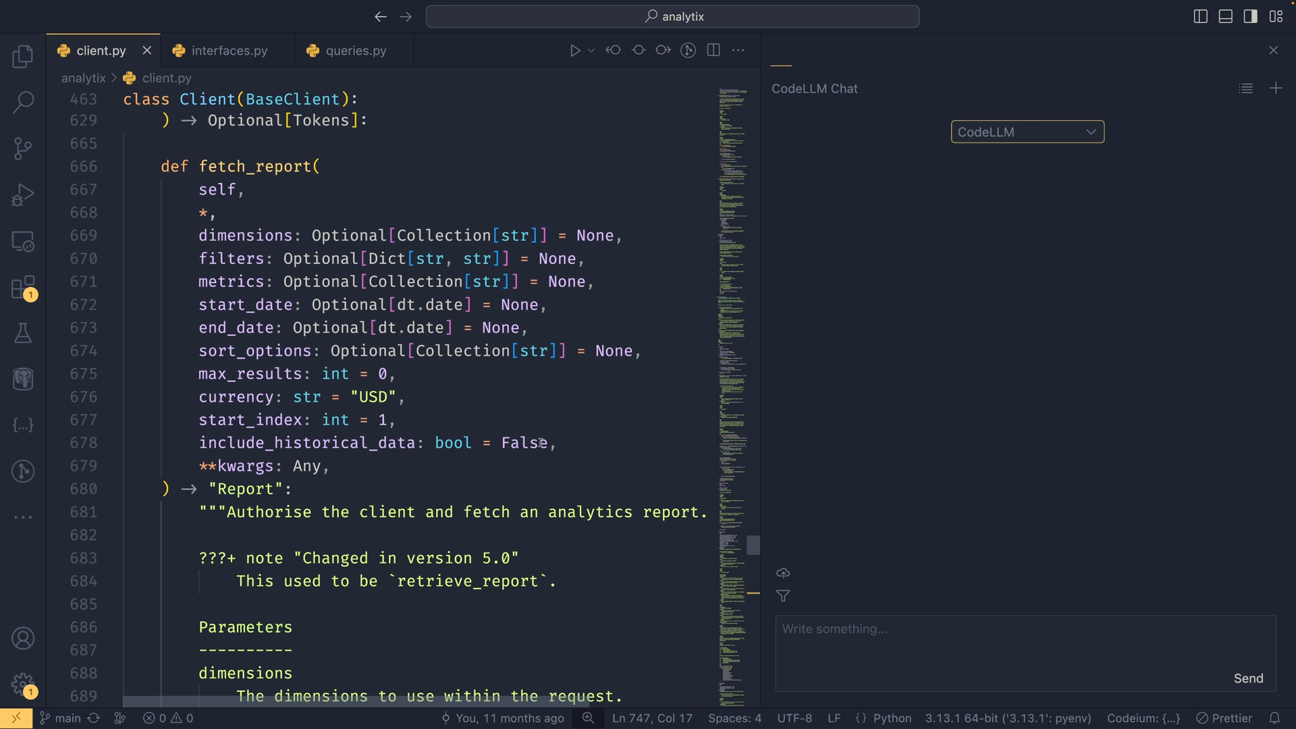
# Select end_date in fetch_report's signature and scroll past the docstring to the body
pyautogui.doubleClick(256, 166)
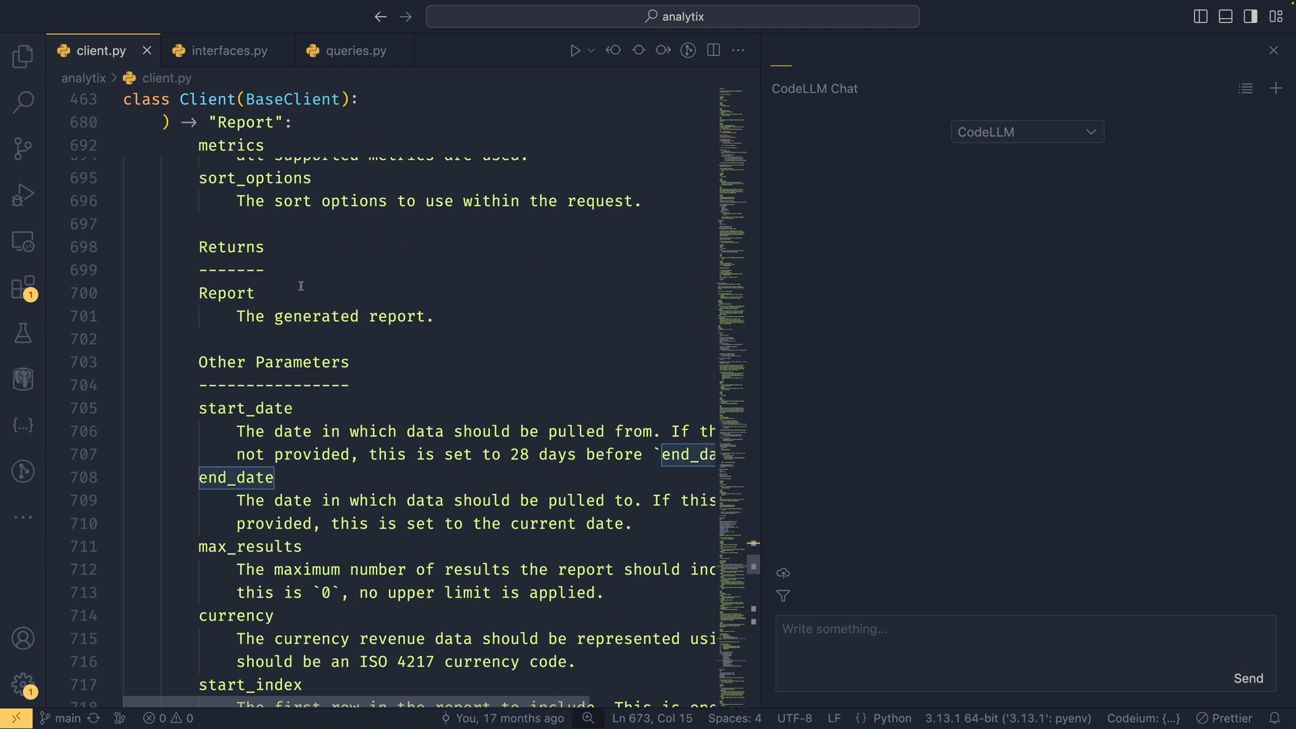
pyautogui.scroll(-3)
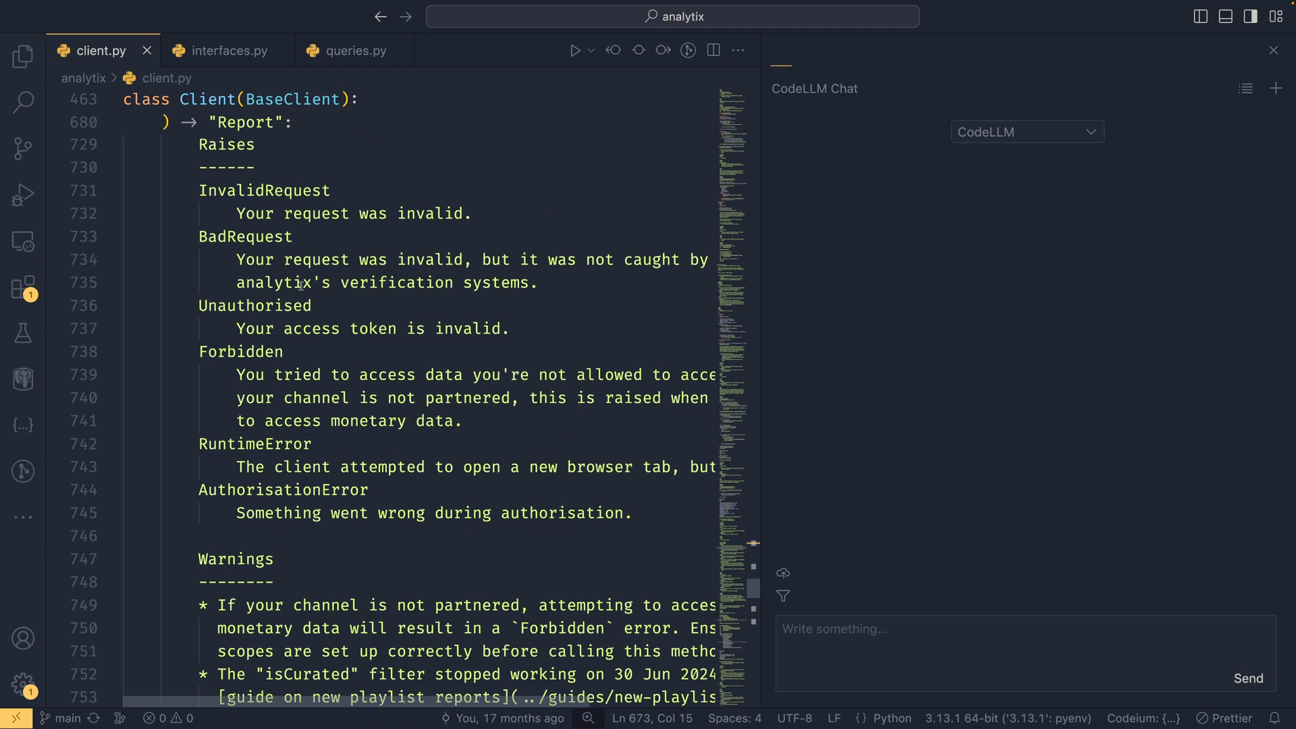
pyautogui.scroll(-3)
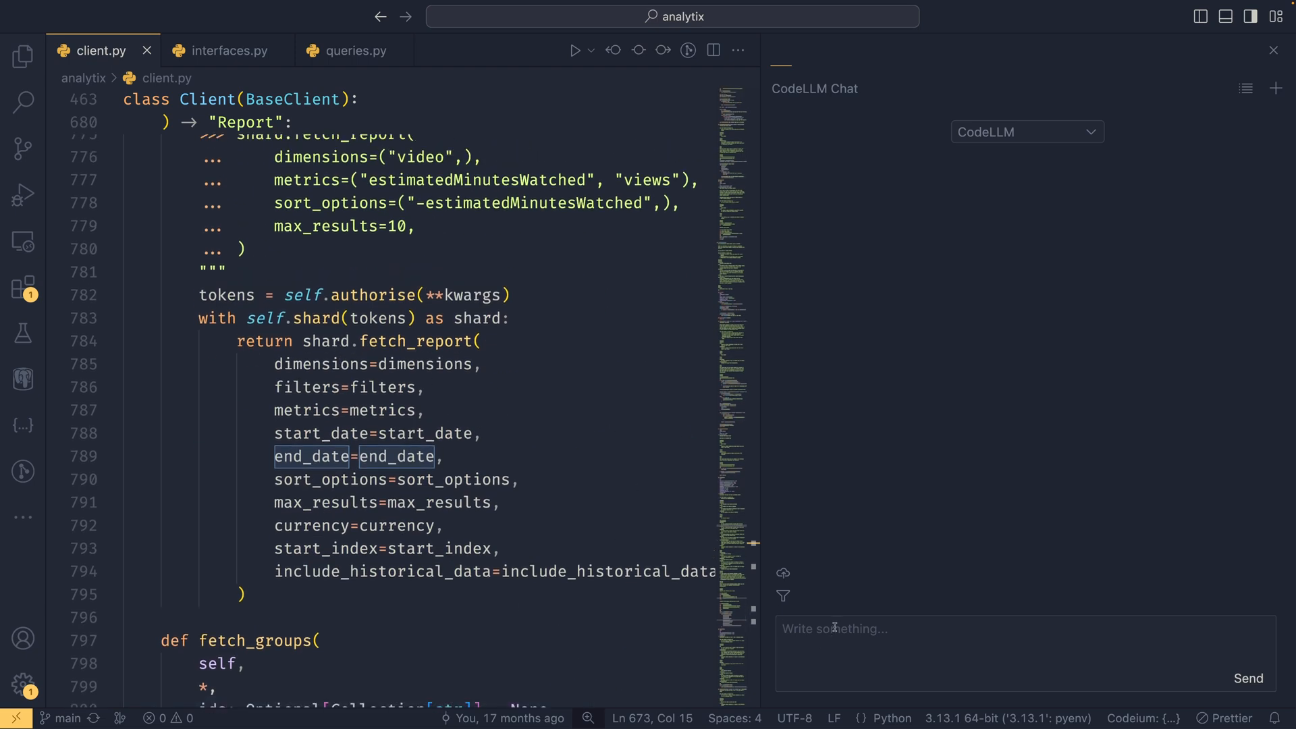
pyautogui.click(1025, 652)
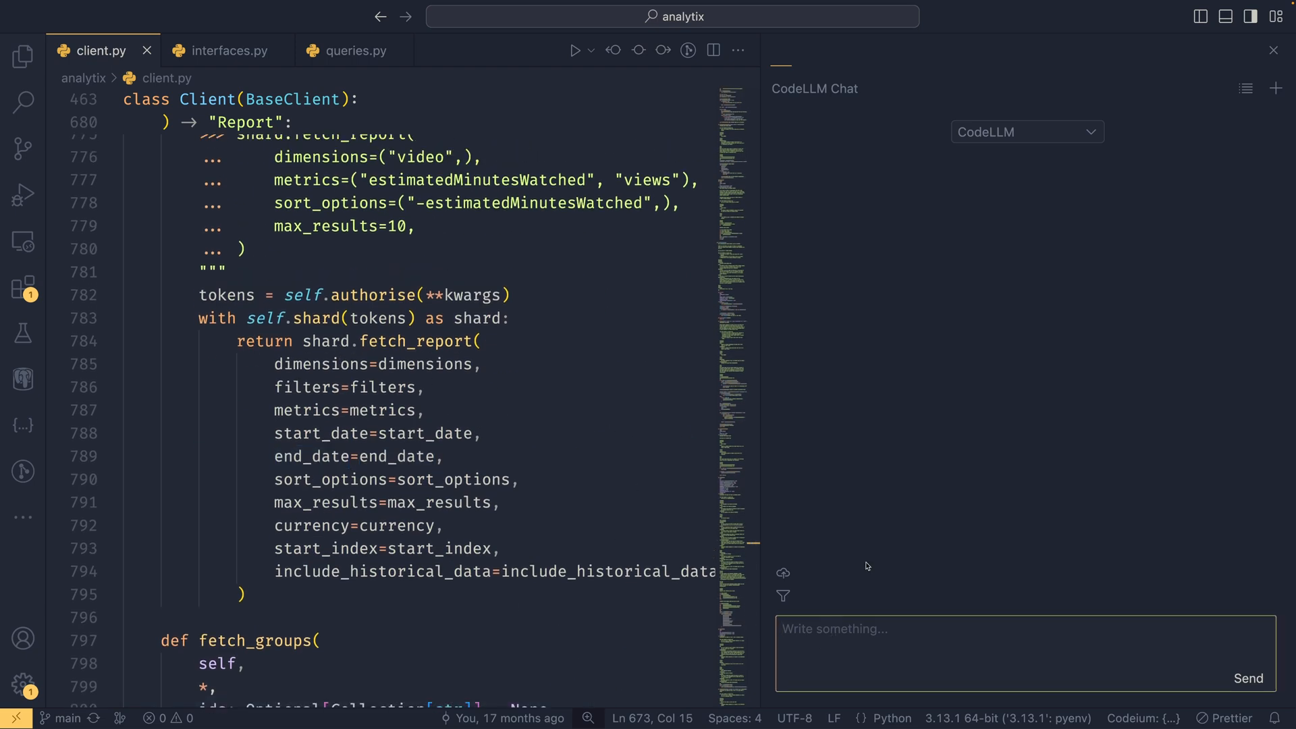
pyautogui.write('Can you epl')
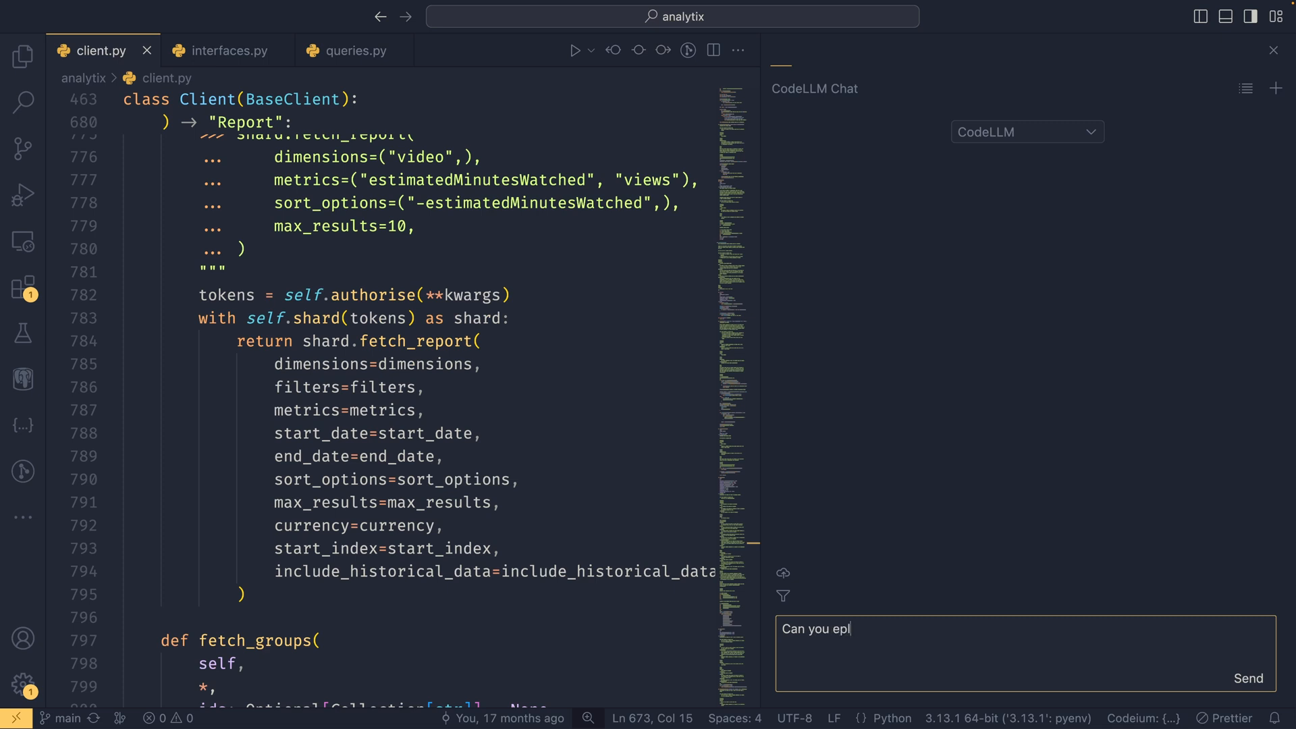
pyautogui.write('xplain how')
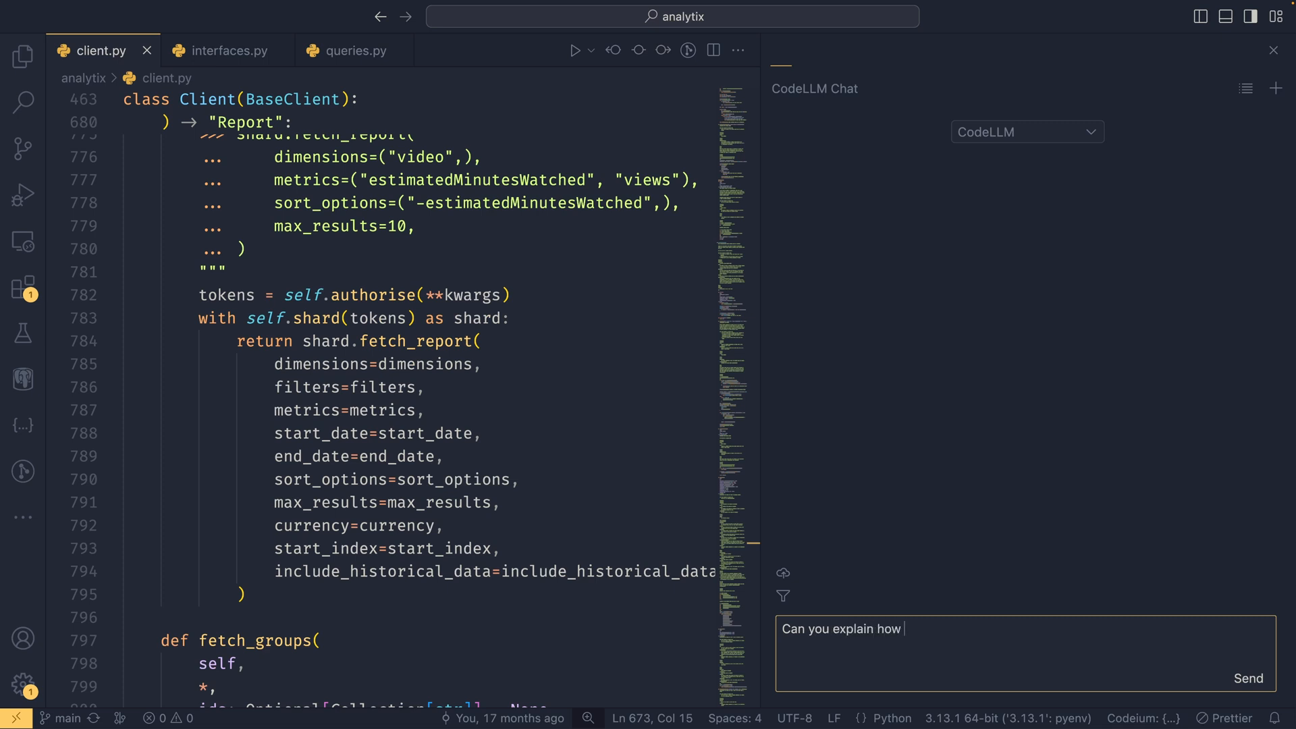
pyautogui.write('the client fetch')
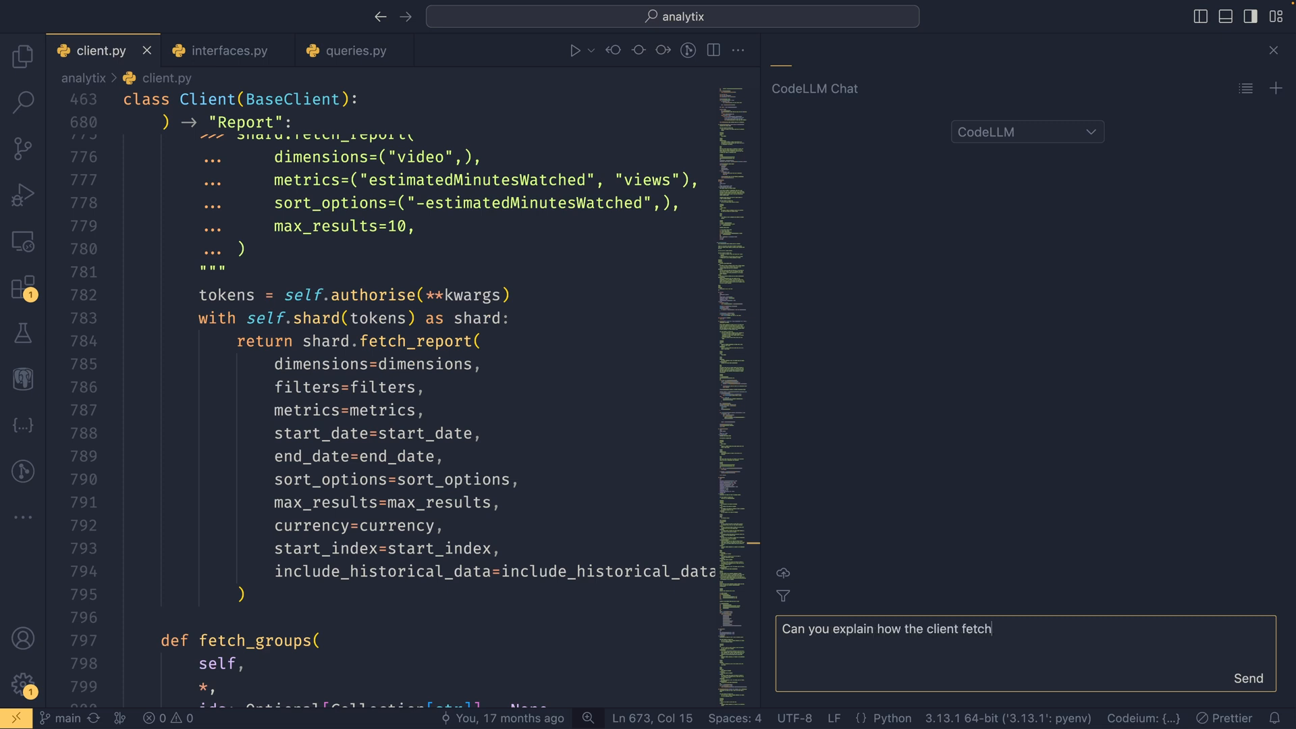
pyautogui.click(1249, 678)
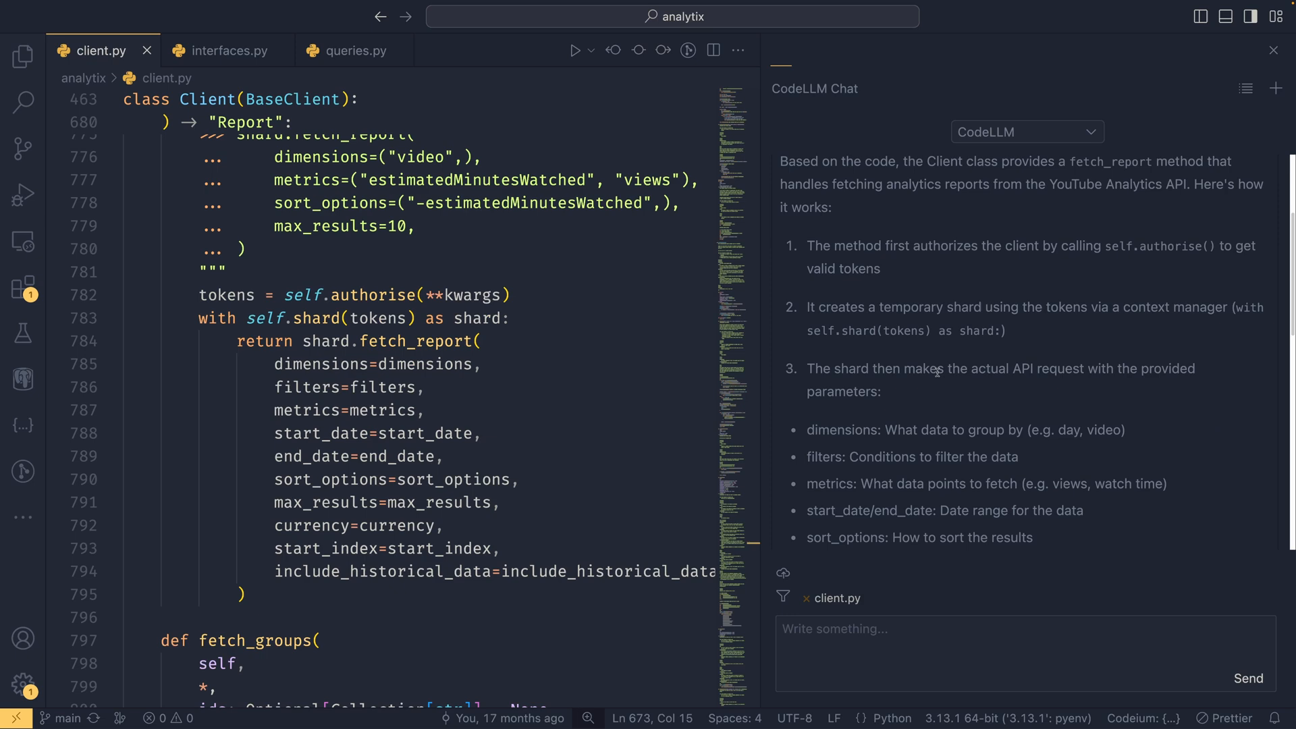
pyautogui.scroll(-3)
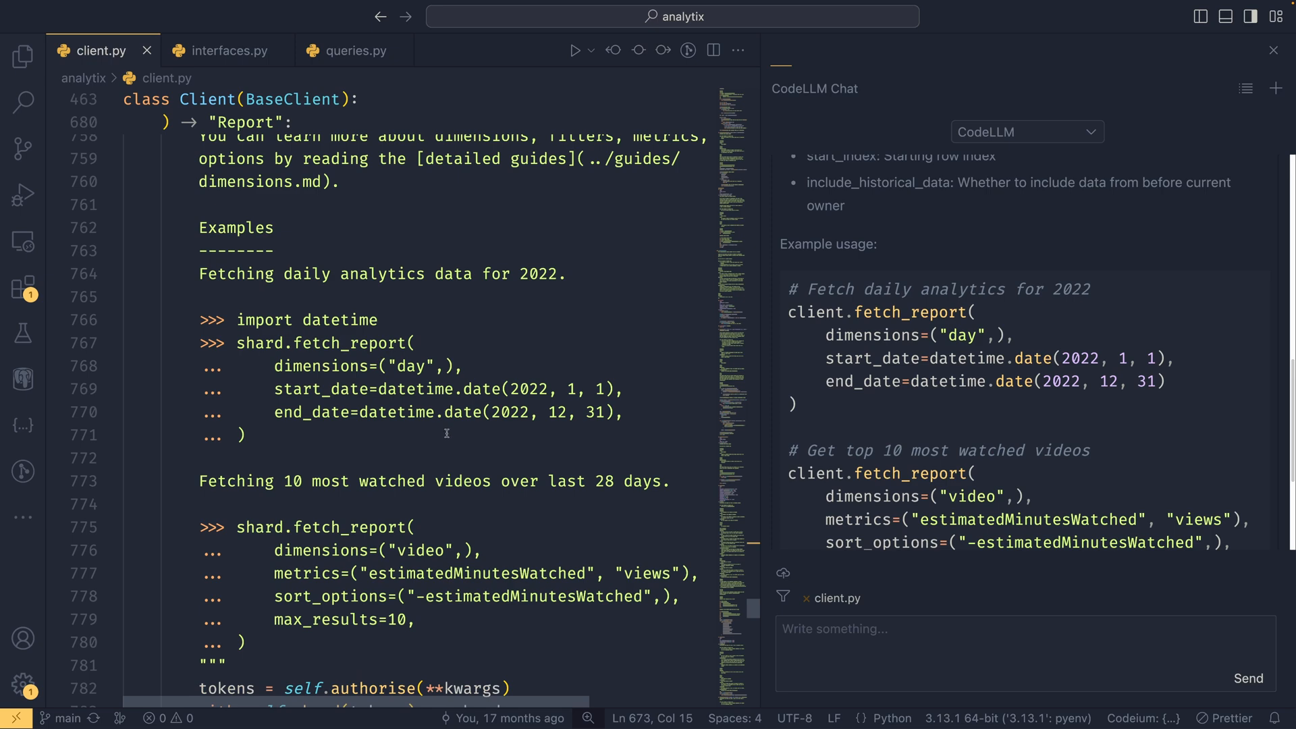
pyautogui.scroll(-3)
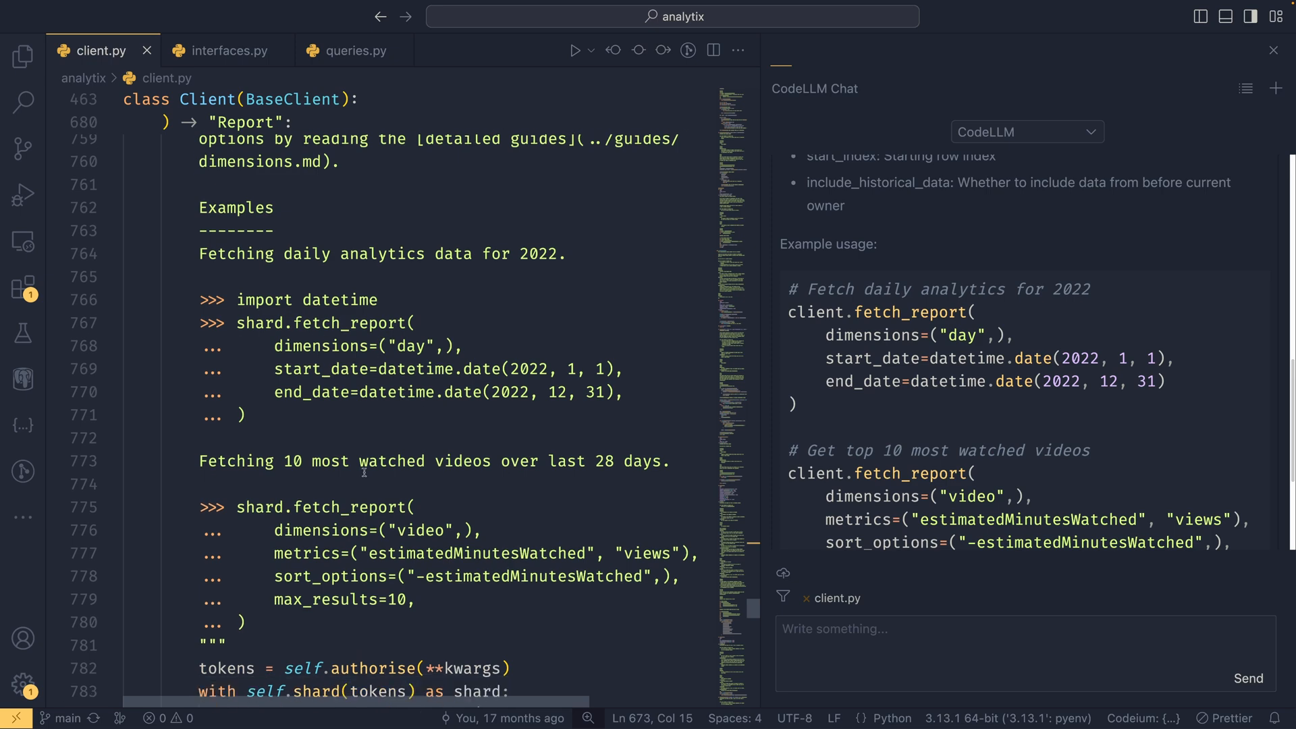
pyautogui.scroll(-3)
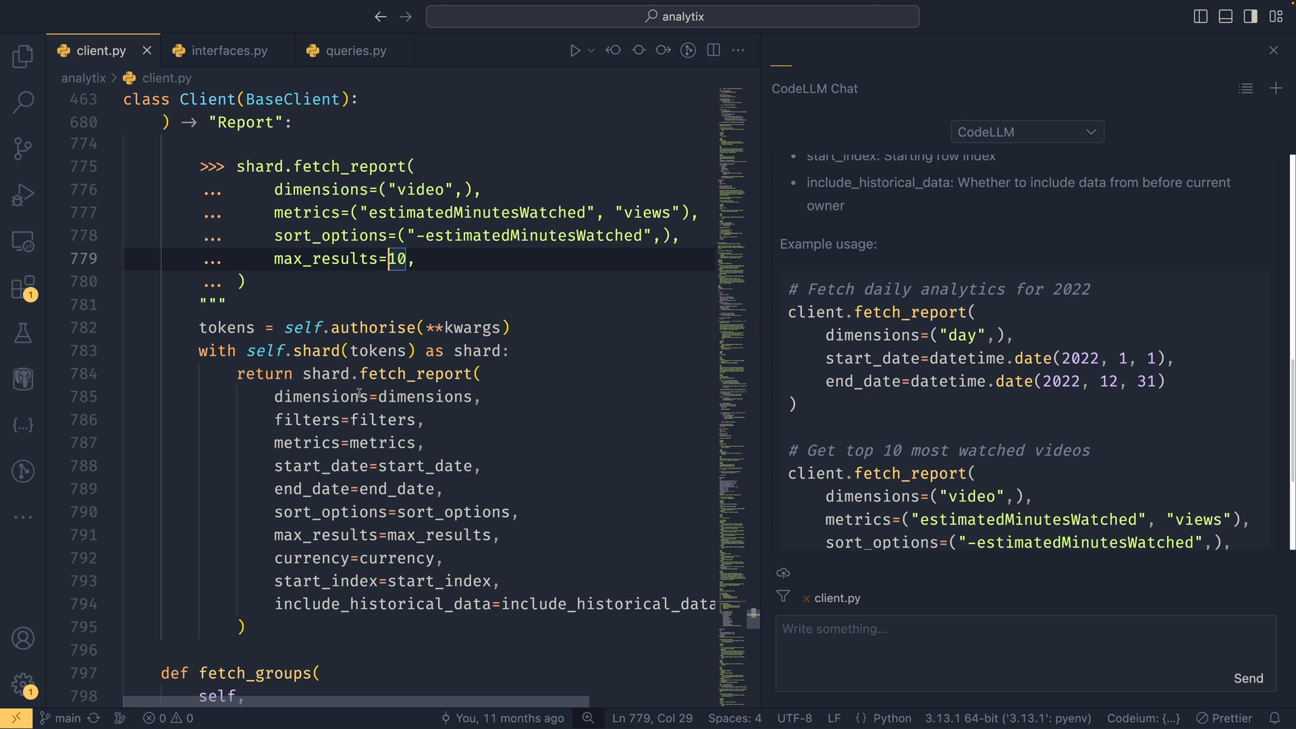
pyautogui.scroll(-3)
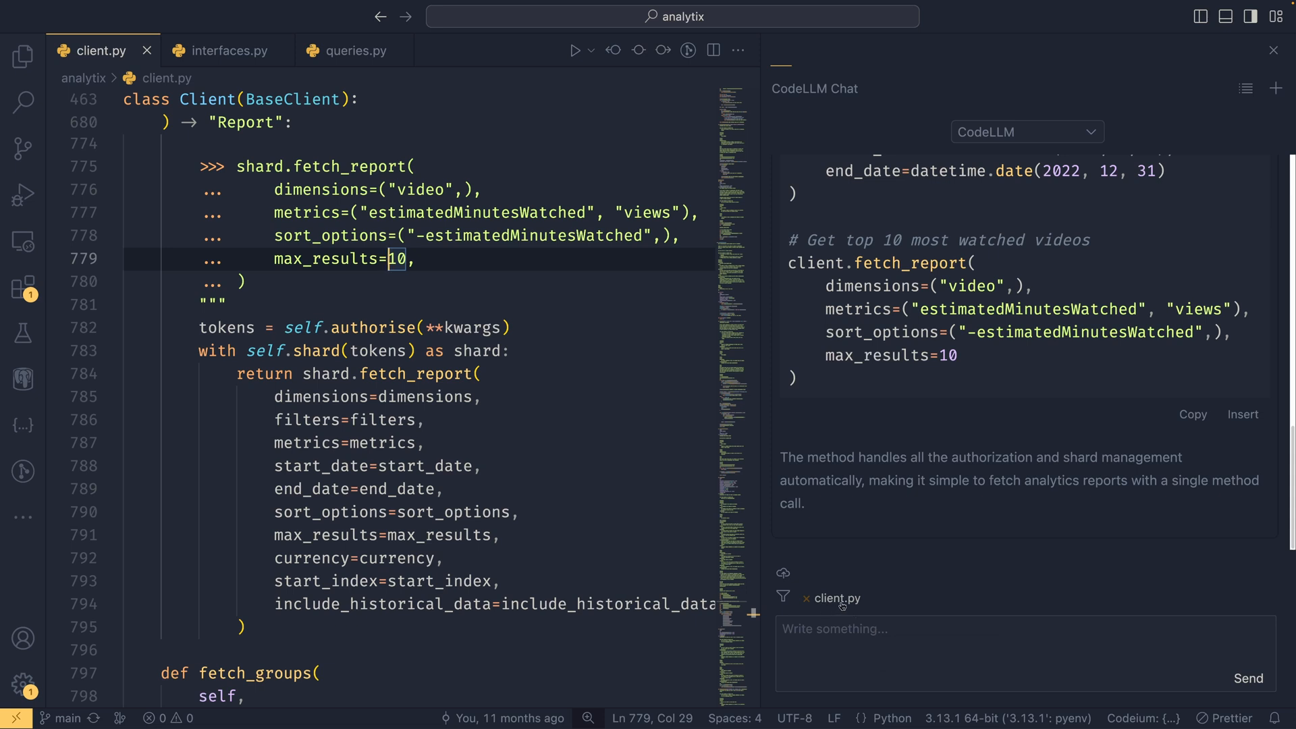
pyautogui.moveTo(943, 565)
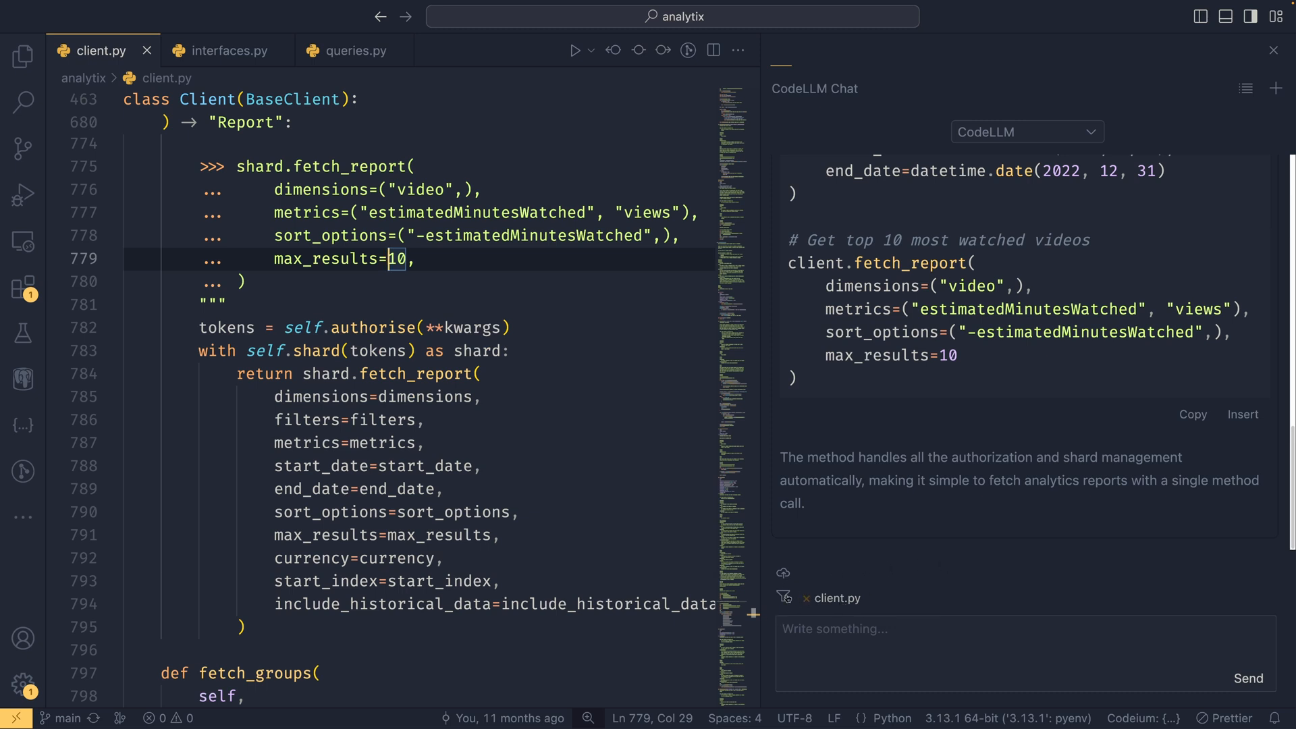
# Add shard.py as chat context and begin typing a question starting 'Can'
pyautogui.click(783, 597)
pyautogui.write('shard.py')
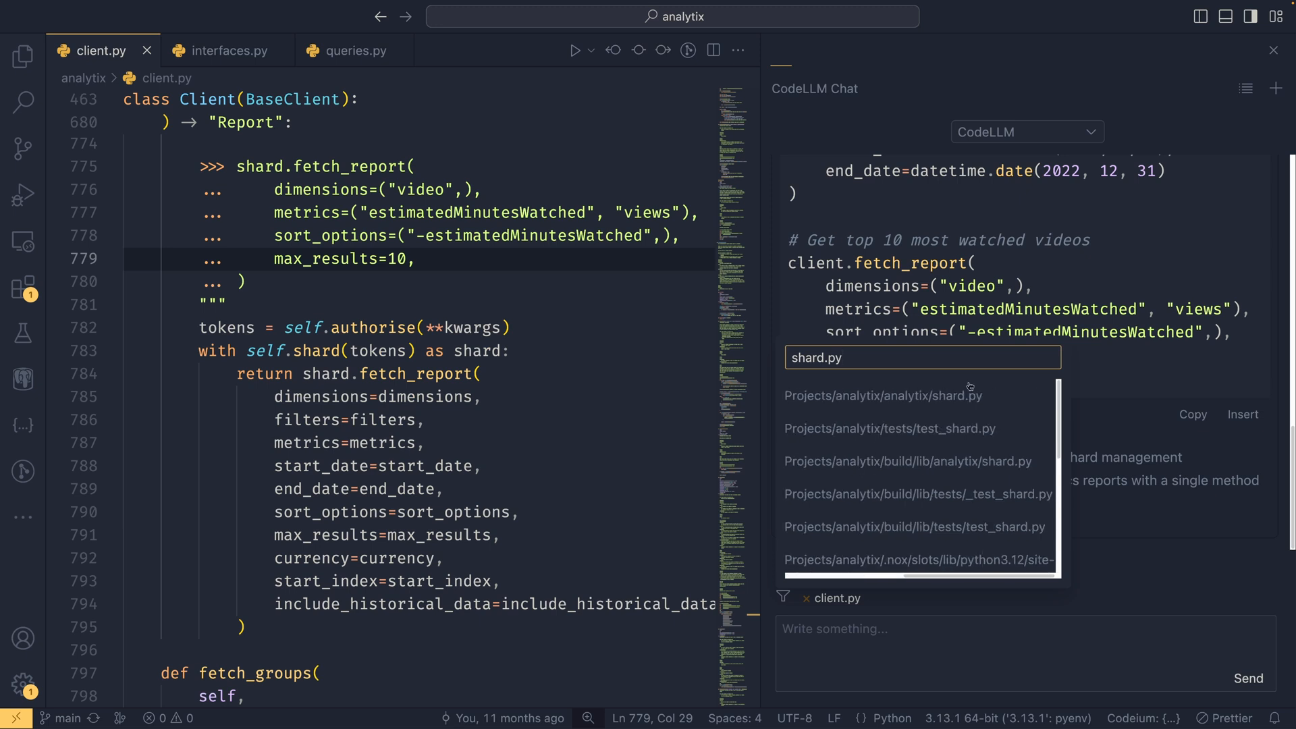
pyautogui.click(882, 395)
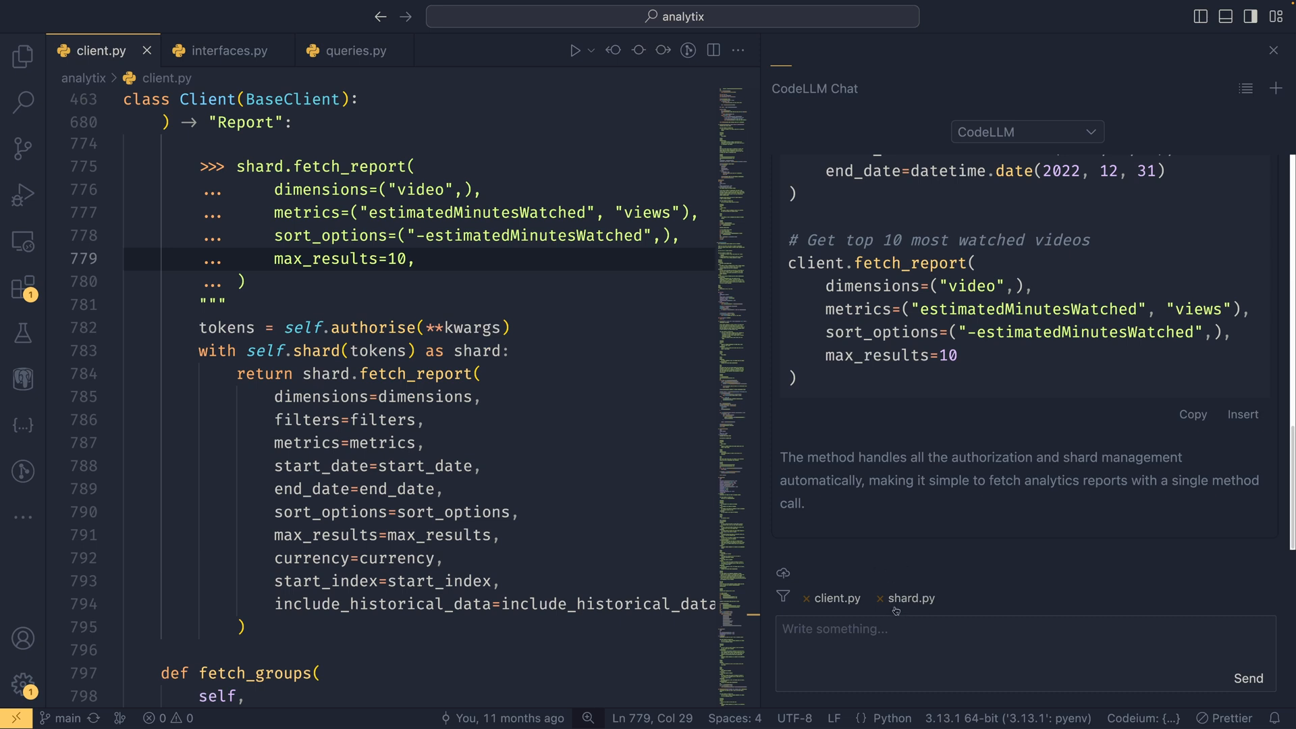
pyautogui.write('Can')
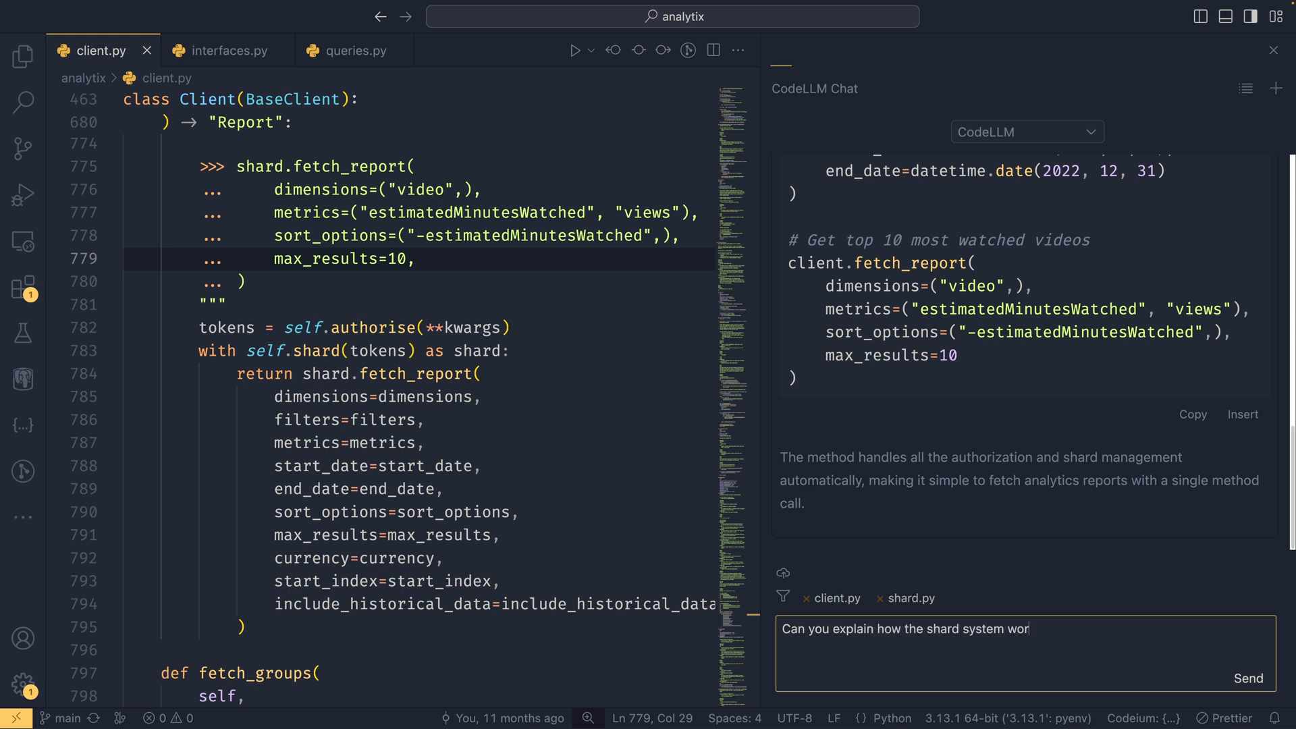
# Send the shard question, read the explanation with example usage, then close the chat
pyautogui.click(1248, 678)
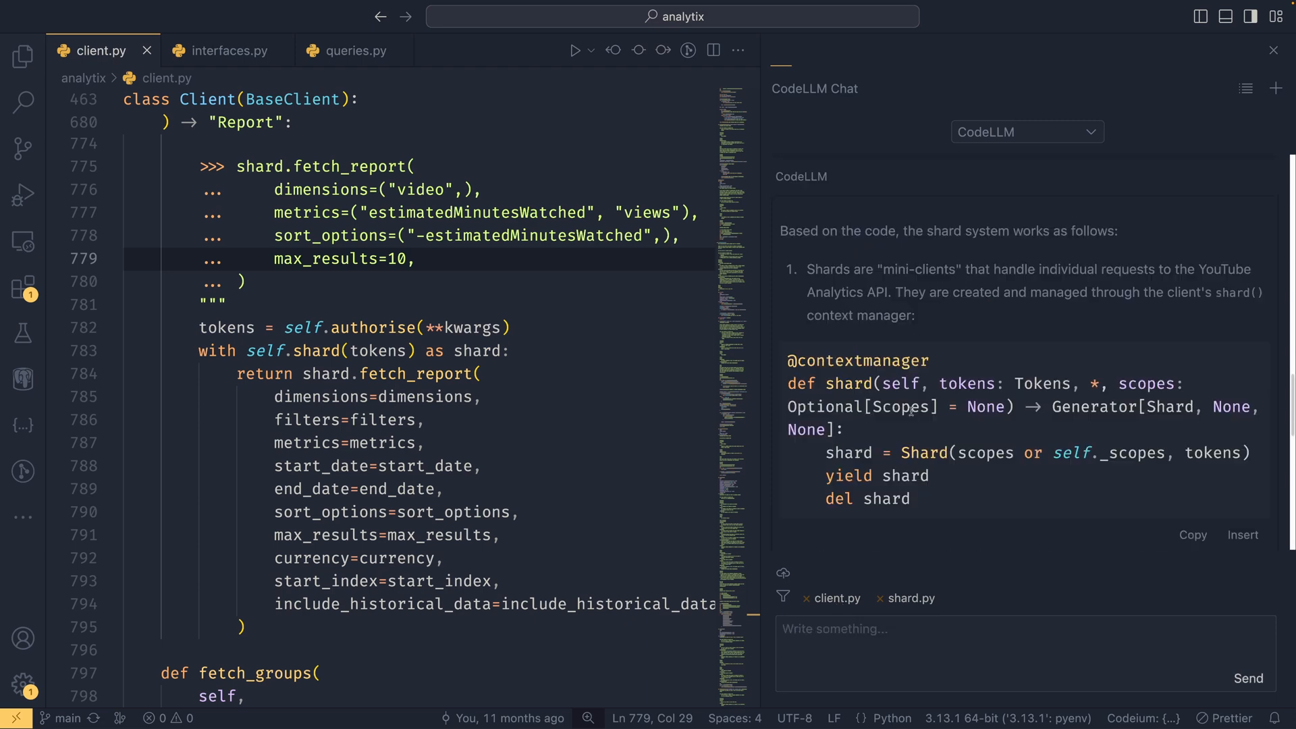
pyautogui.doubleClick(973, 274)
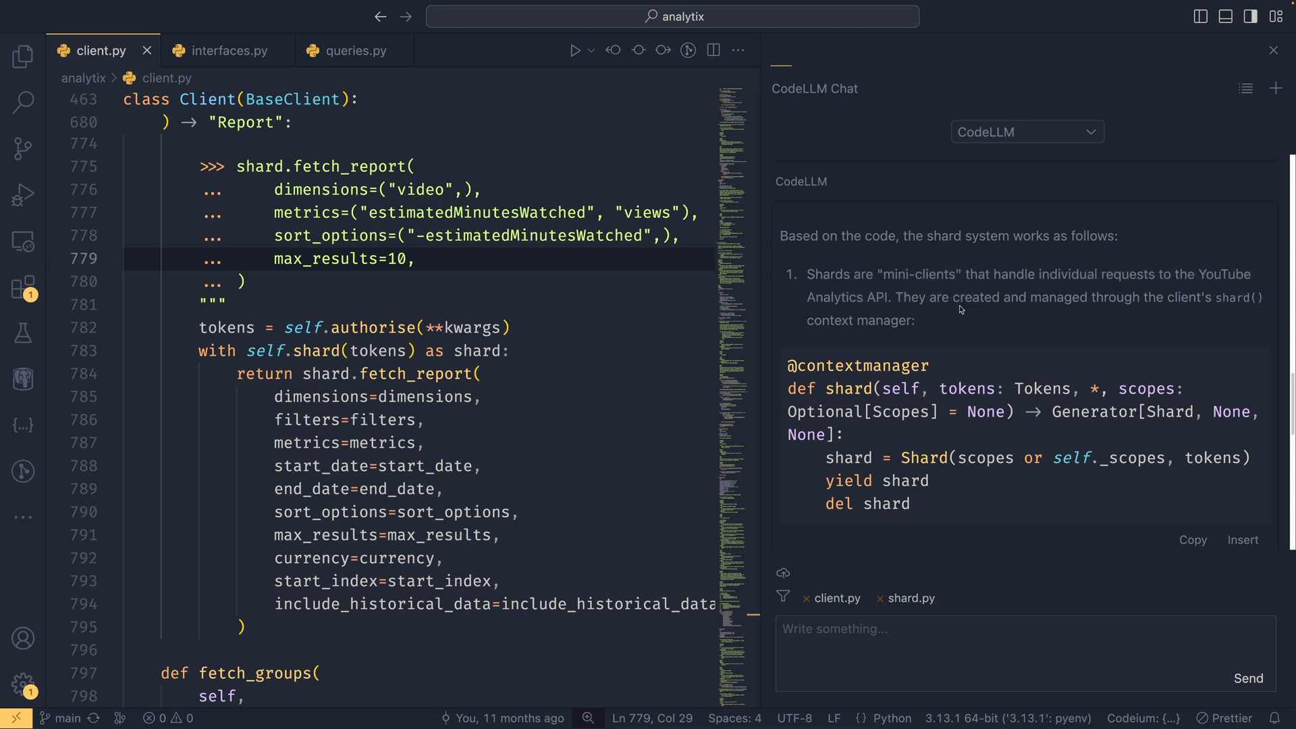
pyautogui.doubleClick(895, 275)
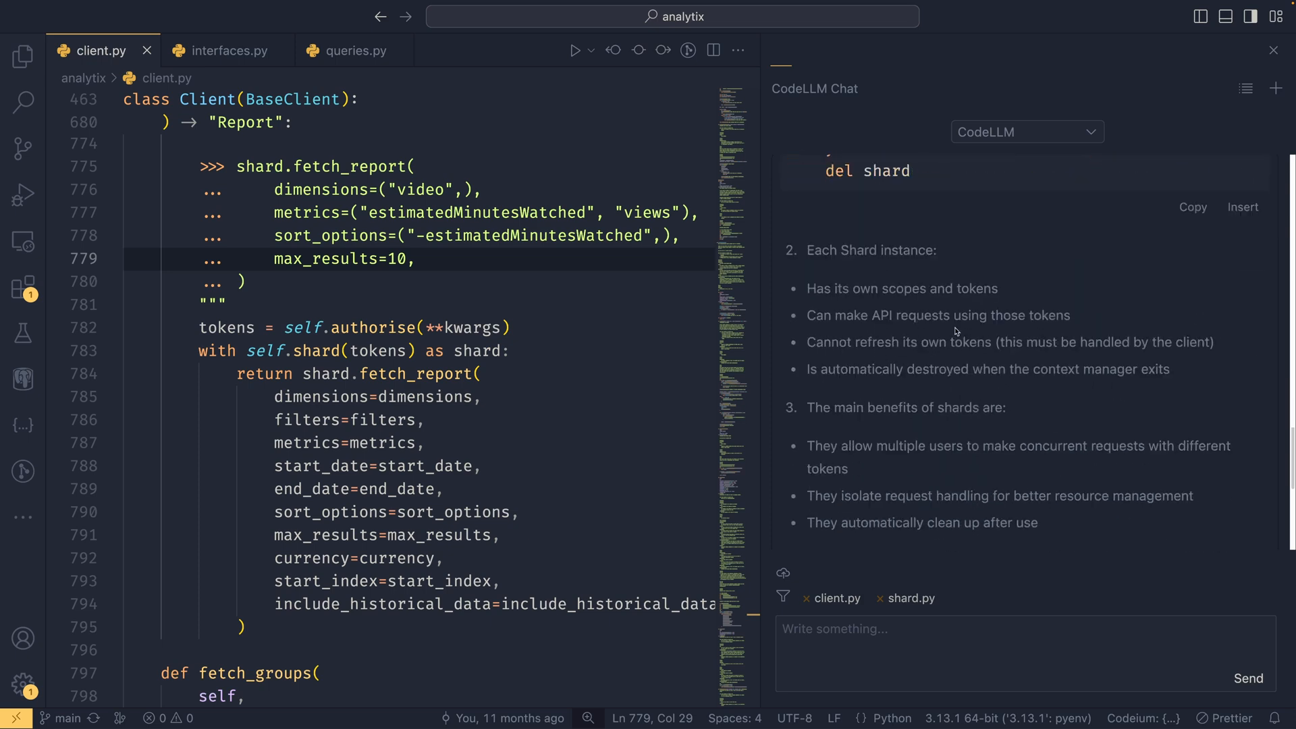
pyautogui.scroll(-3)
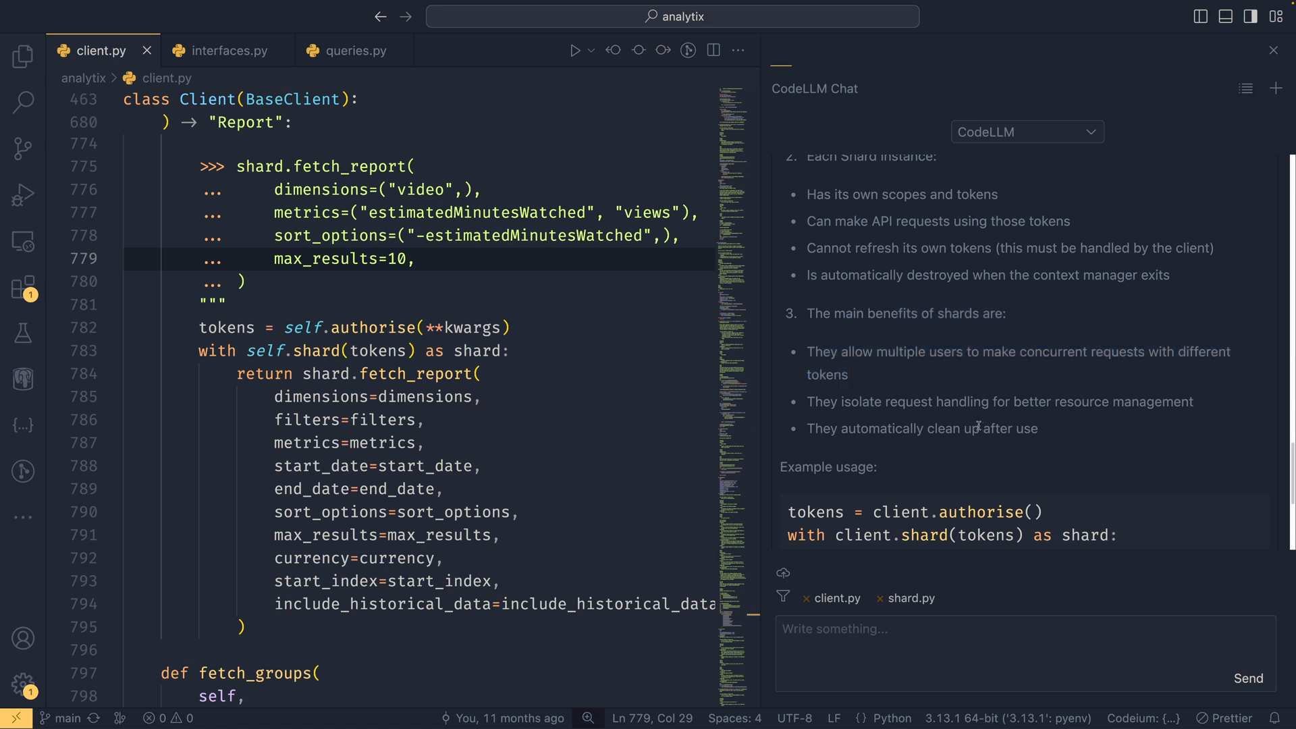
pyautogui.scroll(-3)
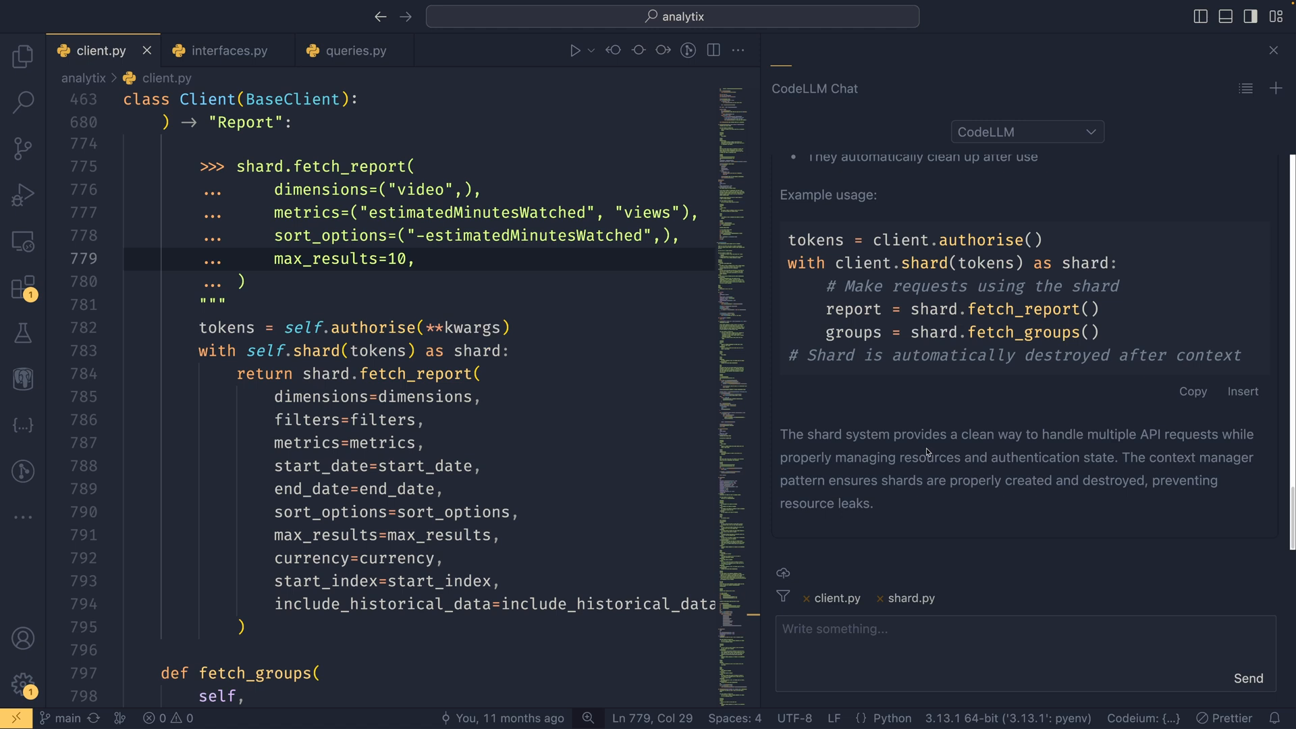
pyautogui.moveTo(926, 454)
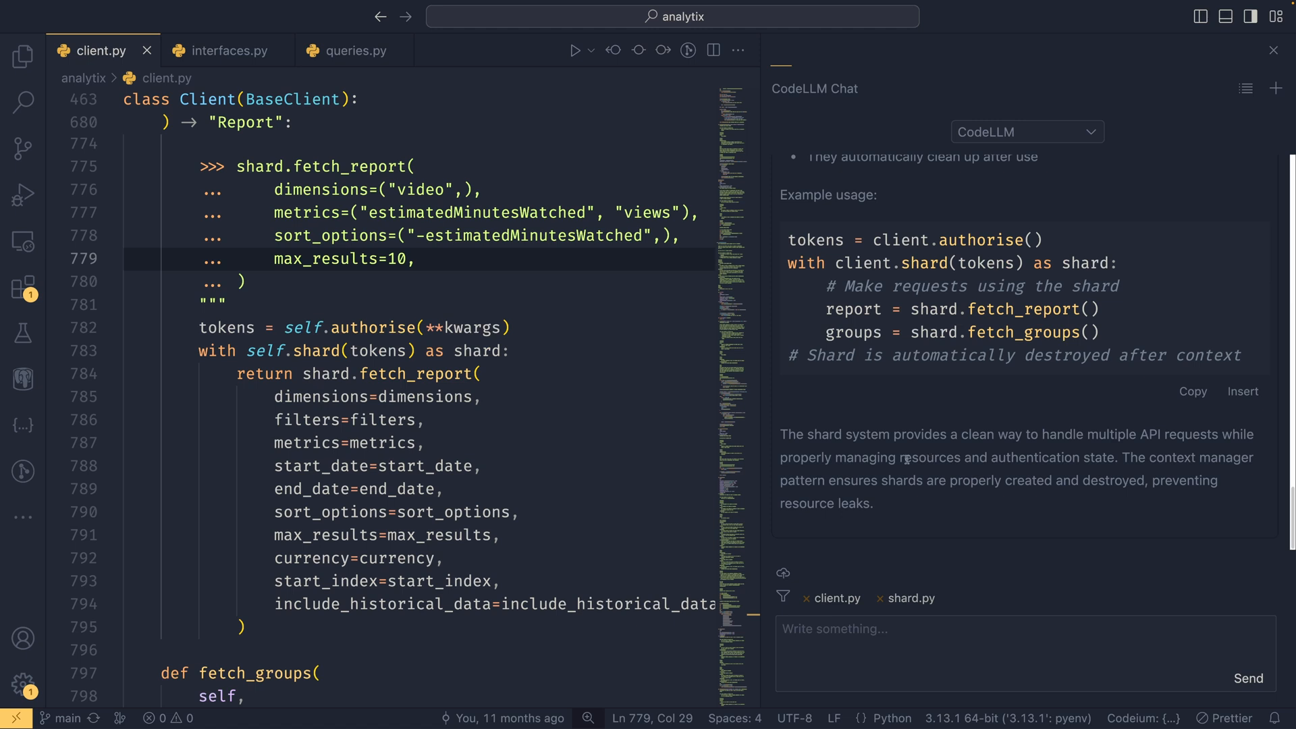
pyautogui.click(1272, 49)
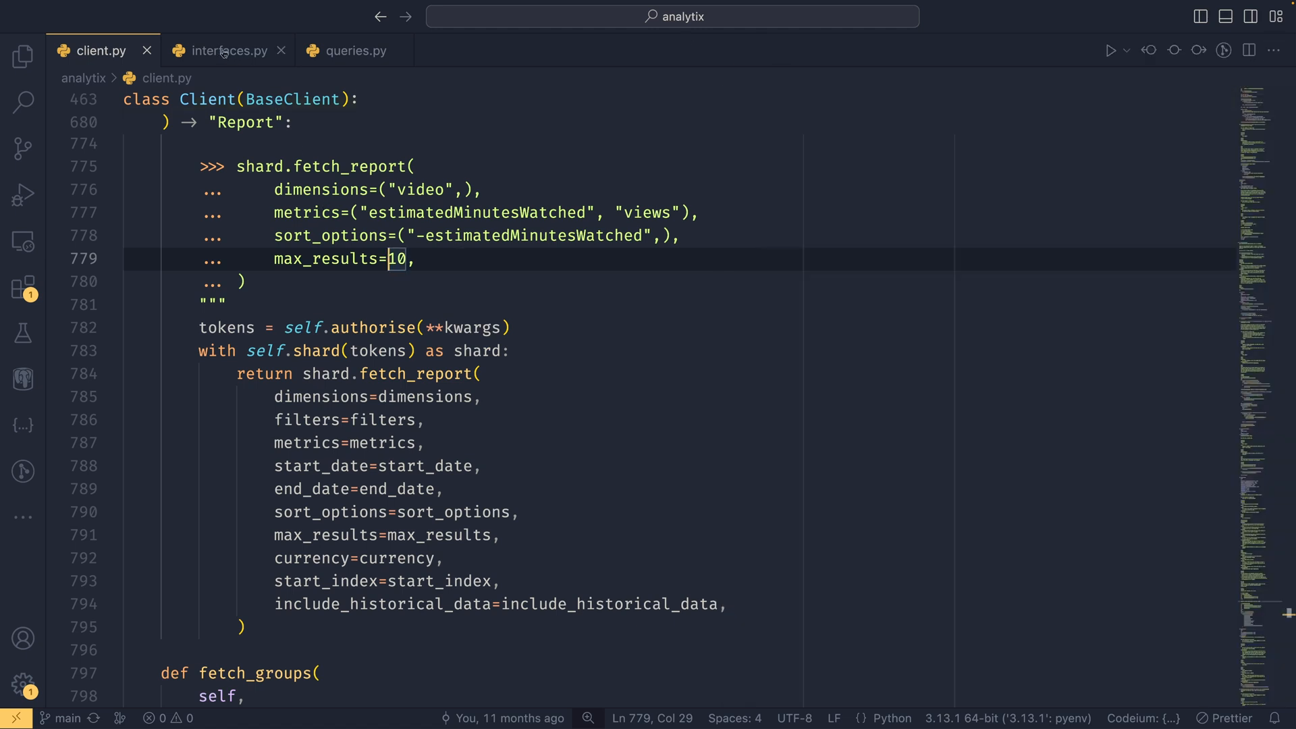
# Open interfaces.py and scroll to the end of the Report class
pyautogui.click(228, 50)
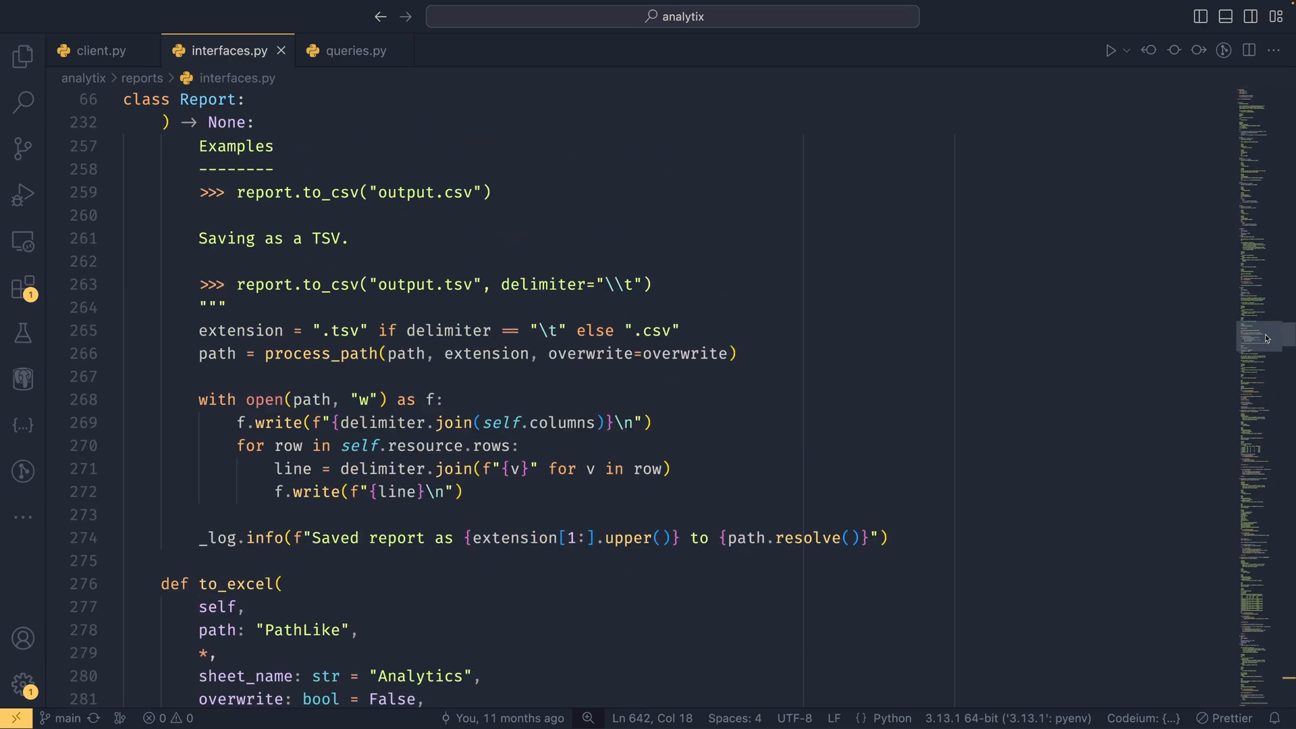
pyautogui.scroll(-3)
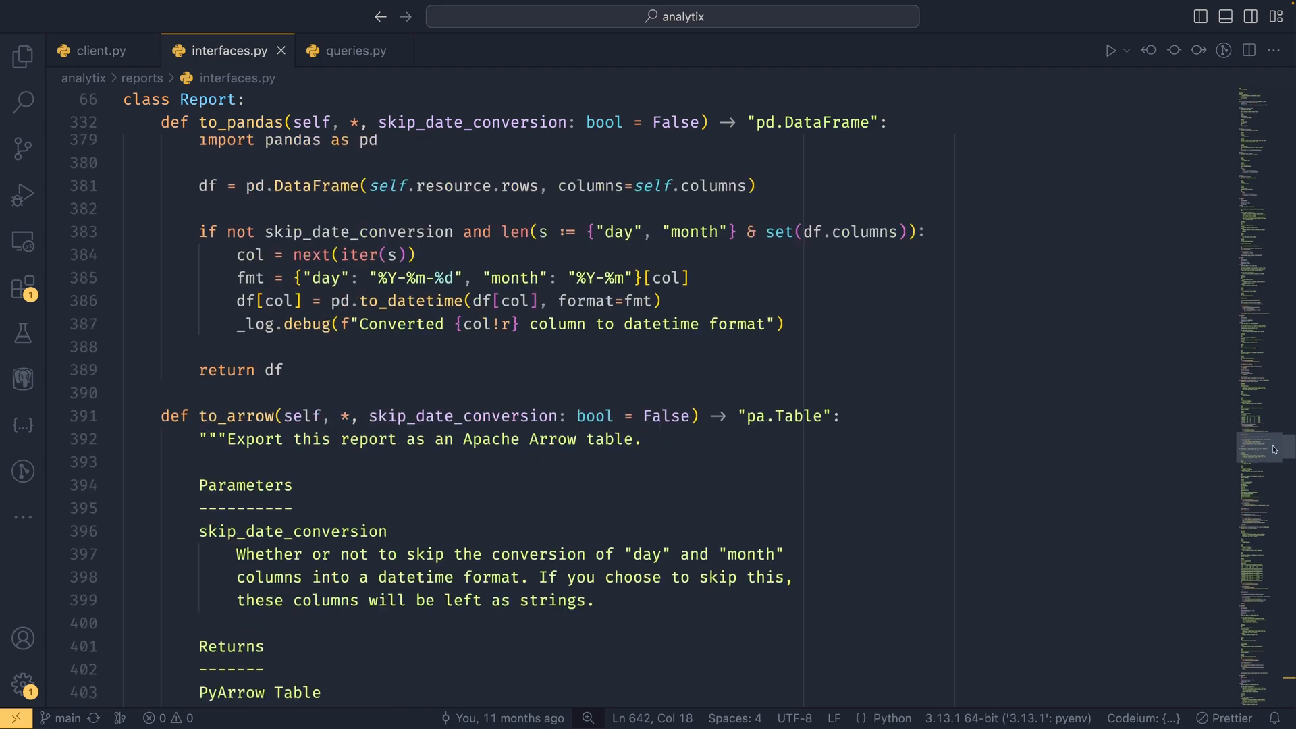
pyautogui.scroll(-3)
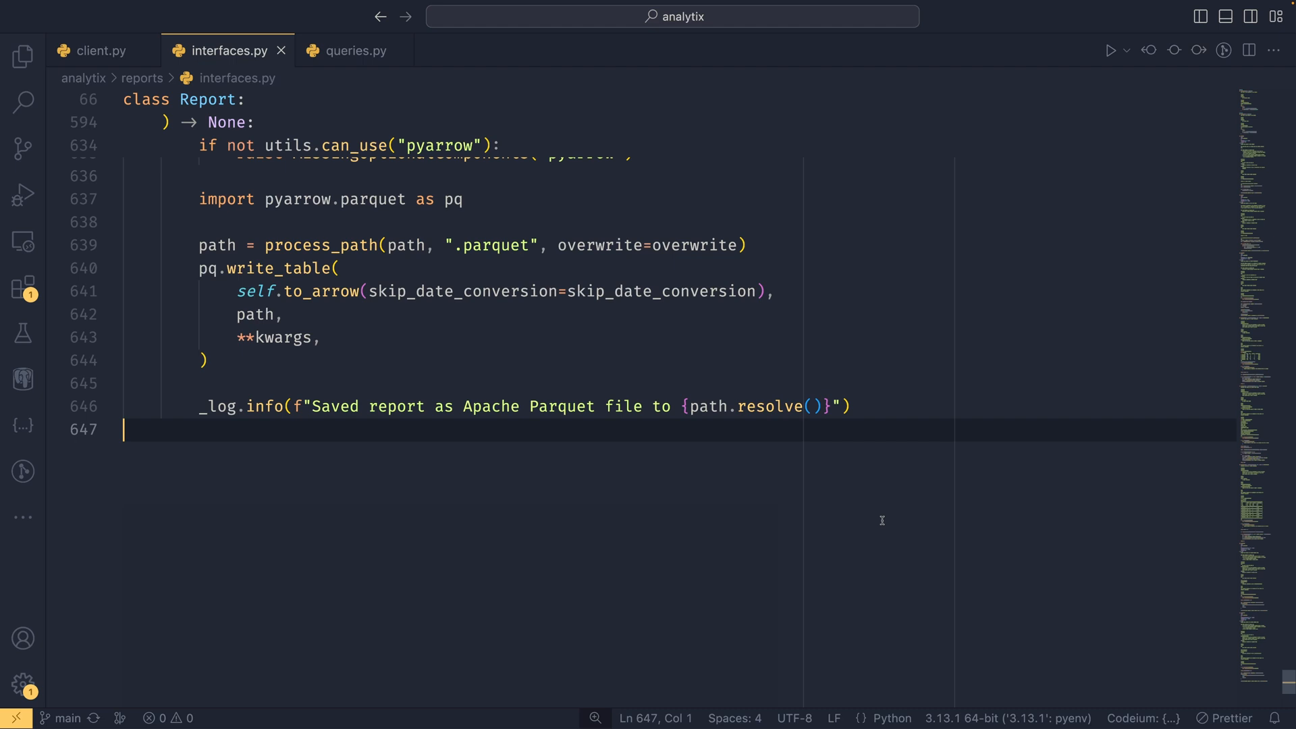
# Write a comment prompt about saving data to SQL and accept the generated to_sql method
pyautogui.press('Enter')
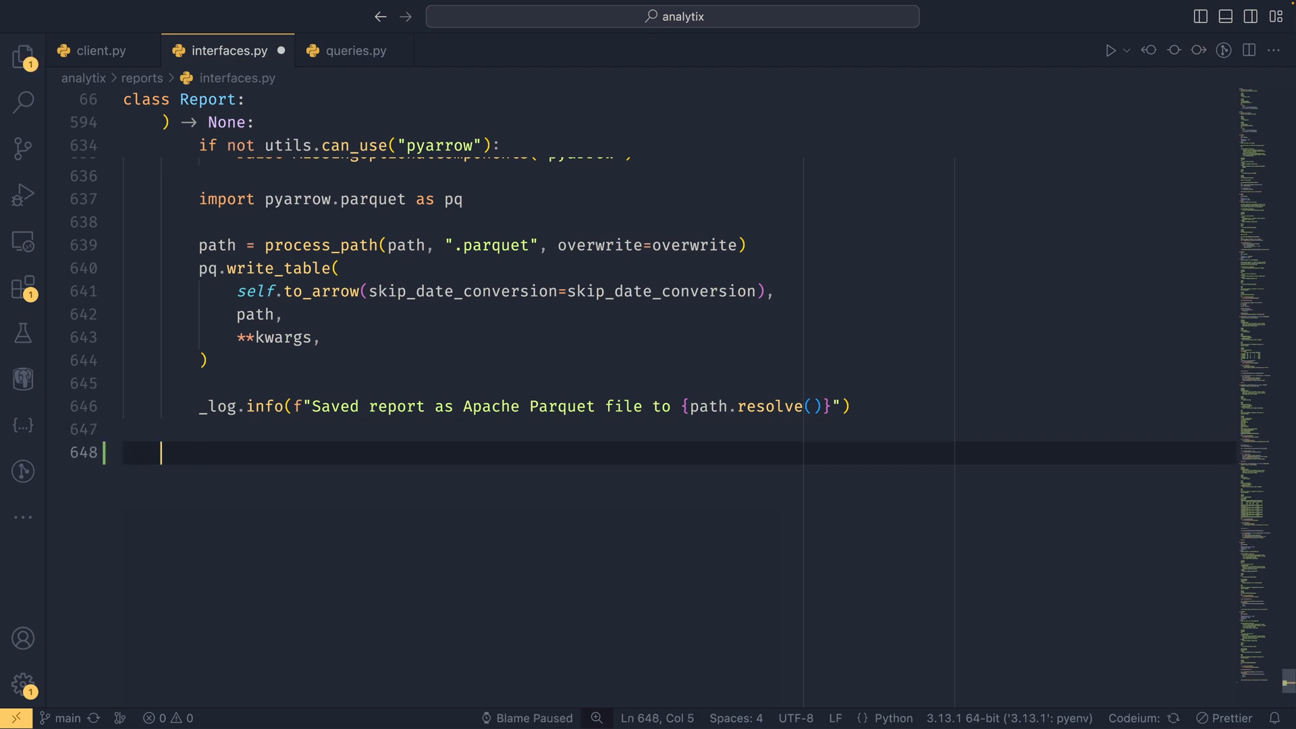
pyautogui.write('# W')
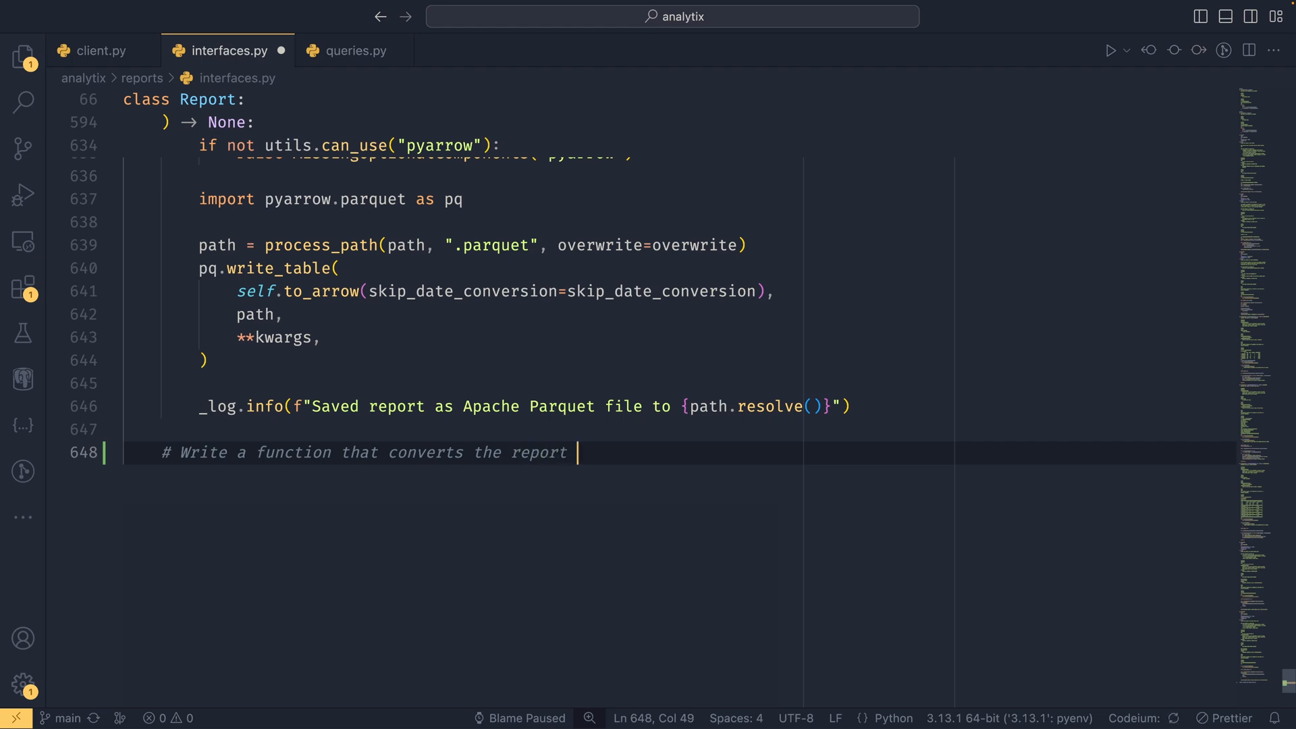
pyautogui.write('data to a JSON file')
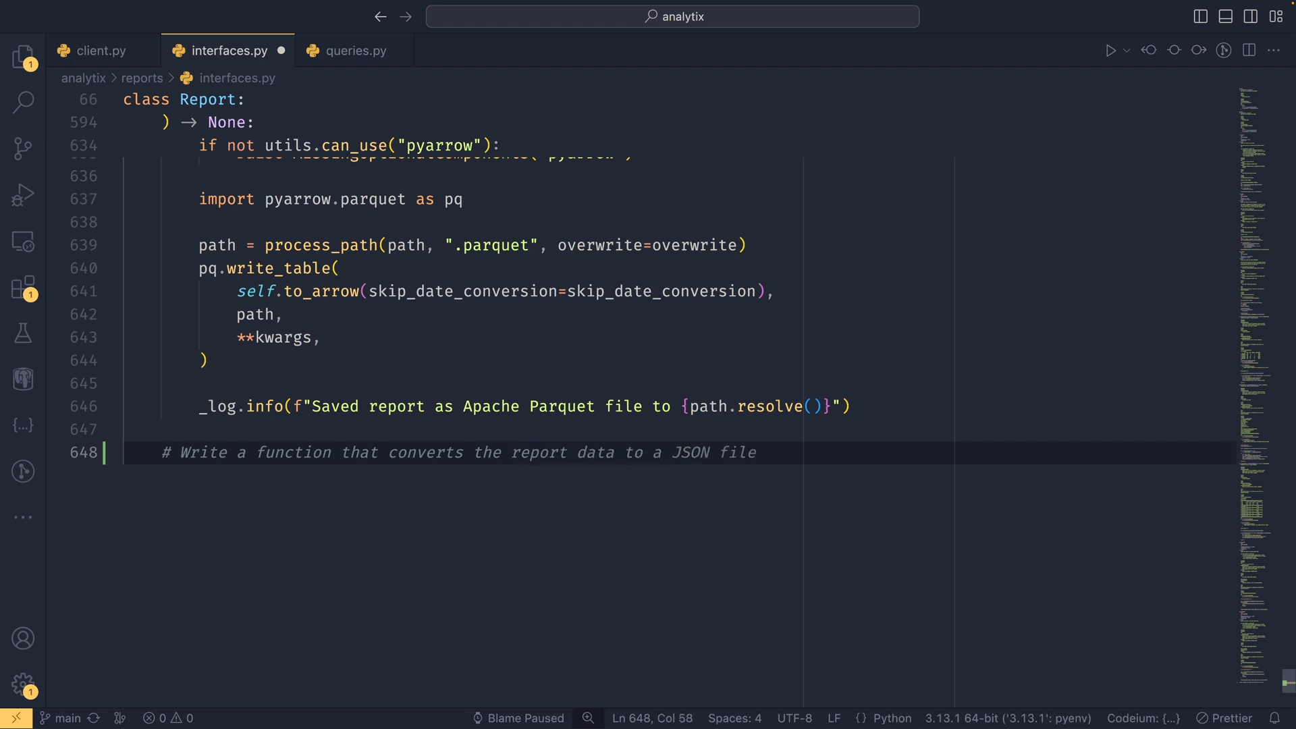
pyautogui.write('SQL usin')
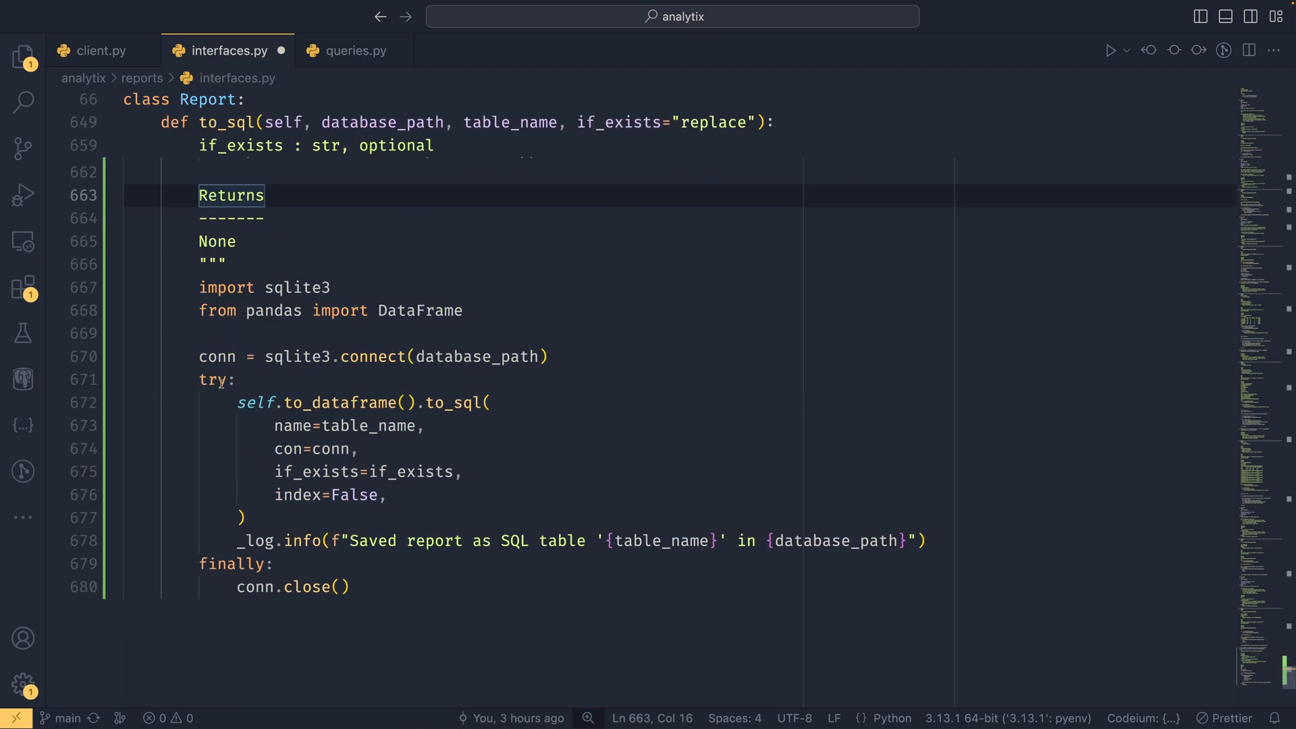
# Select the to_dataframe call inside the new to_sql method to examine it
pyautogui.doubleClick(338, 403)
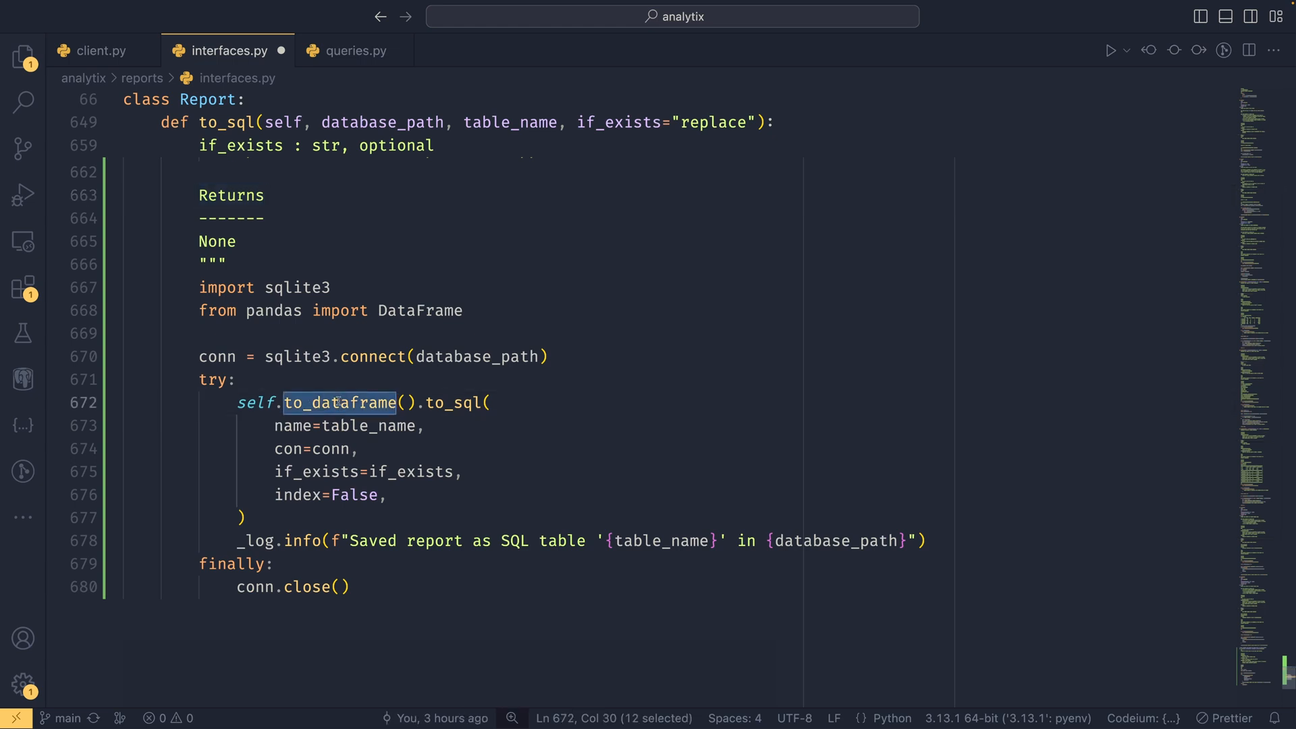
pyautogui.moveTo(339, 403)
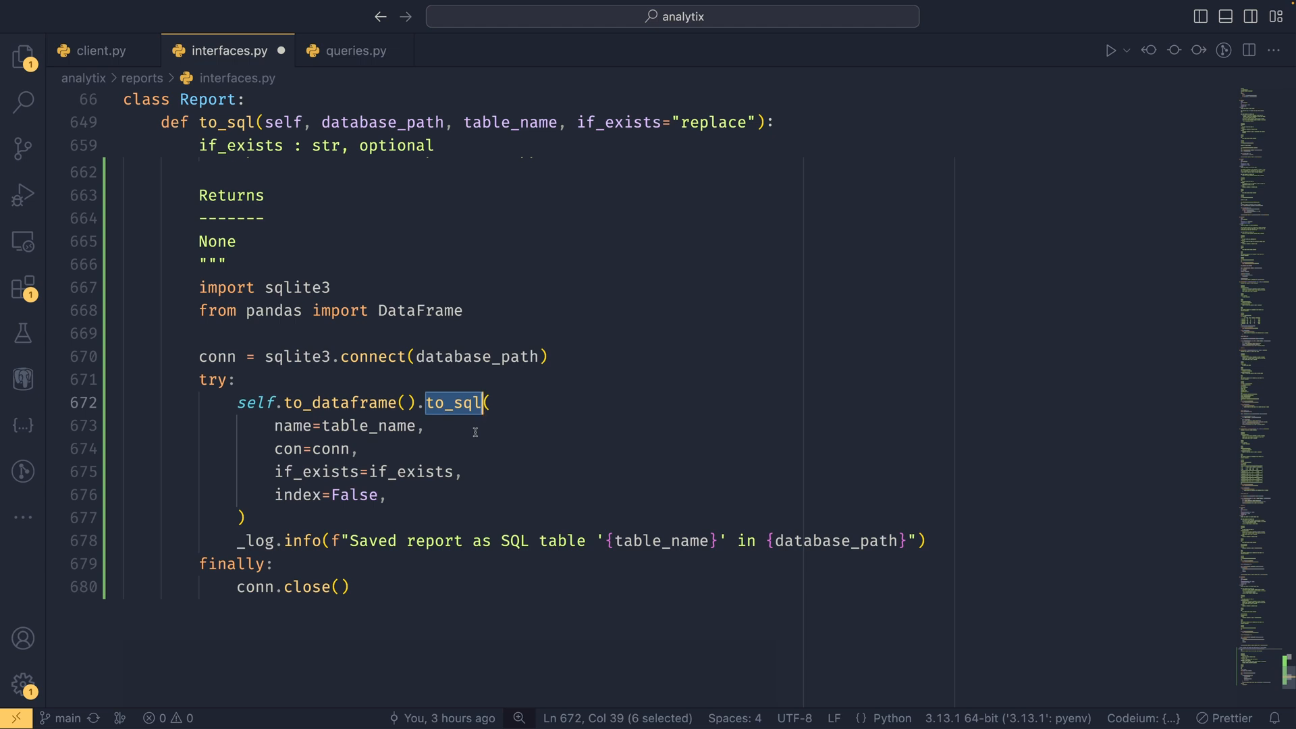
pyautogui.moveTo(226, 505)
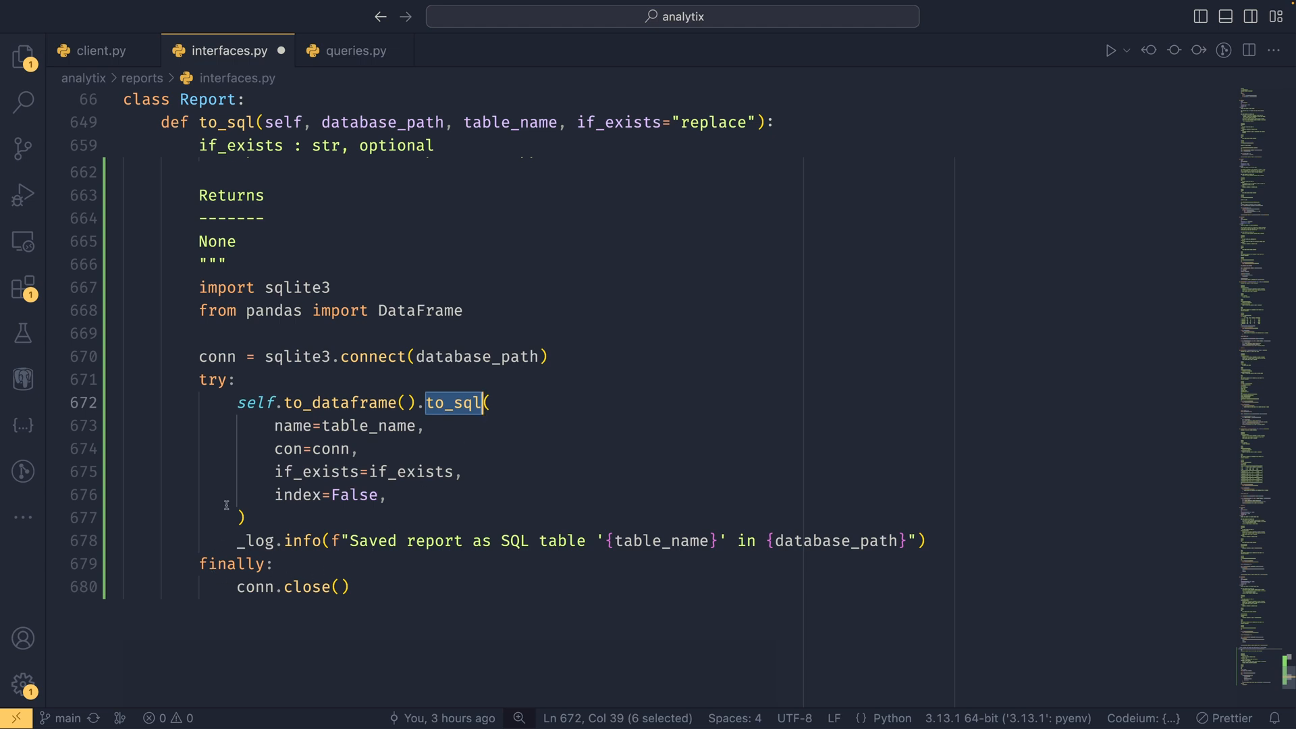
pyautogui.moveTo(295, 585)
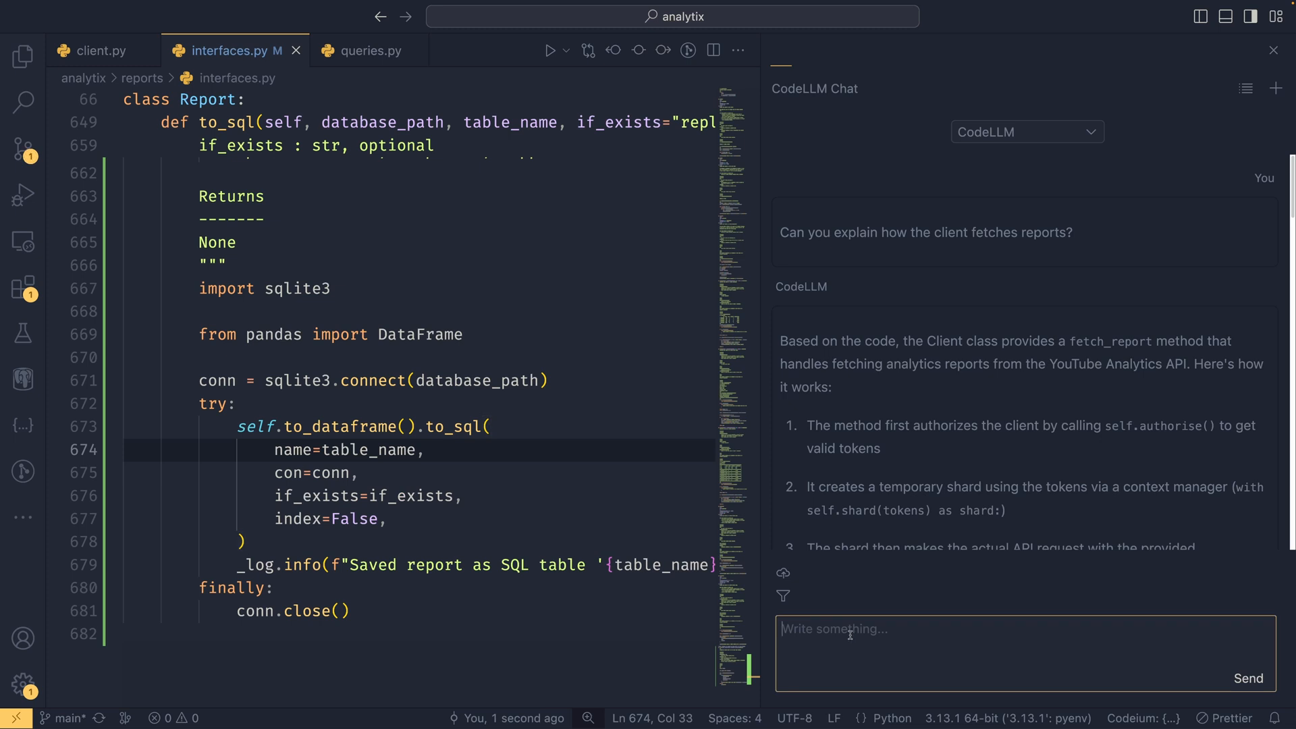
# Ask the chat for type annotations on to_sql and scroll through its answer
pyautogui.write('Can you provide type annotations to the to_sql')
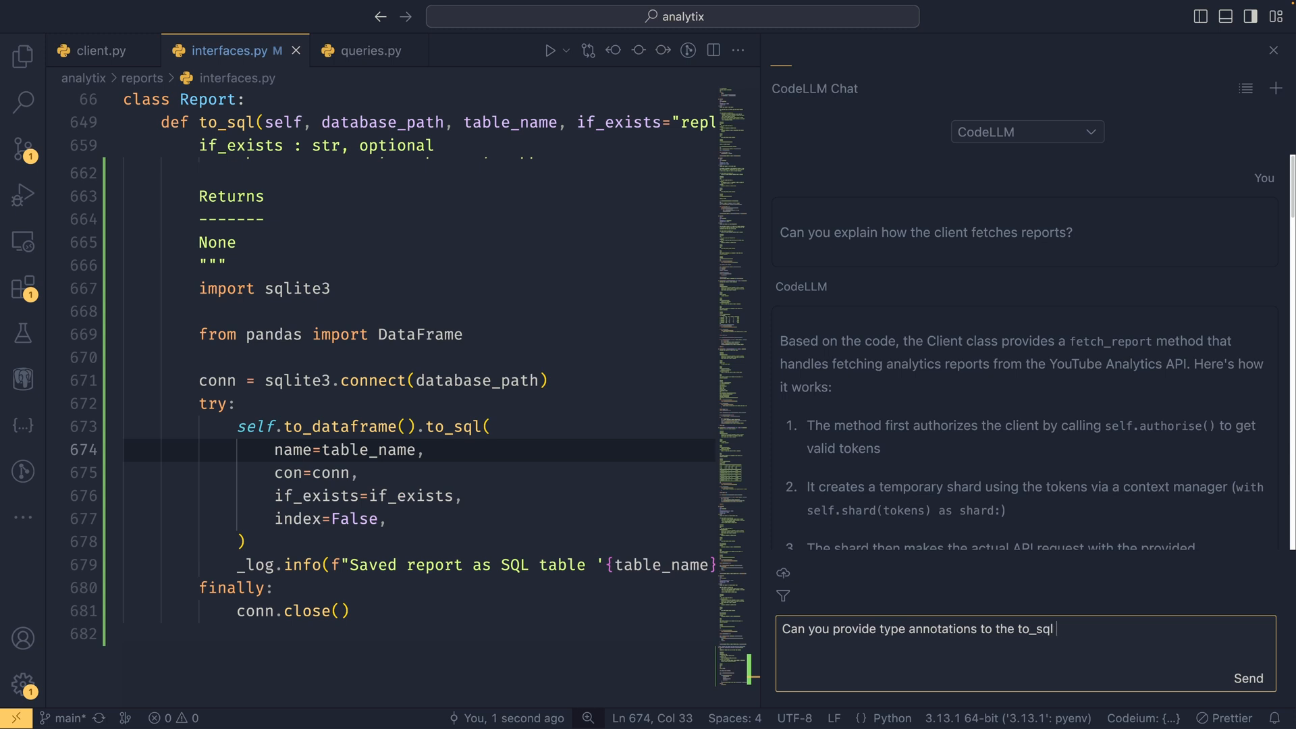
pyautogui.click(1249, 678)
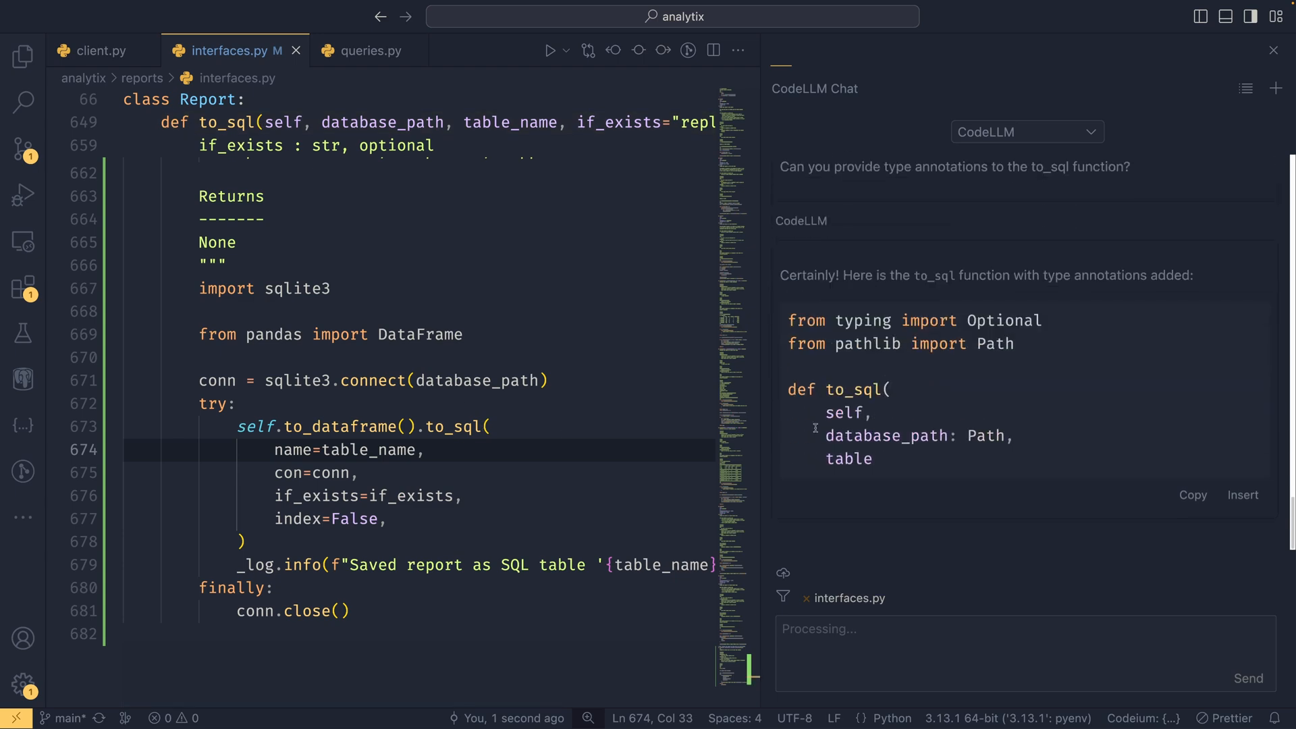
pyautogui.scroll(-3)
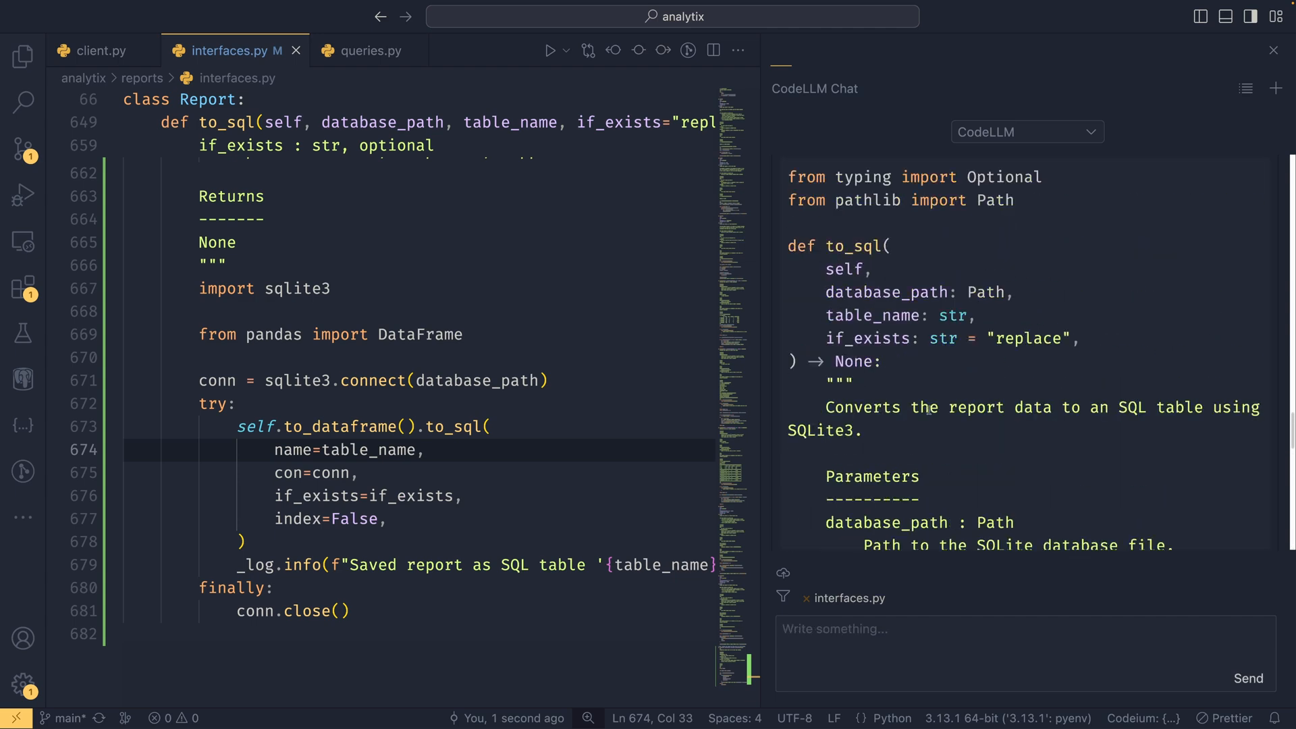
pyautogui.scroll(-3)
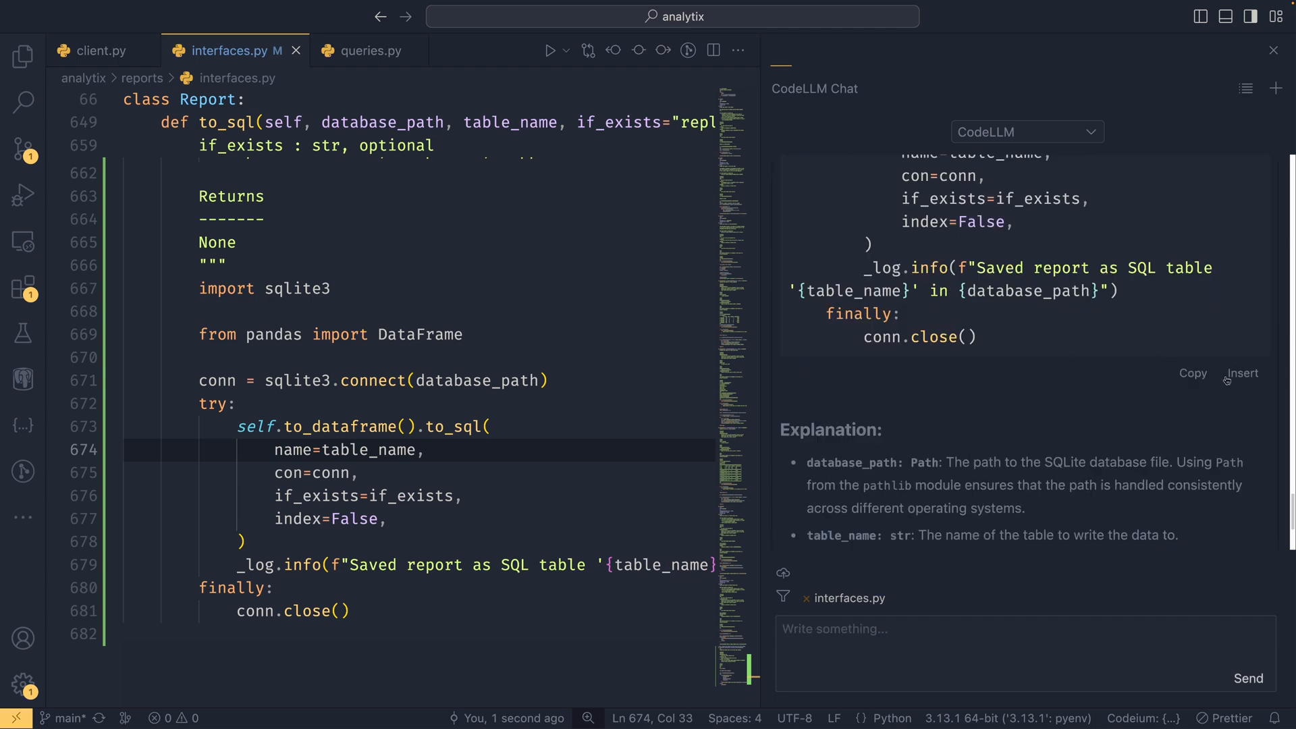
pyautogui.moveTo(1242, 373)
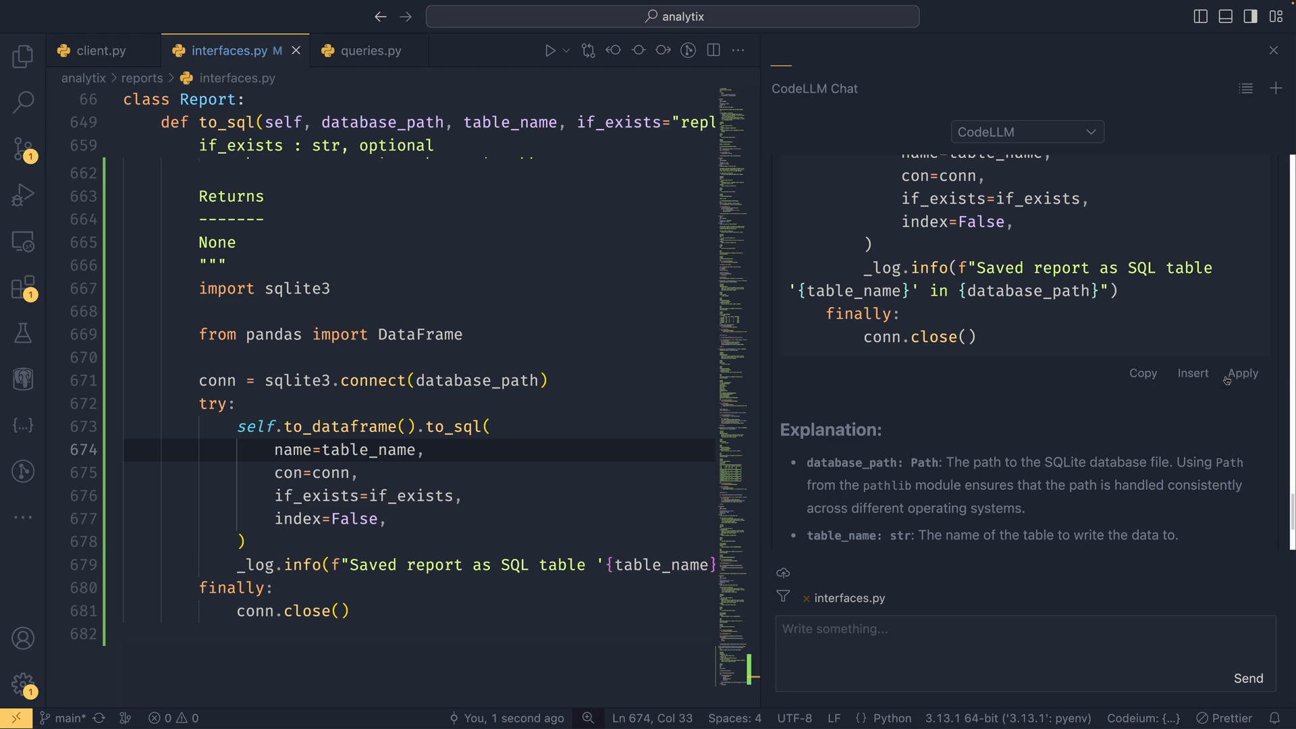
pyautogui.scroll(-3)
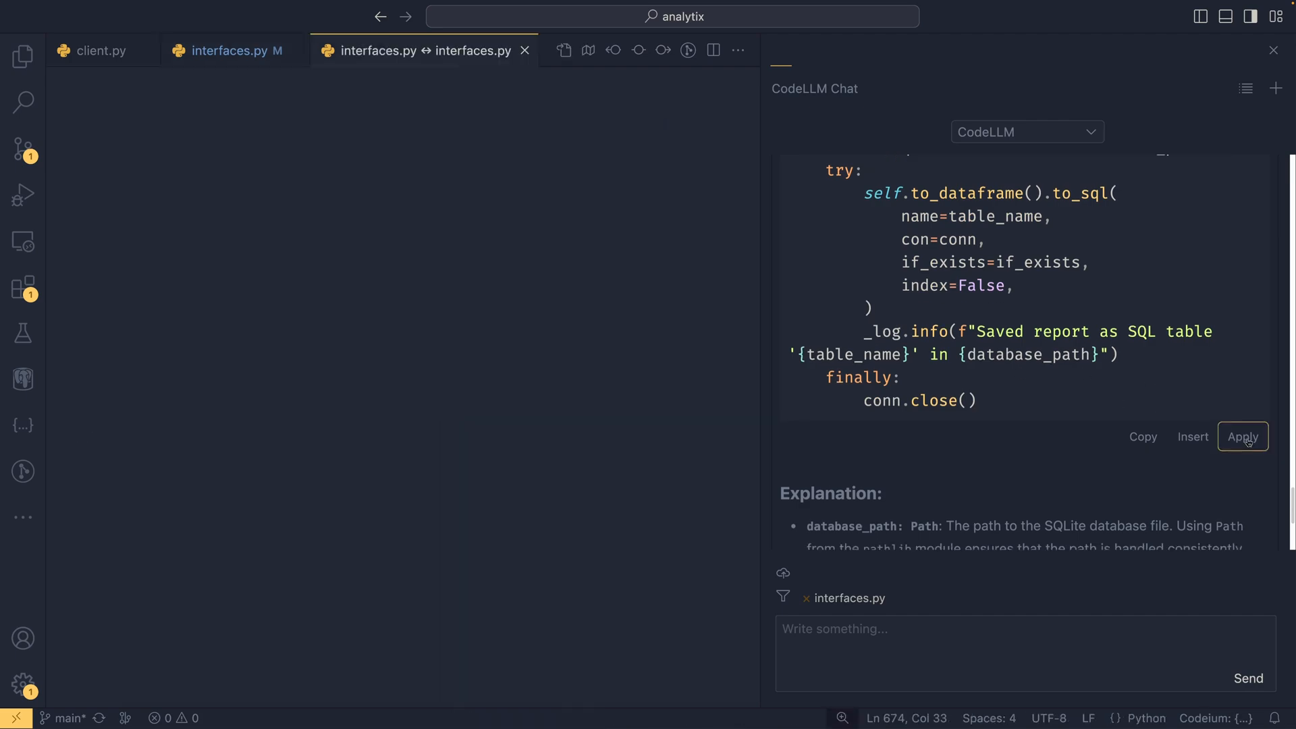
# Apply the annotated to_sql code, review the diff, and accept it into interfaces.py
pyautogui.click(1242, 437)
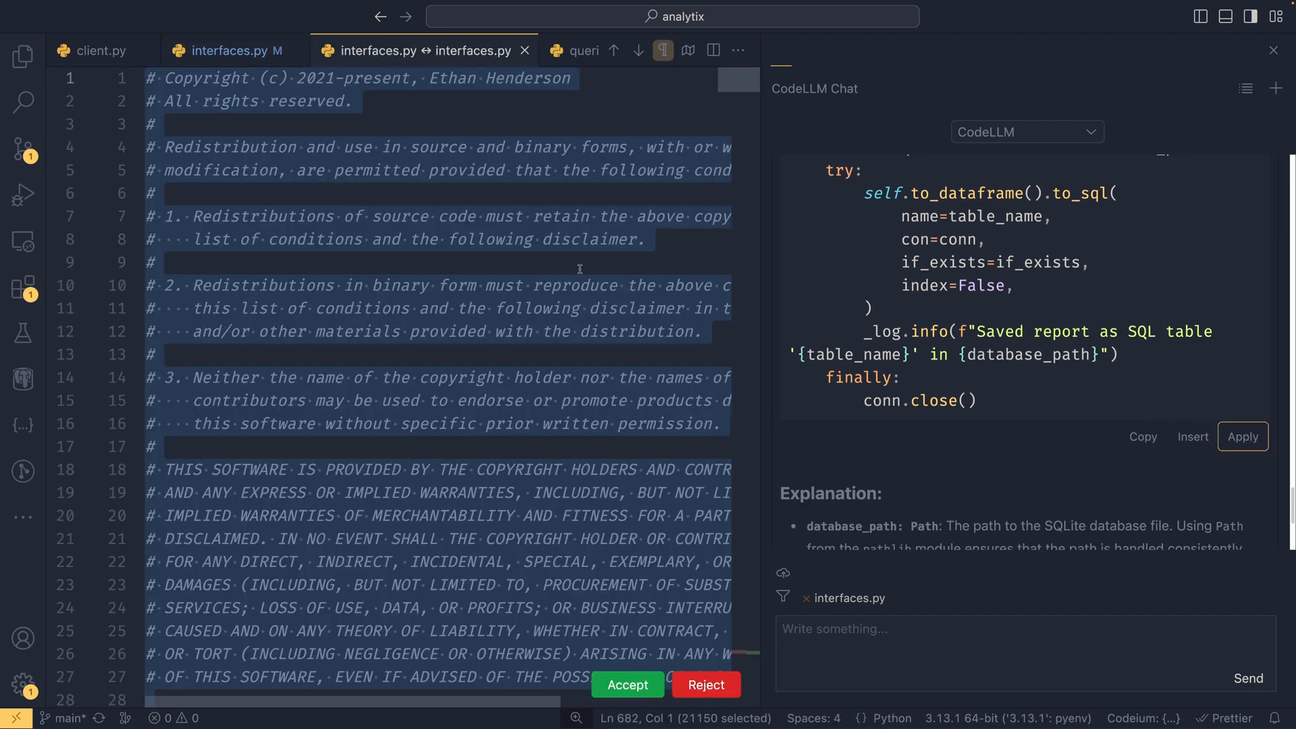
pyautogui.scroll(-3)
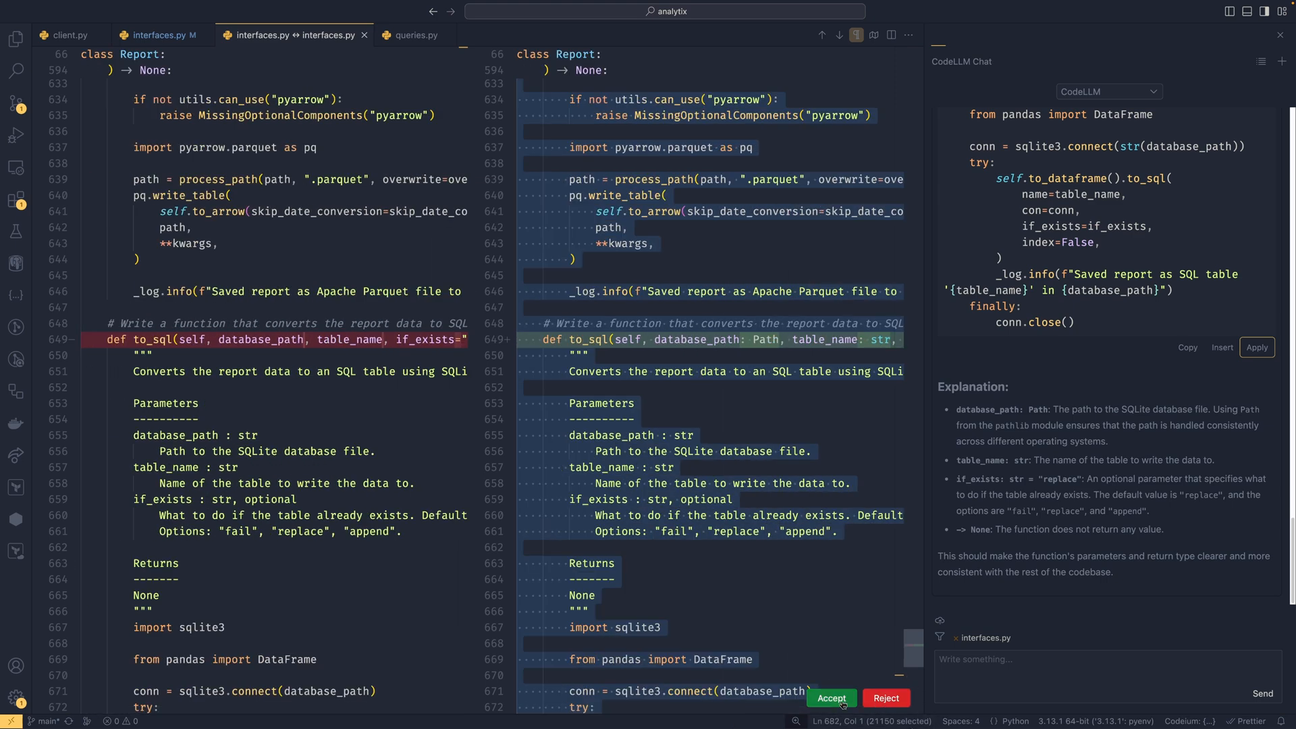
pyautogui.click(831, 697)
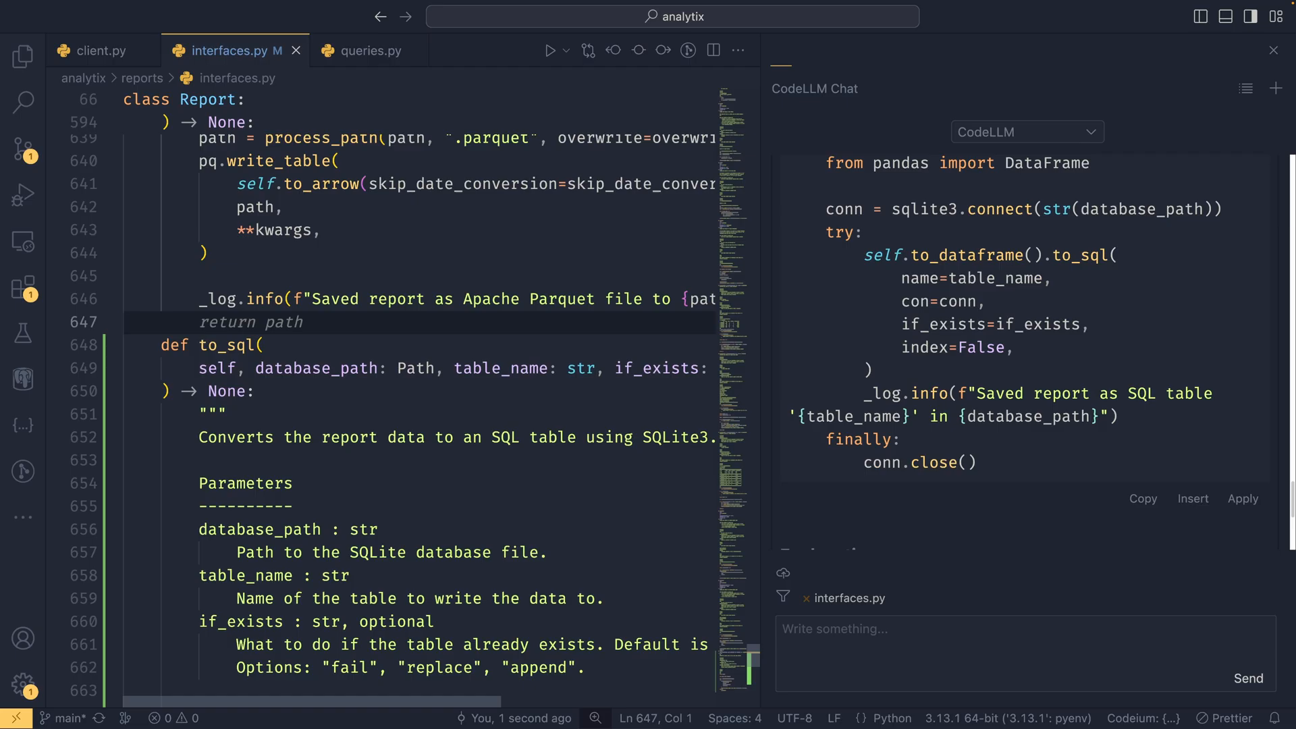
pyautogui.moveTo(650, 229)
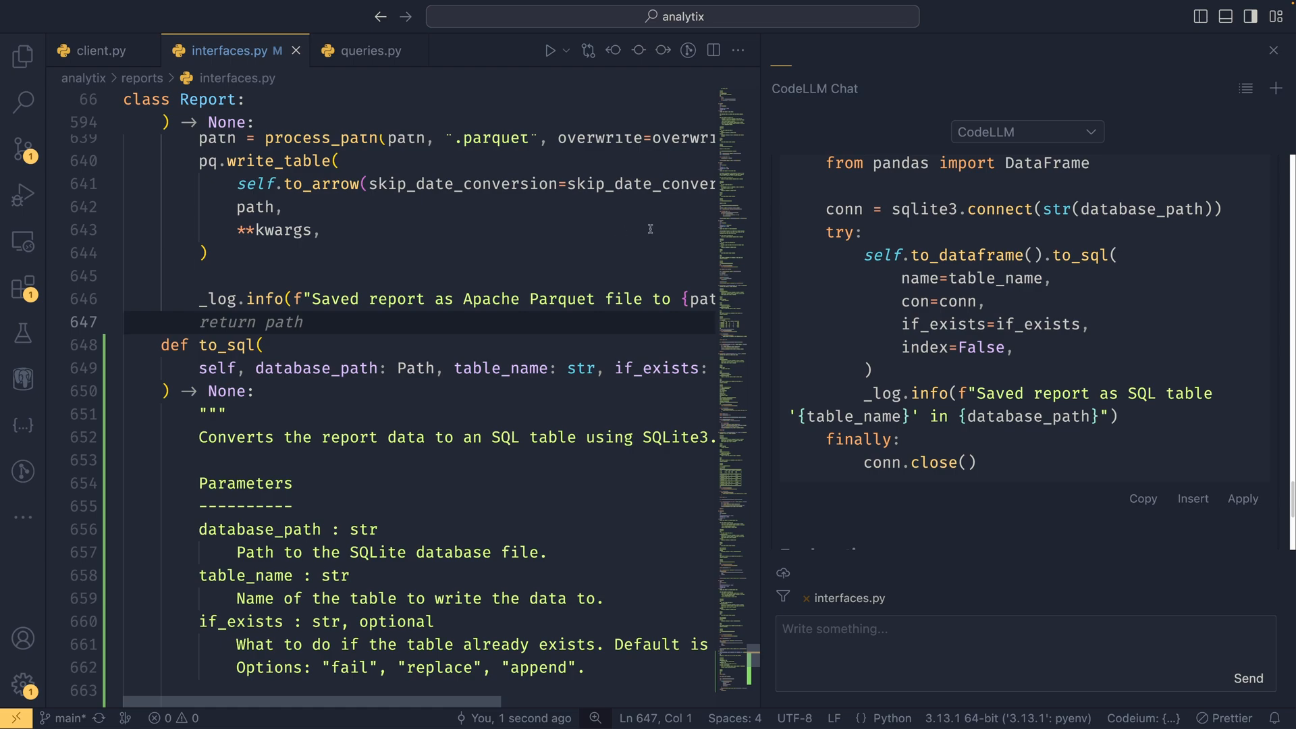
# Switch to queries.py and scroll through ReportQuery's _determine_video_report_type method
pyautogui.click(366, 50)
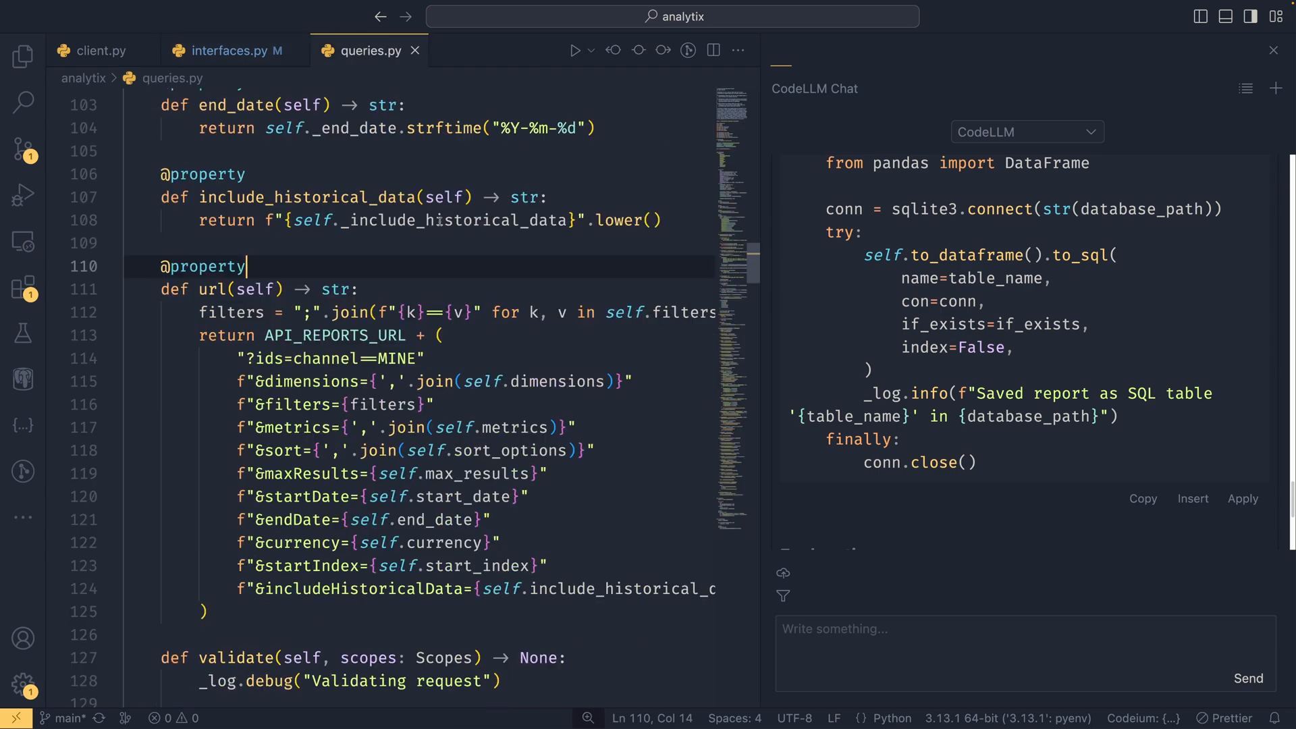
pyautogui.scroll(-3)
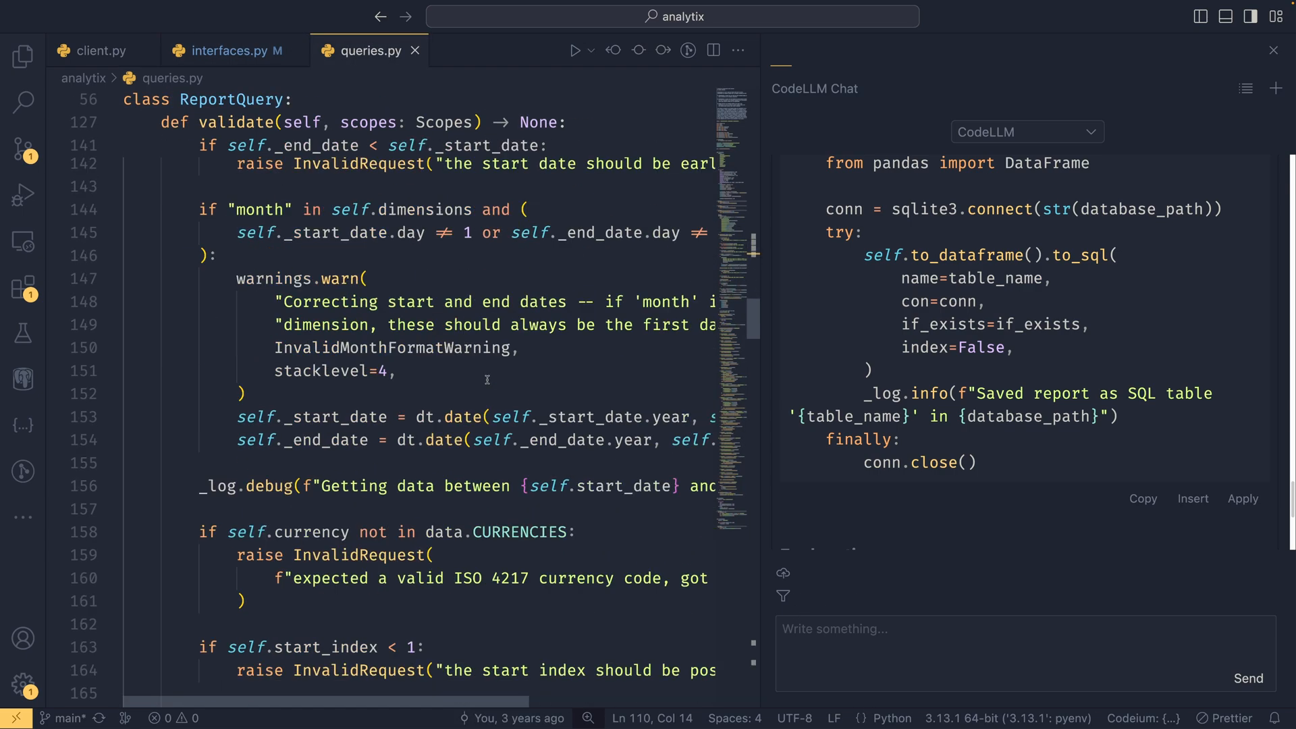
pyautogui.scroll(-3)
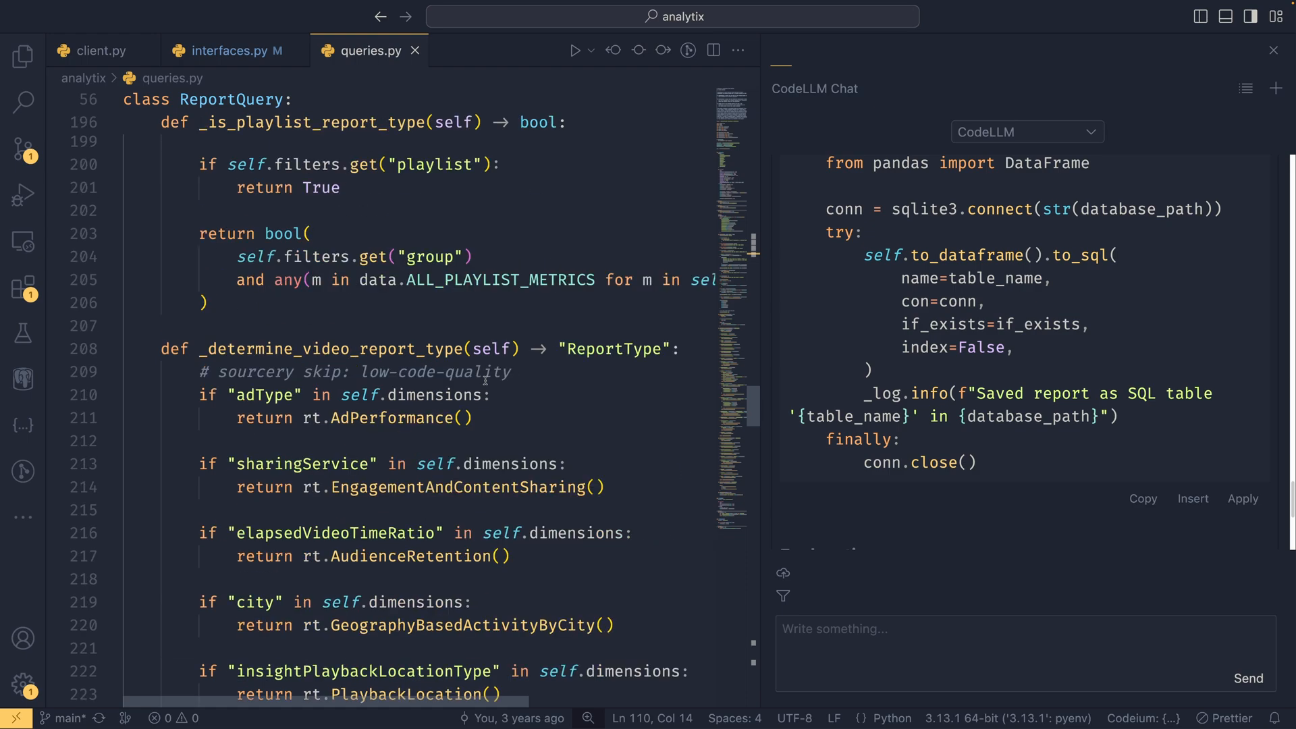
pyautogui.scroll(-3)
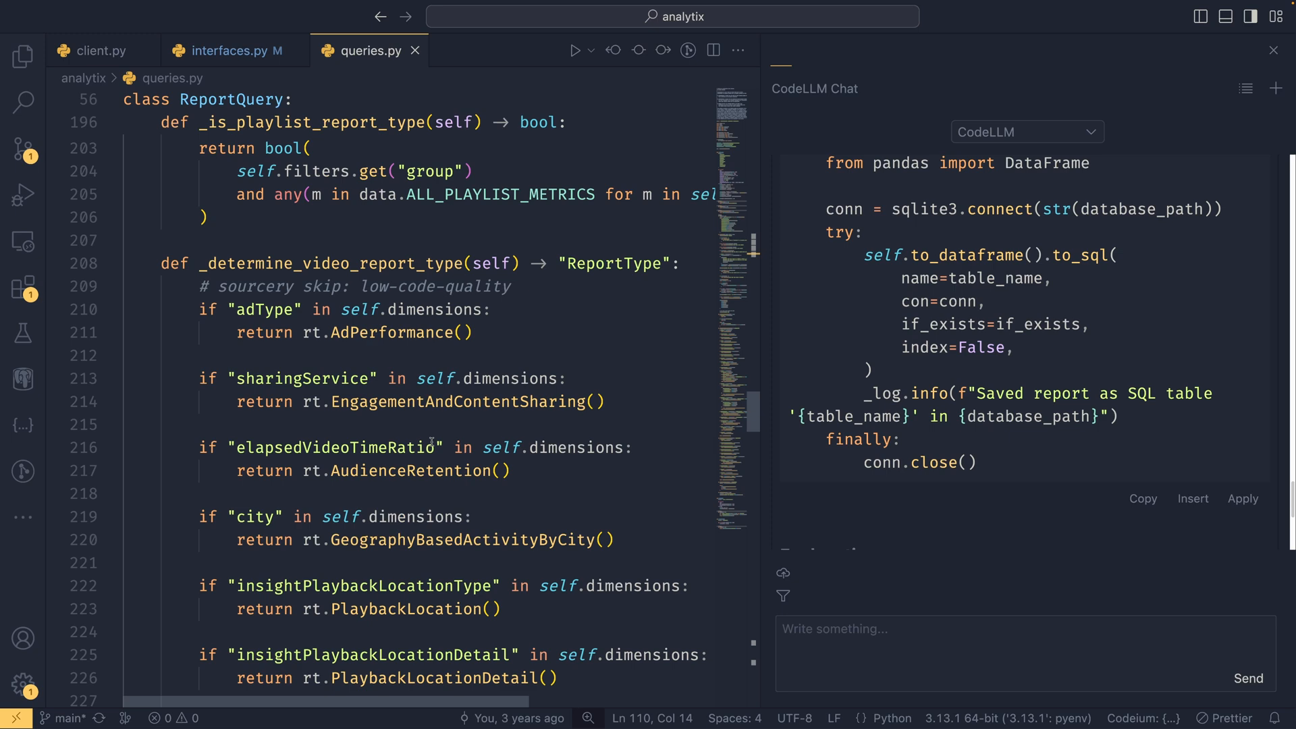
pyautogui.scroll(-3)
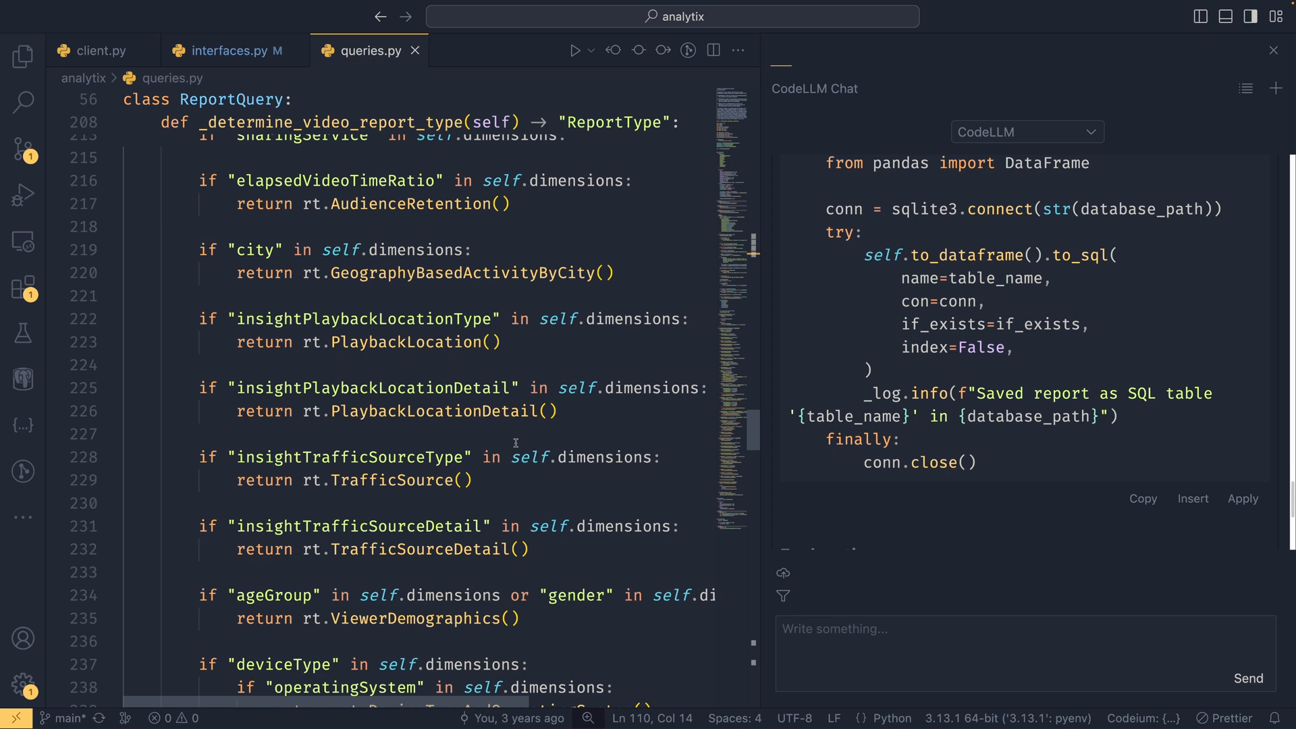
pyautogui.scroll(-3)
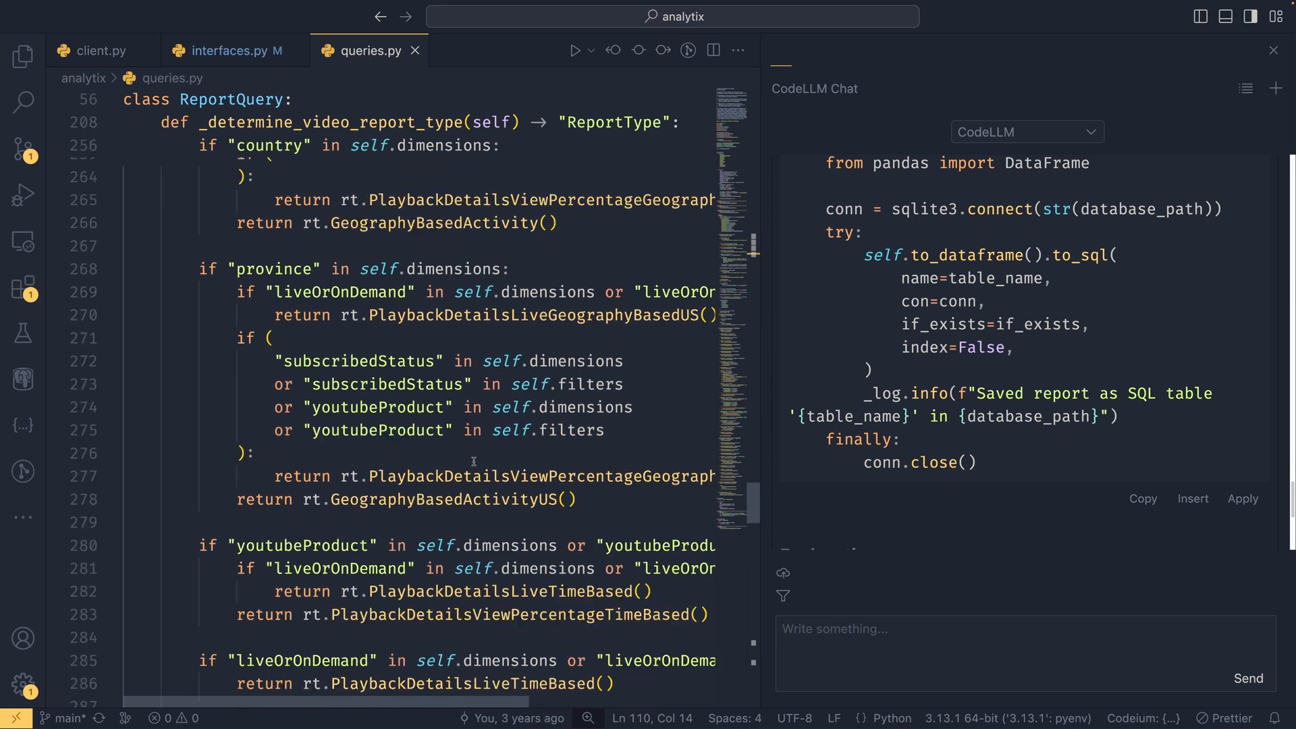
pyautogui.scroll(-3)
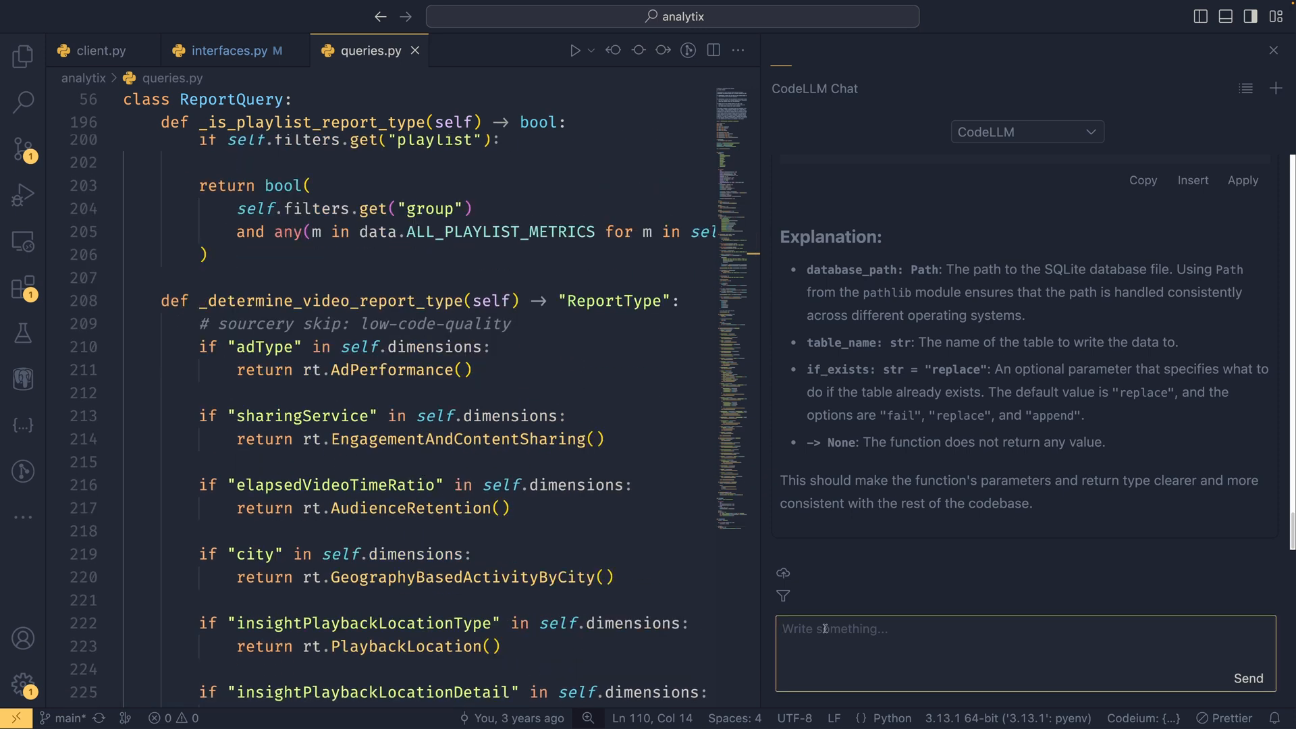
# Ask the chat: 'Can you simplify the logic that goes into determining the report type?'
pyautogui.write('Can')
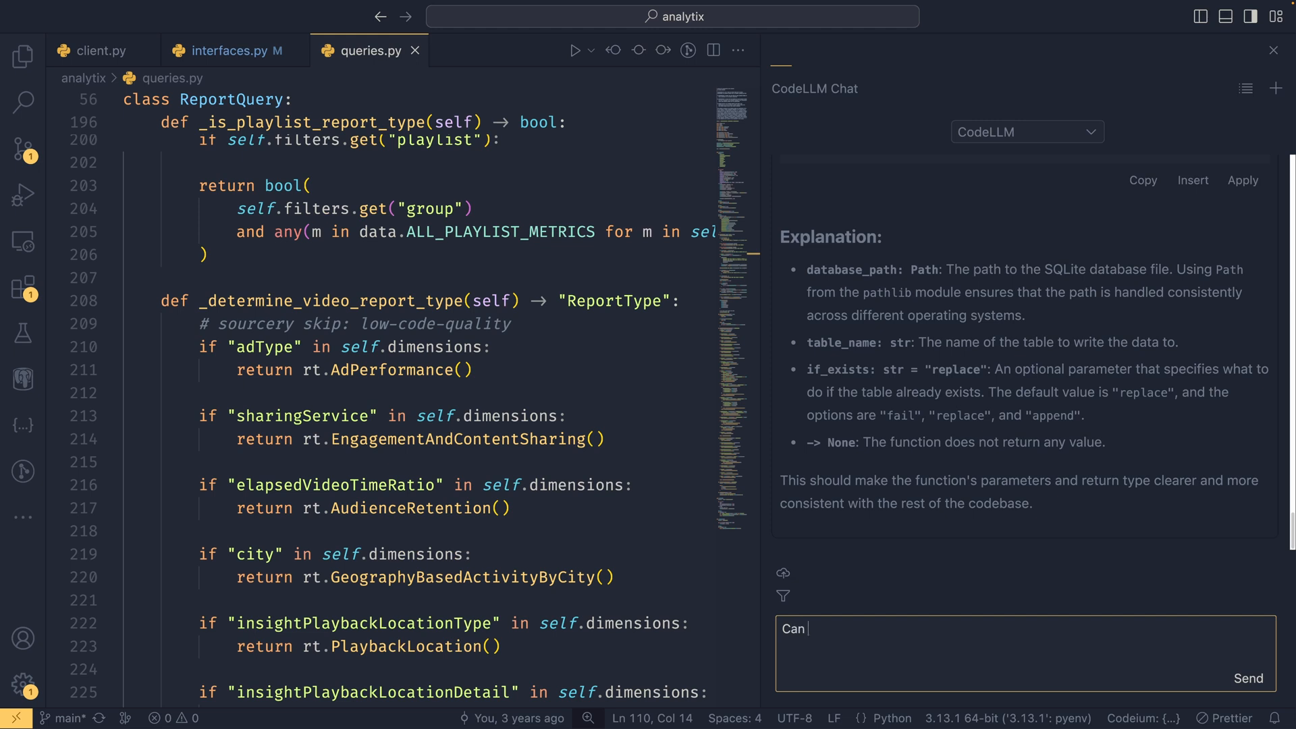
pyautogui.write('you simplify the way that repor')
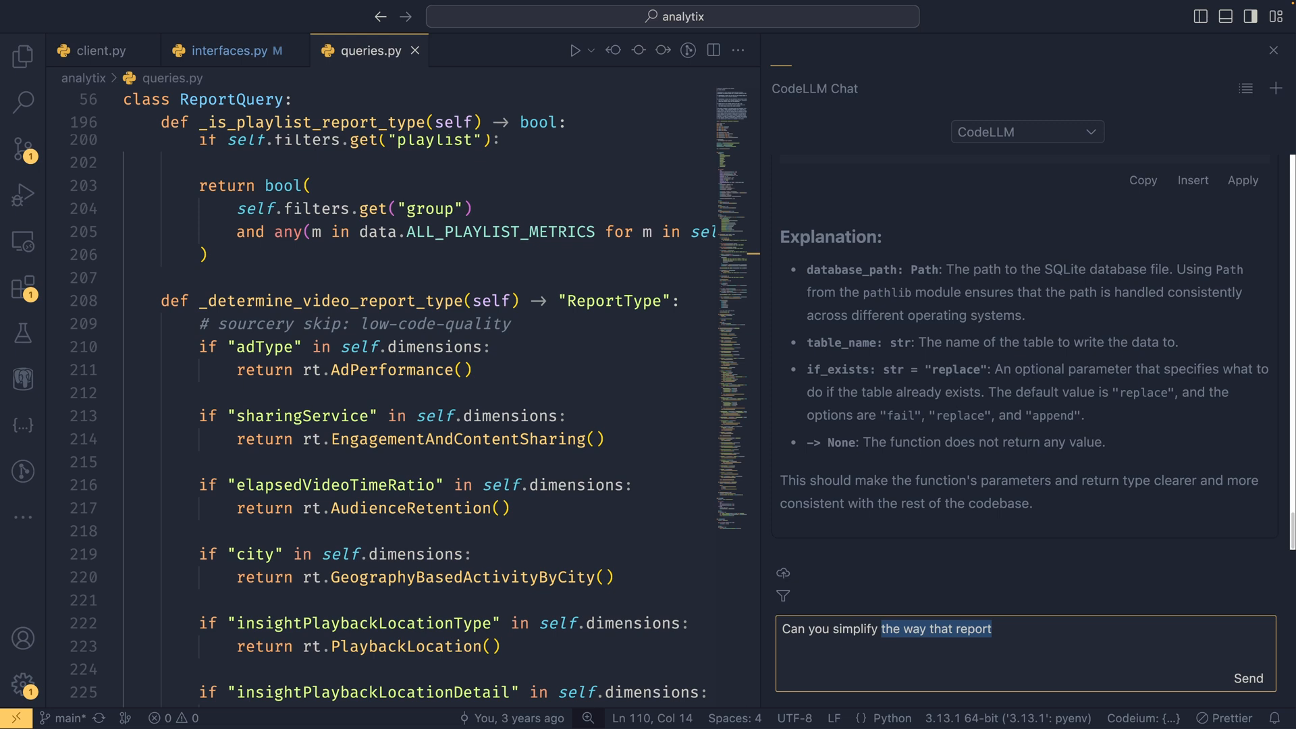
pyautogui.write('the logic that goes into determining the')
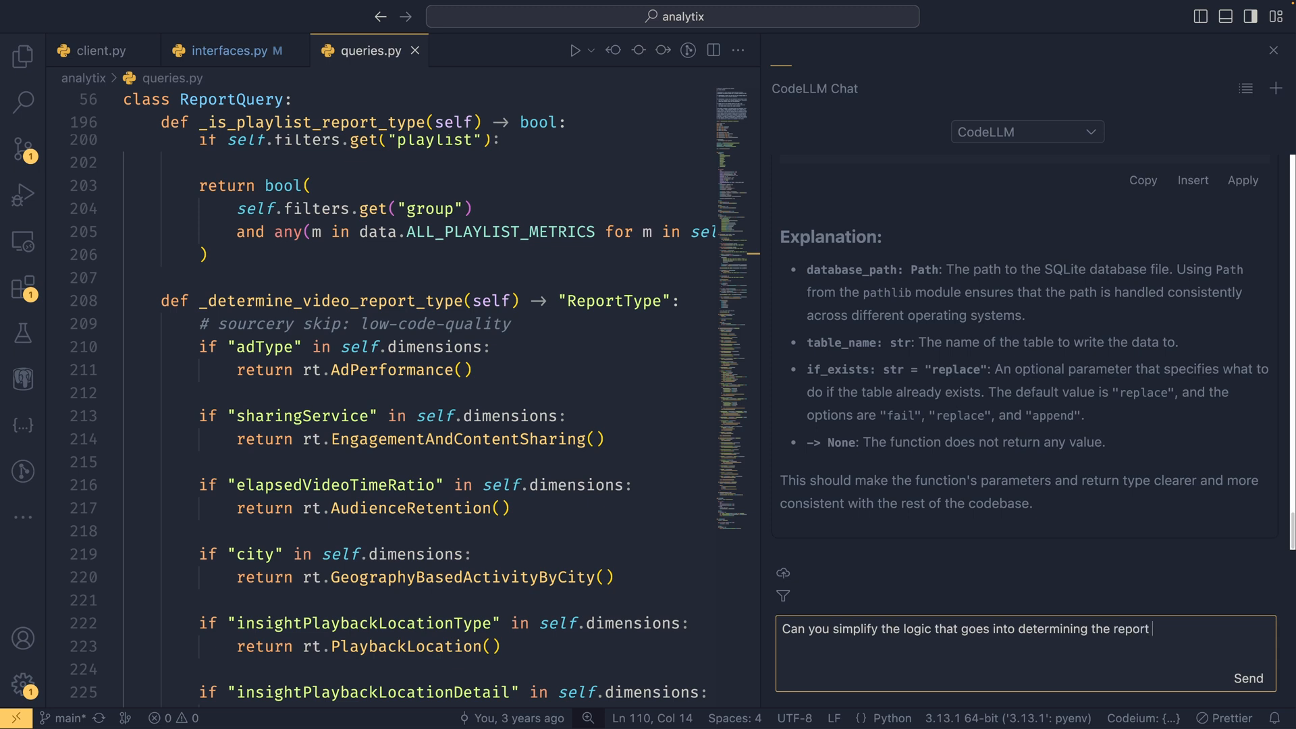
pyautogui.click(1248, 678)
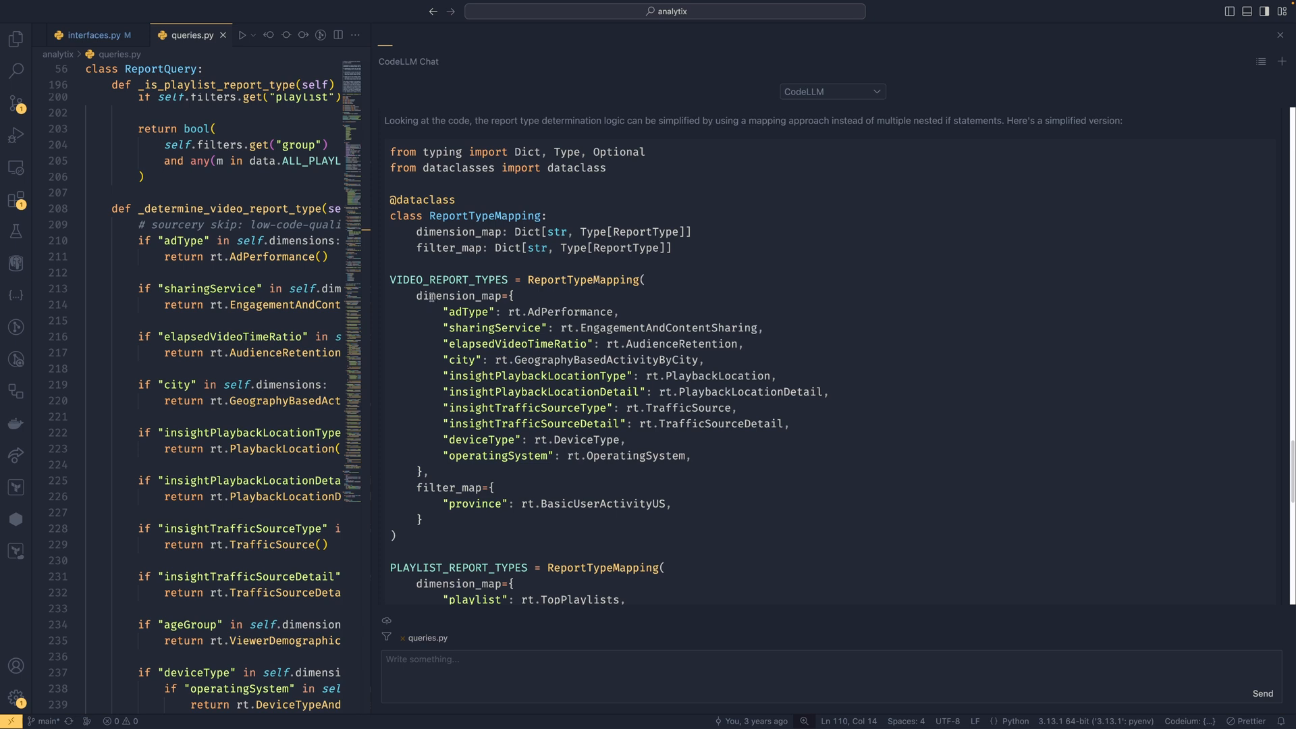
# Widen the editor beside the chat and read the mapping-based determine_report_type rewrite
pyautogui.doubleClick(470, 312)
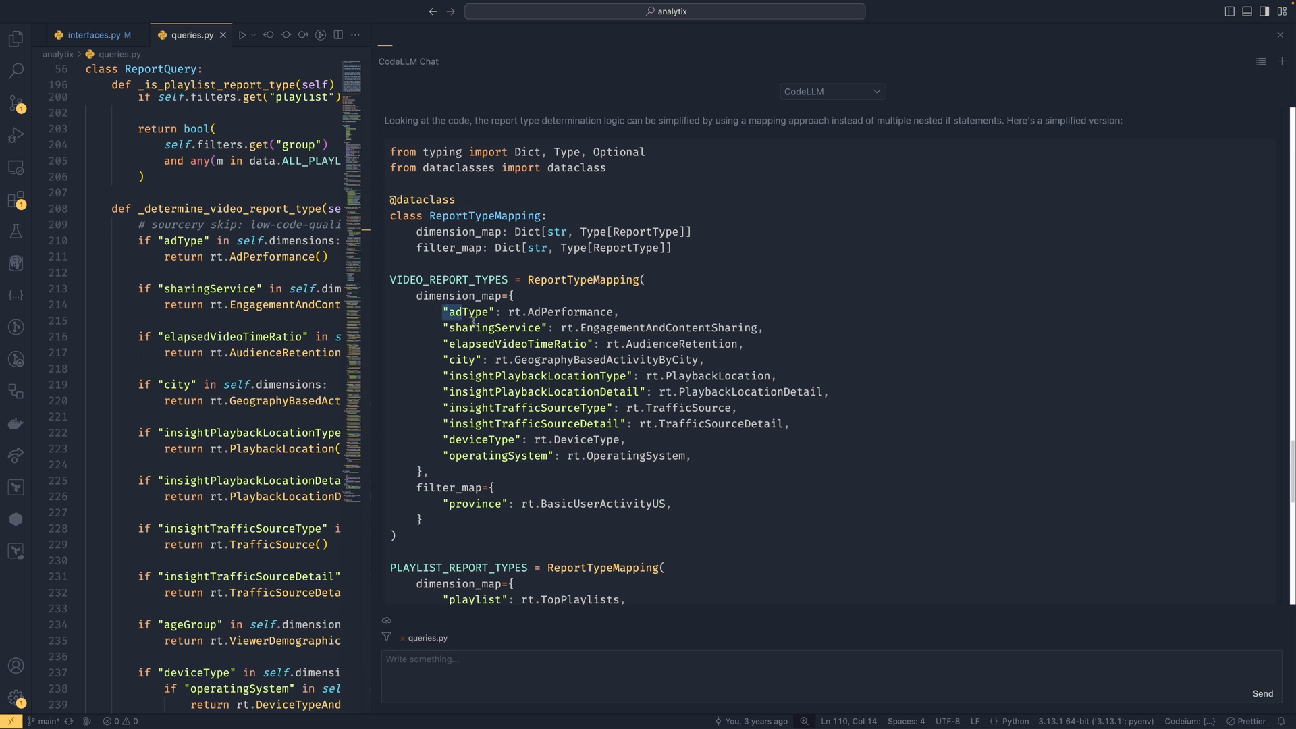
pyautogui.moveTo(444, 312); pyautogui.dragTo(691, 456)
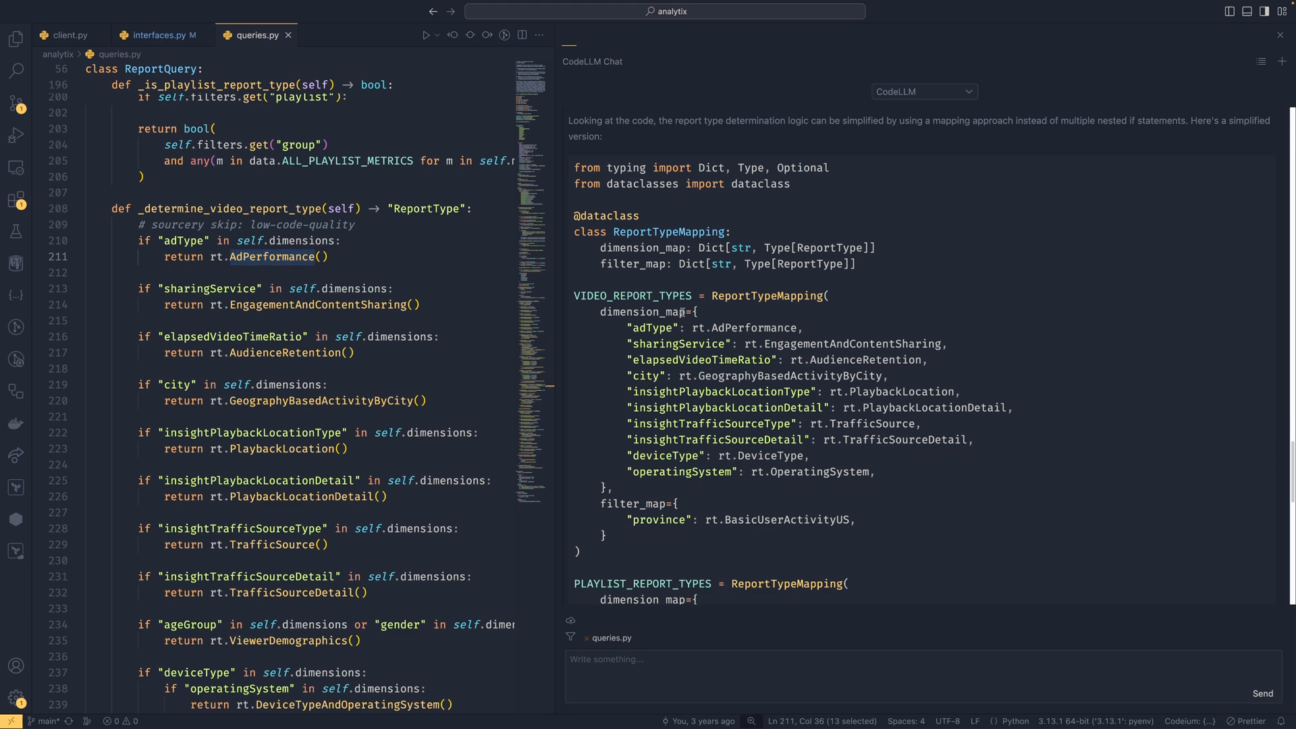
pyautogui.scroll(-3)
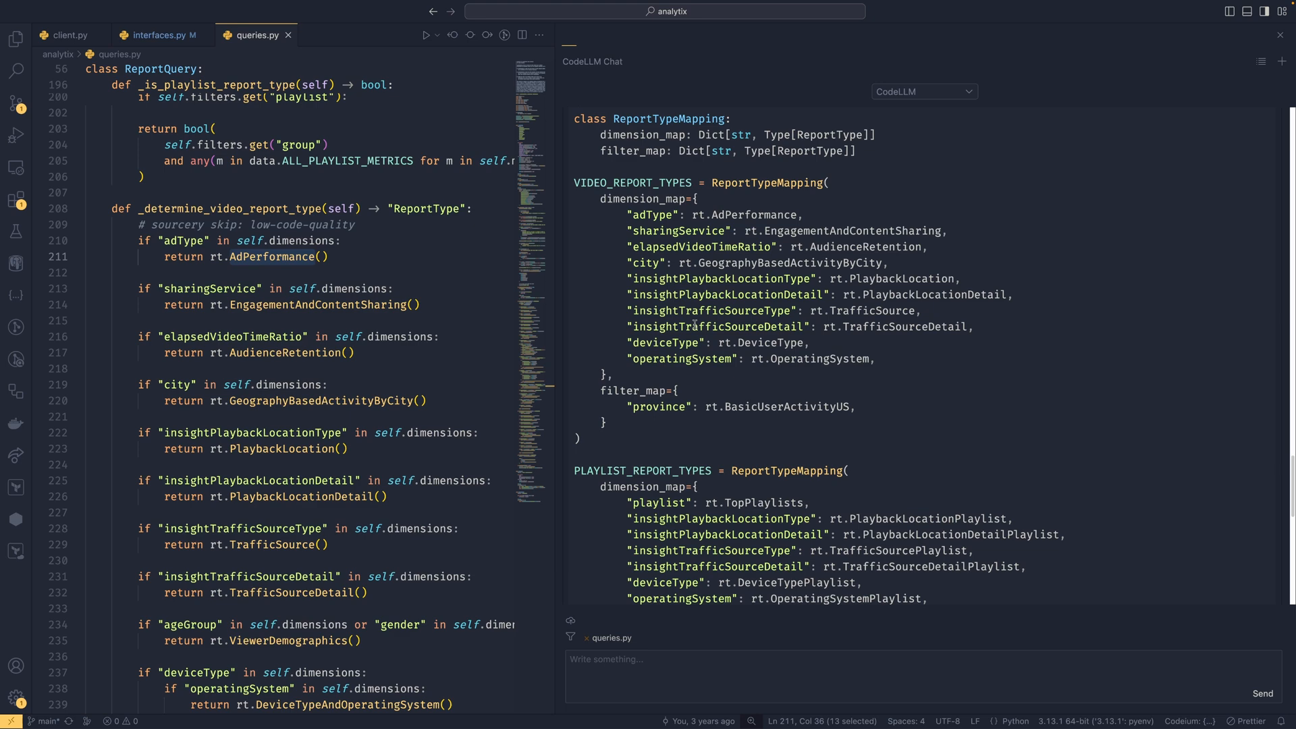
pyautogui.scroll(-3)
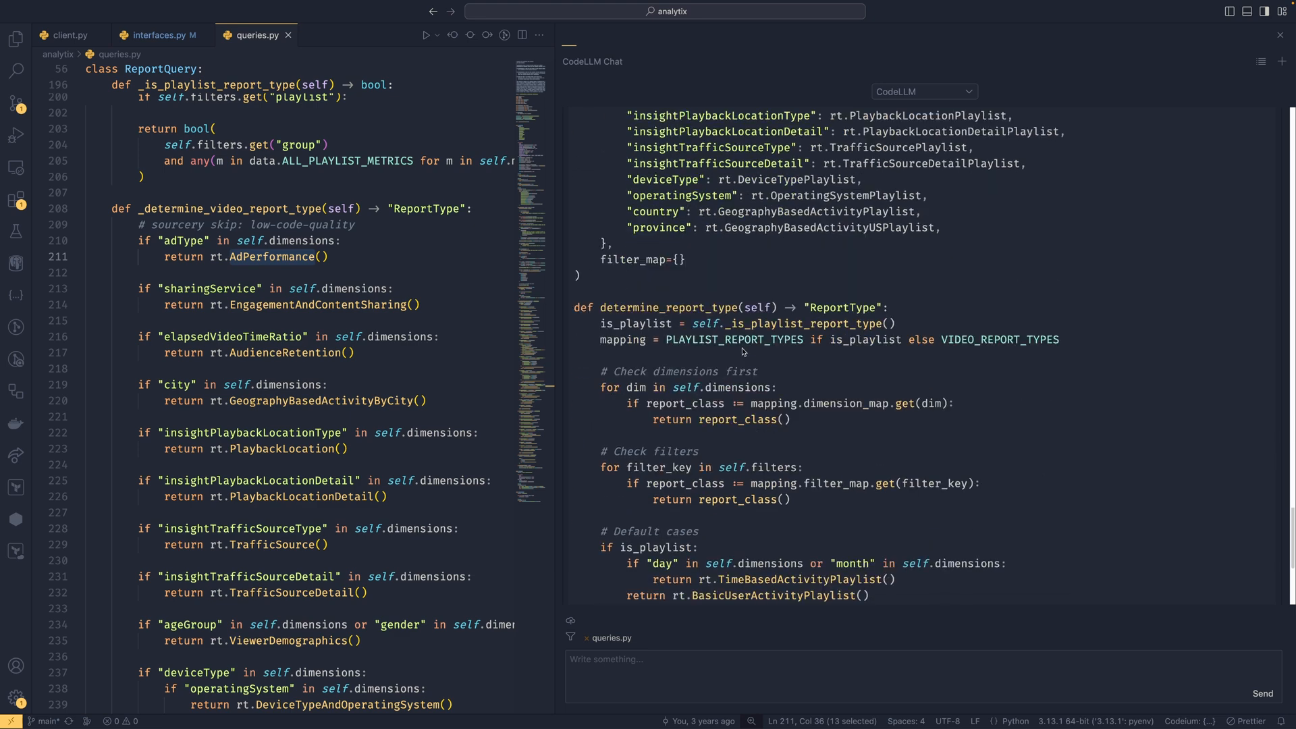
pyautogui.scroll(-3)
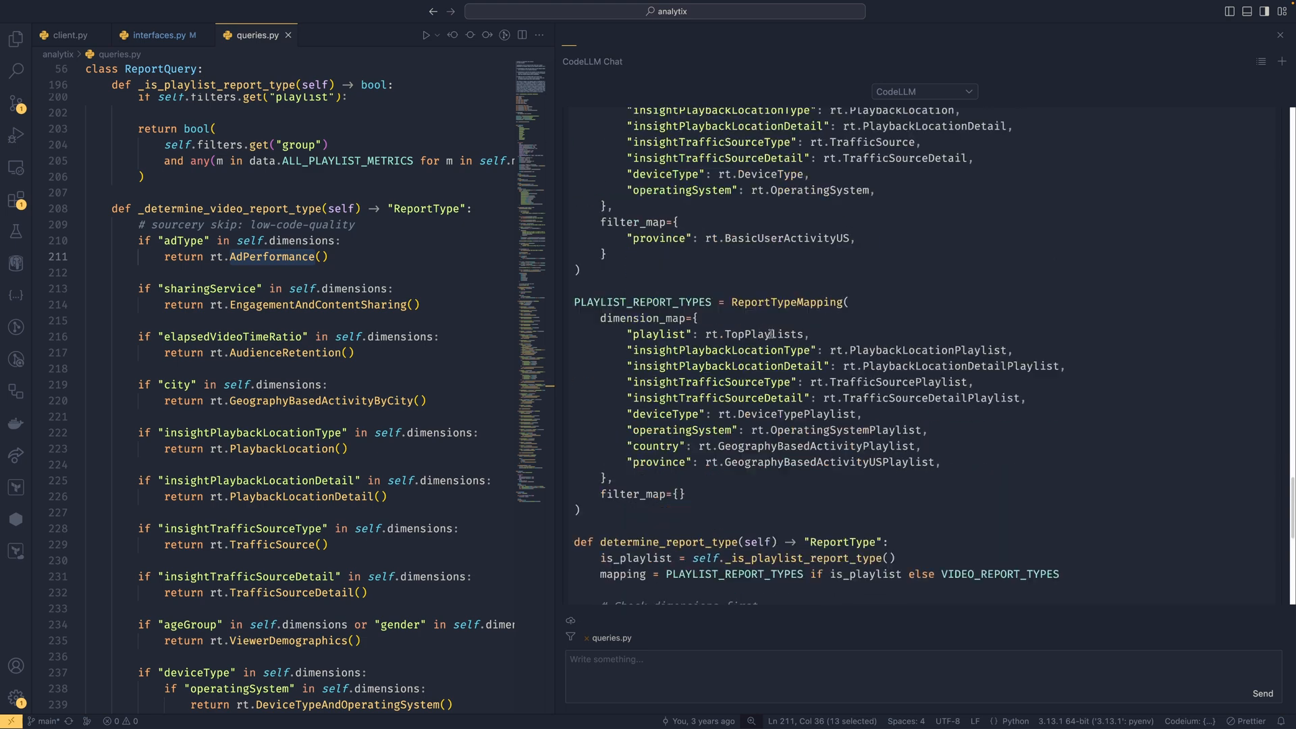
pyautogui.scroll(-3)
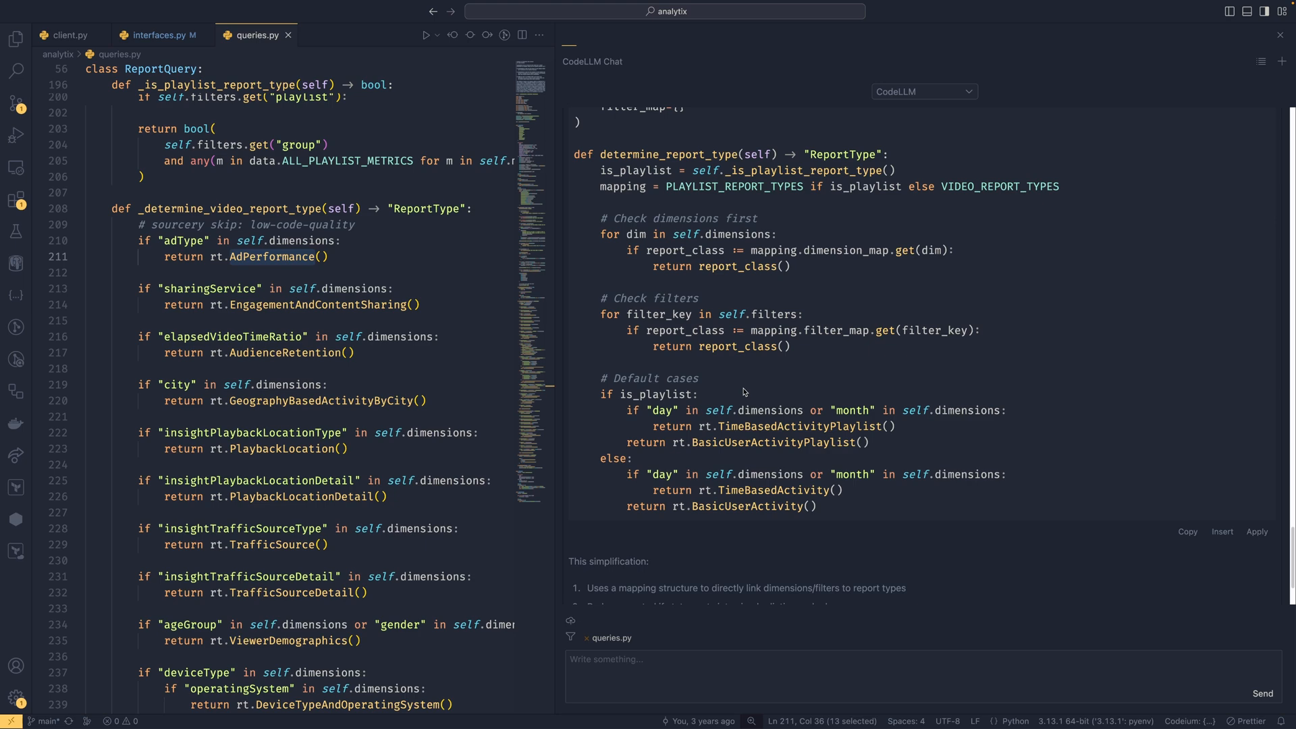
pyautogui.moveTo(741, 393)
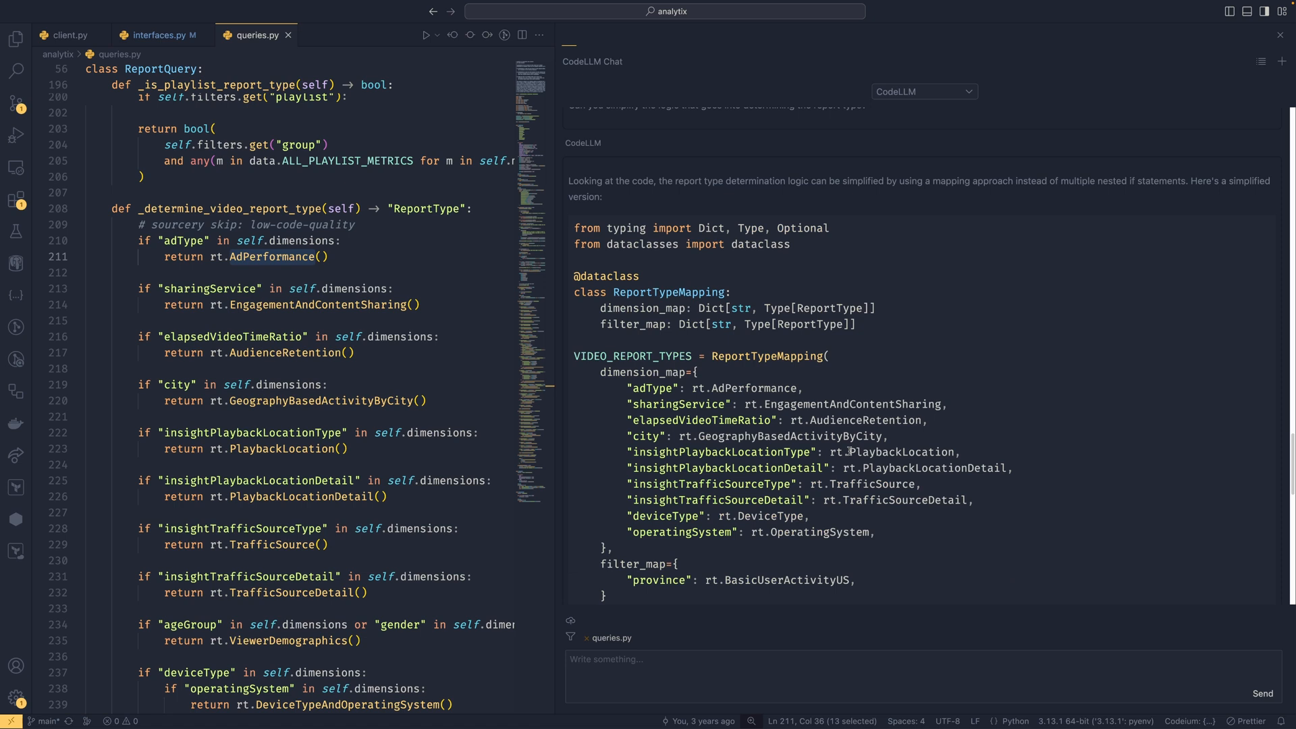
pyautogui.scroll(-3)
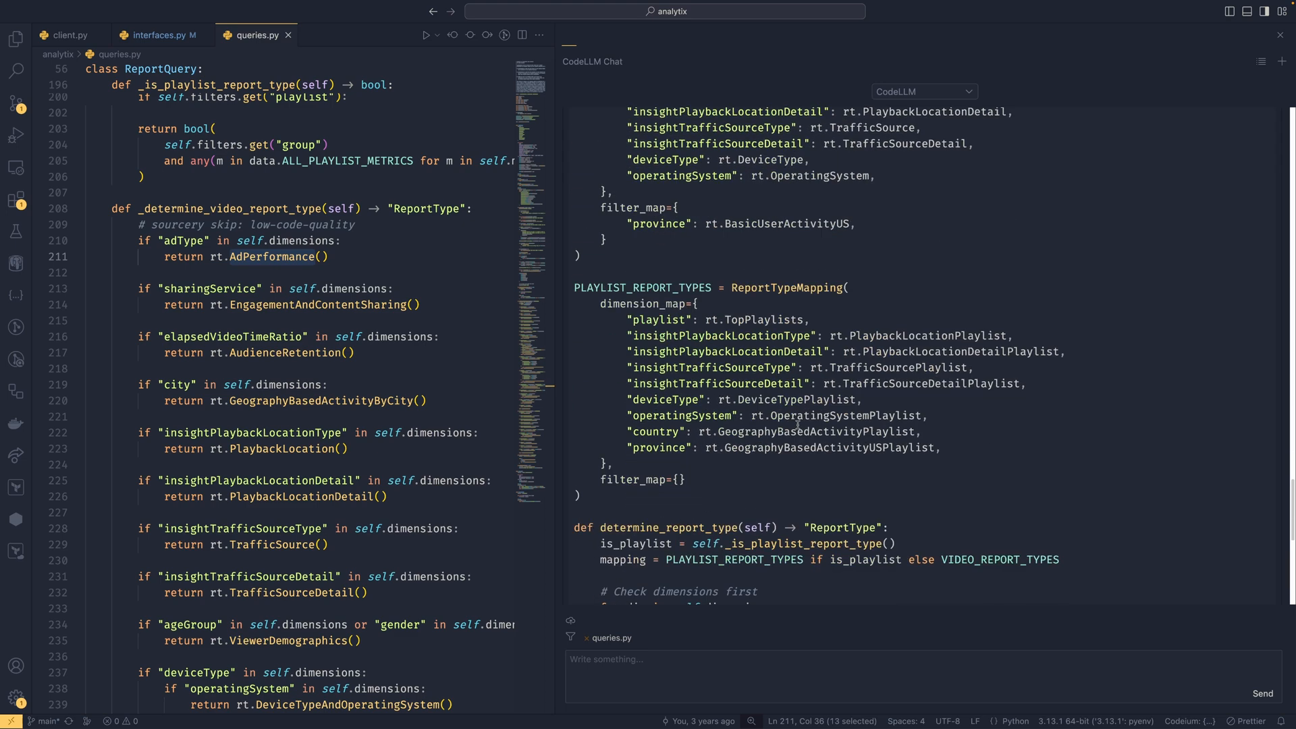
pyautogui.scroll(-3)
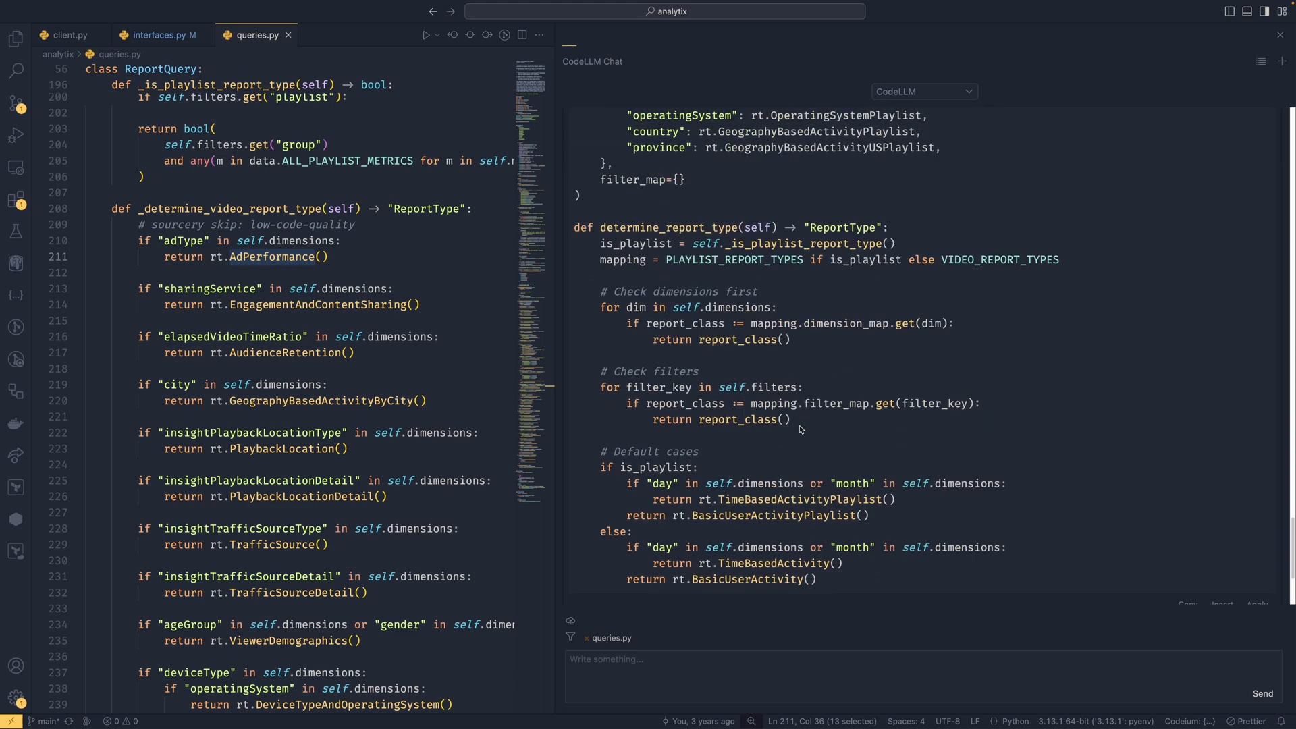